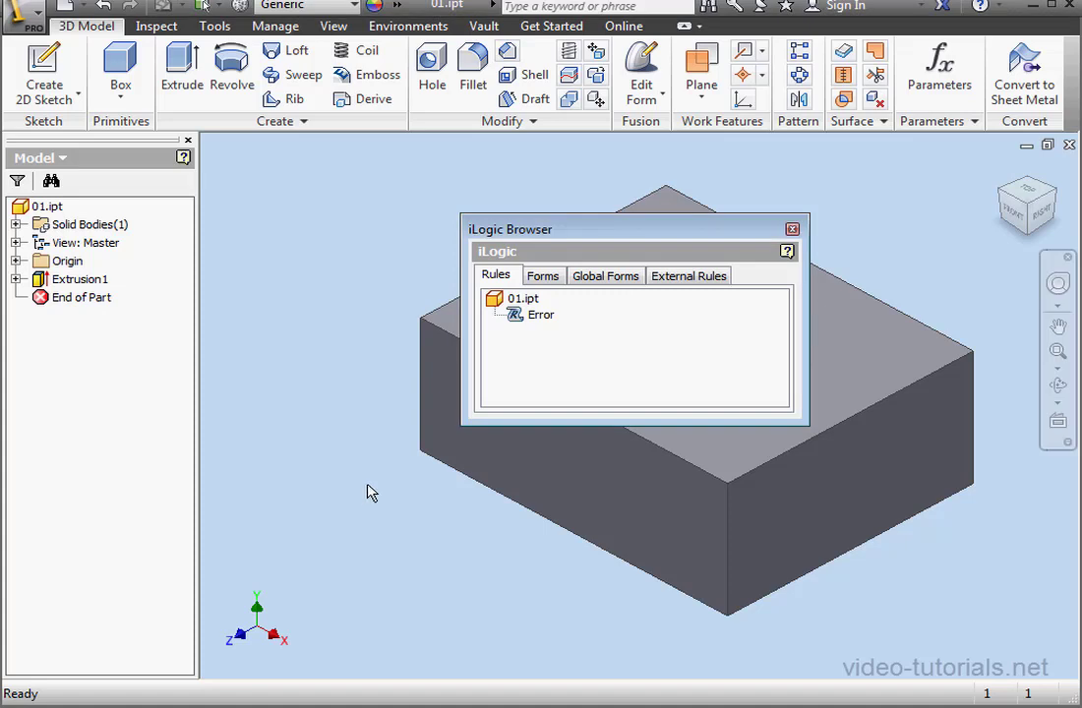
Open the Error rule from the iLogic Browser for editing.
{"action": "double_click", "coordinate": [541, 315]}
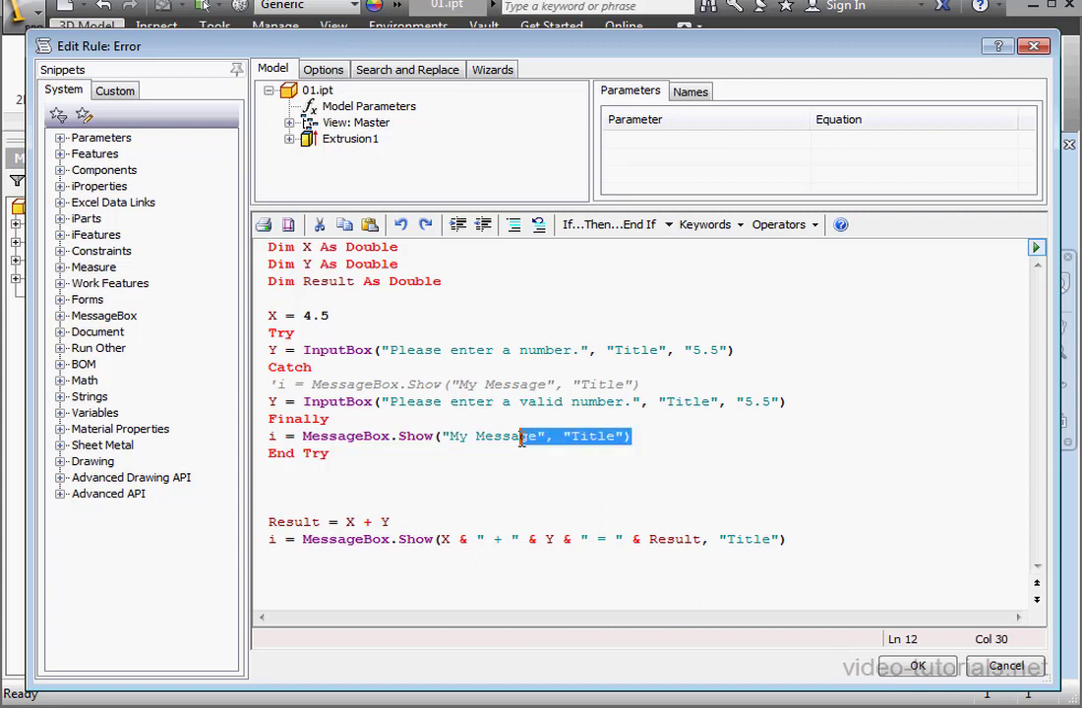
Remove the extra Catch InputBox and Finally lines and comment out the result lines.
{"action": "left_click_drag", "start_coordinate": [268, 401], "coordinate": [633, 437]}
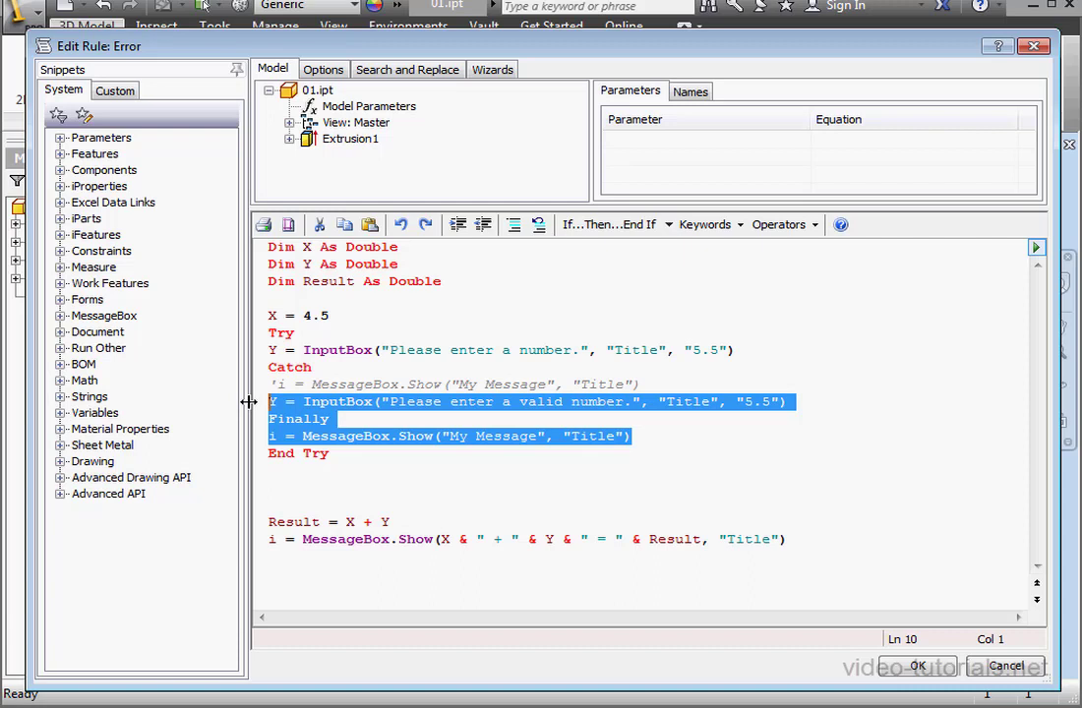
{"action": "key", "text": "Delete"}
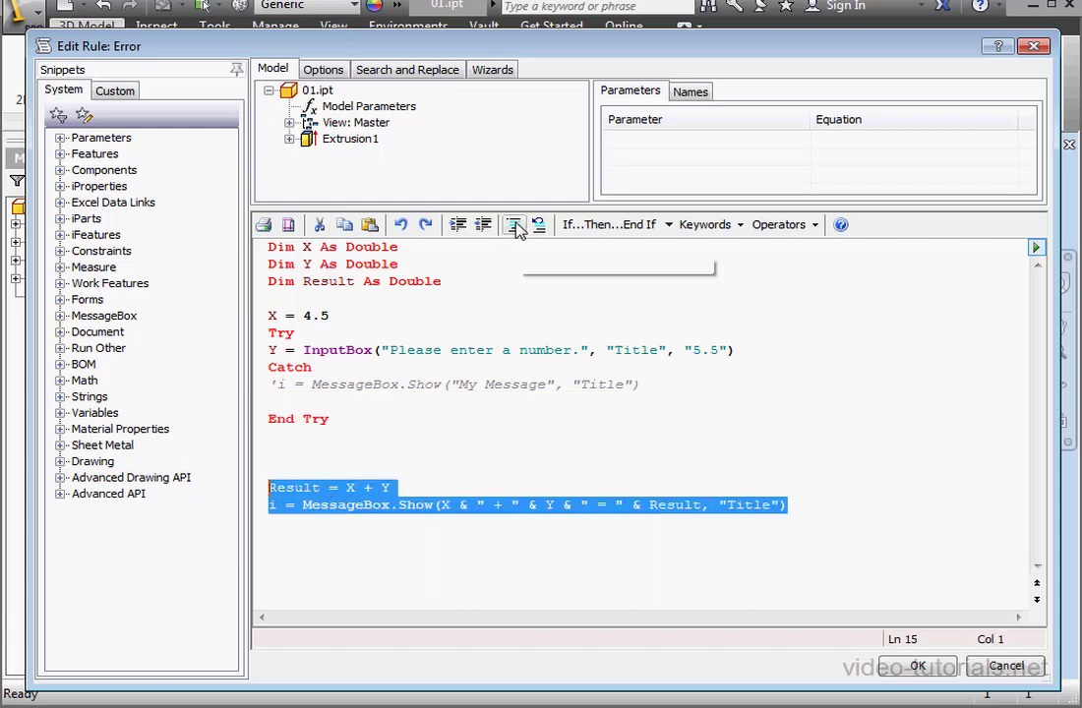
{"action": "left_click", "coordinate": [515, 224]}
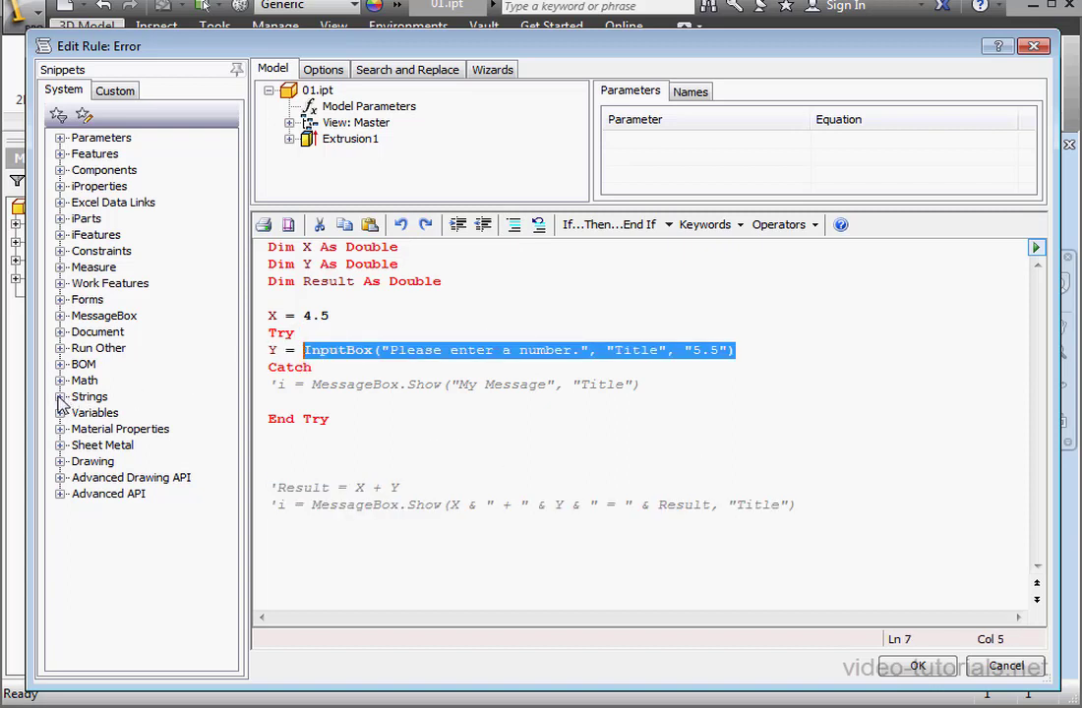
Replace the InputBox with the Strings Read All Text snippet into Y, dropping the duplicate FileContents assignment.
{"action": "left_click", "coordinate": [61, 397]}
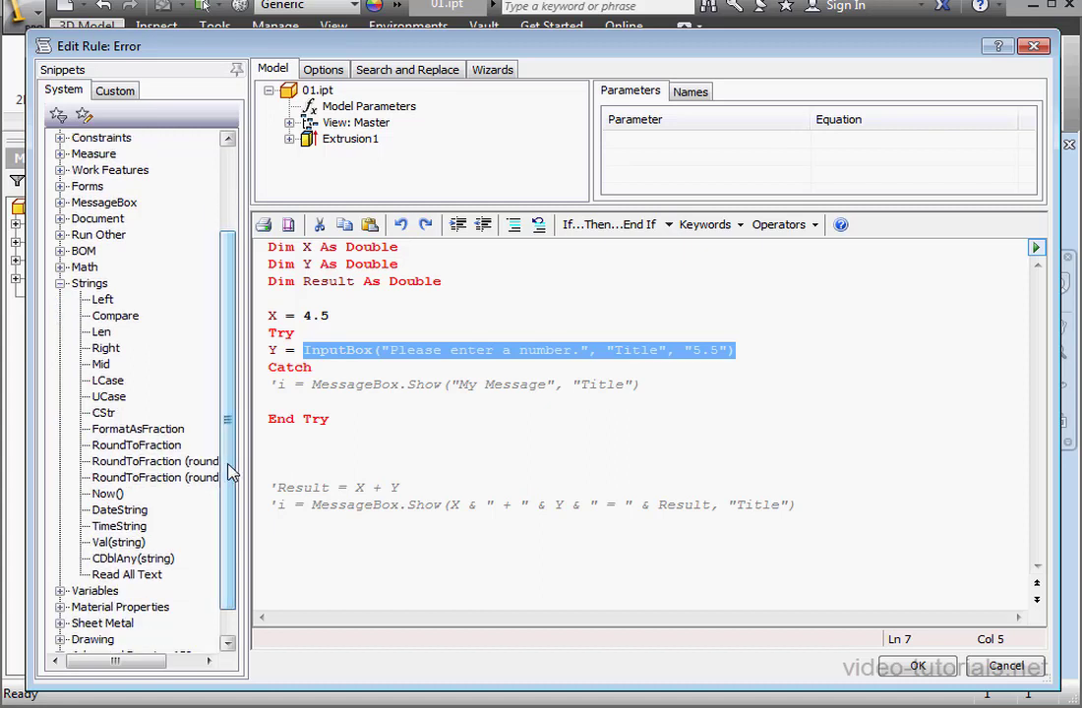
{"action": "double_click", "coordinate": [126, 574]}
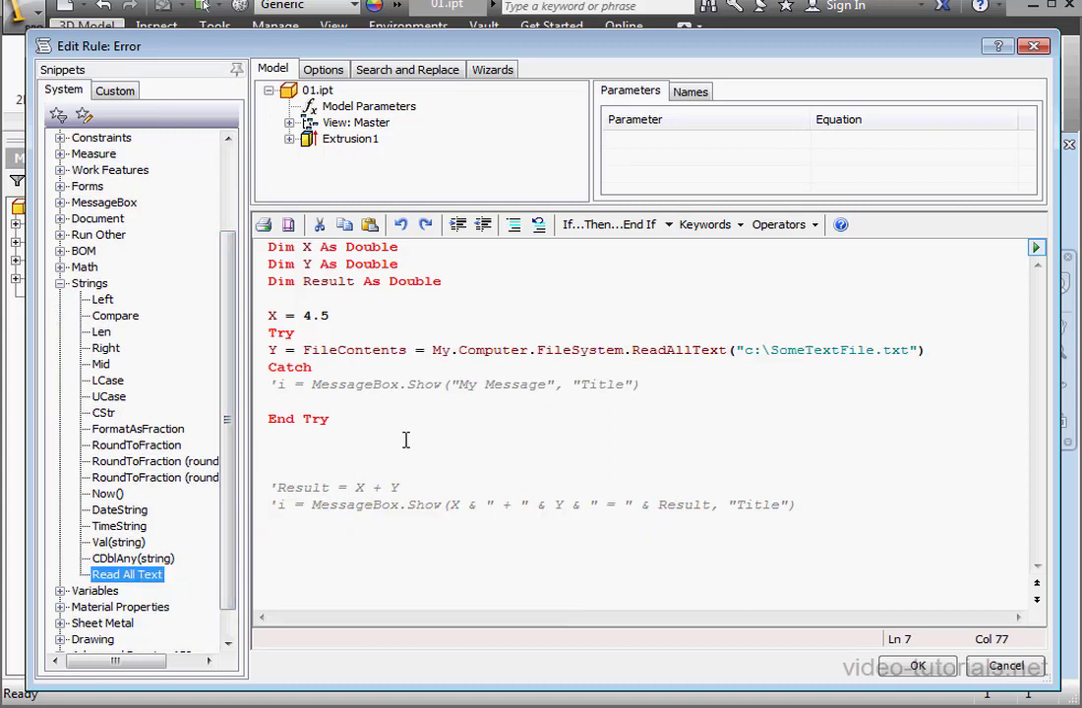
{"action": "double_click", "coordinate": [377, 350]}
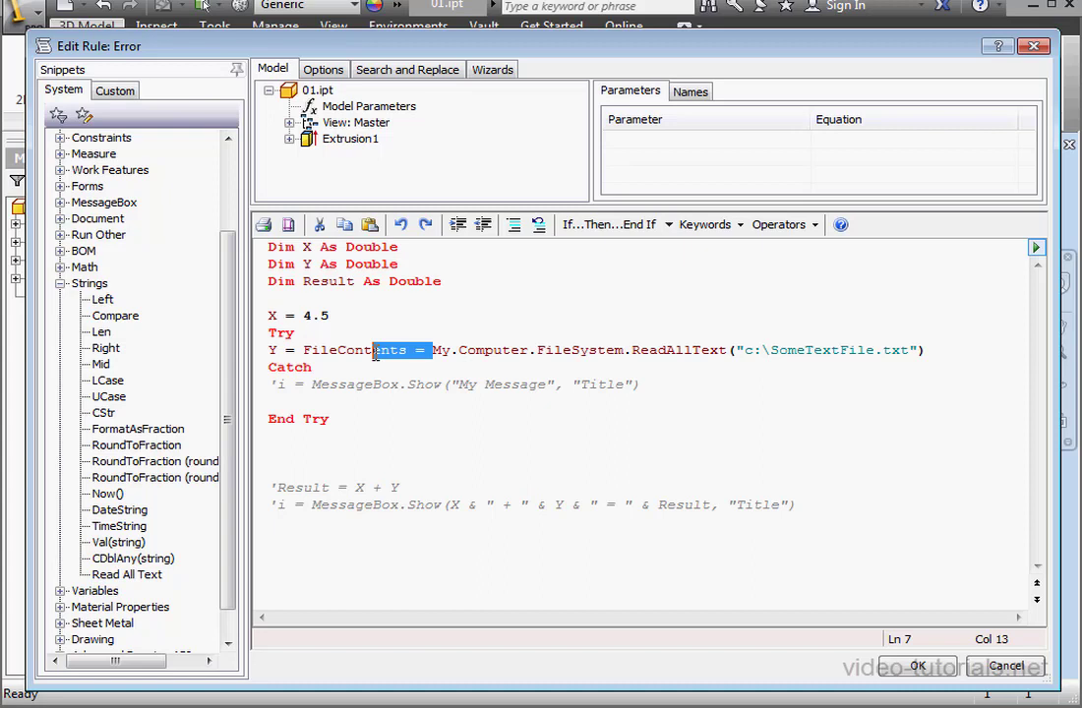
{"action": "key", "text": "Delete"}
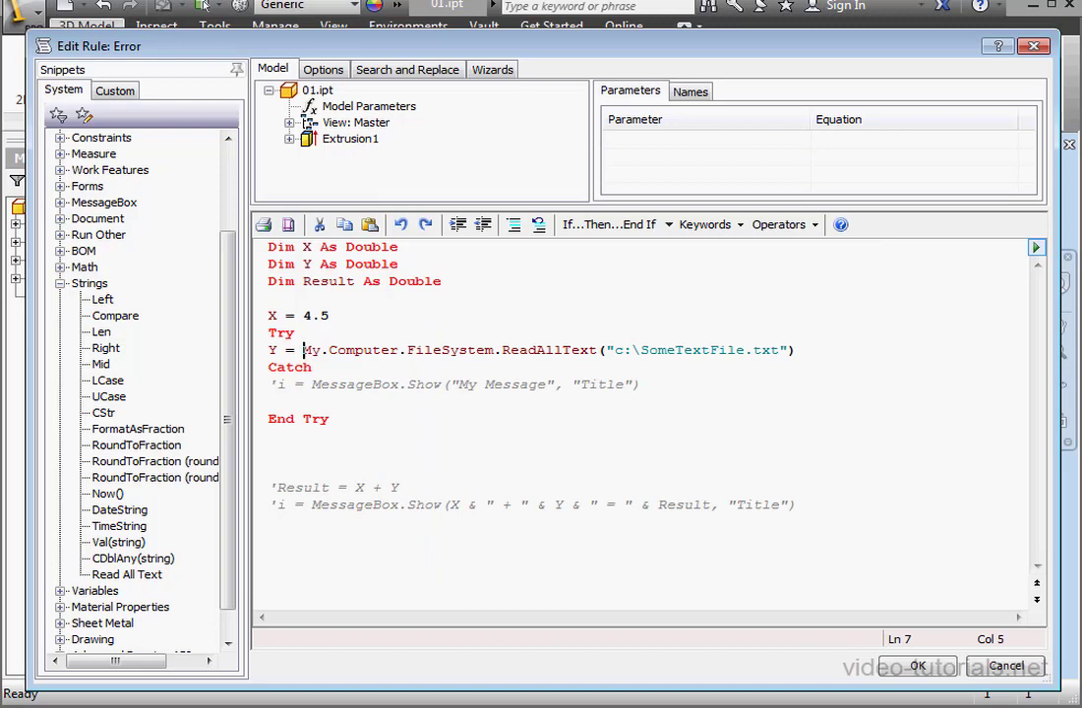
Point ReadAllText at 33.txt in the pasted iLogic folder path on drive F.
{"action": "double_click", "coordinate": [699, 350]}
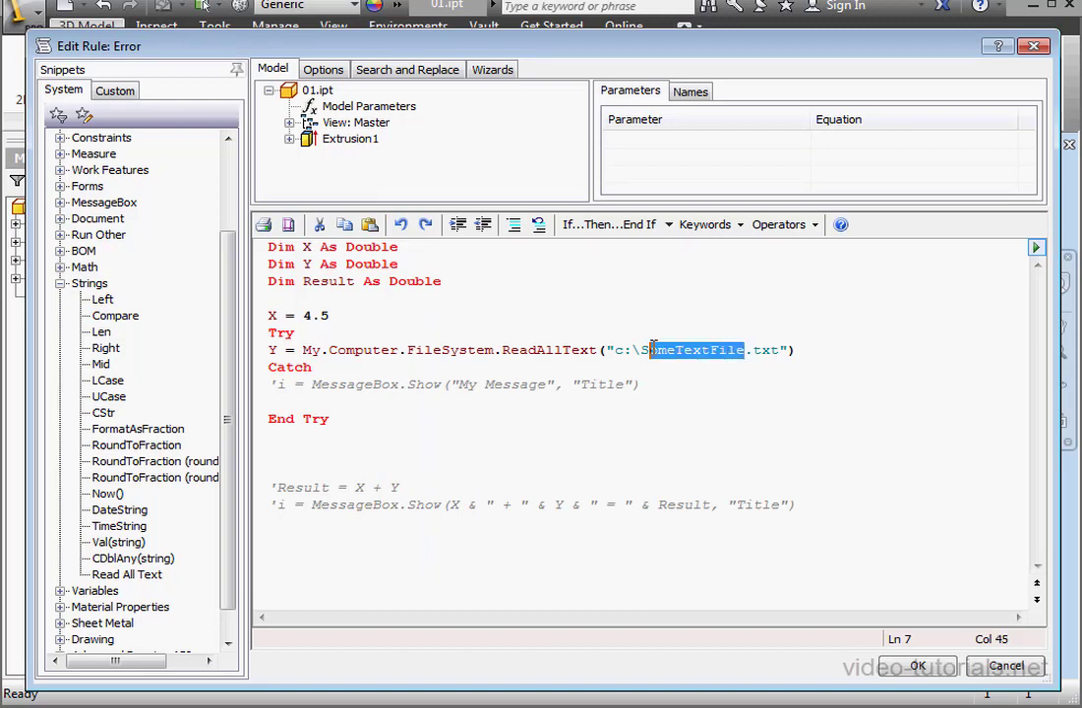
{"action": "right_click", "coordinate": [679, 350]}
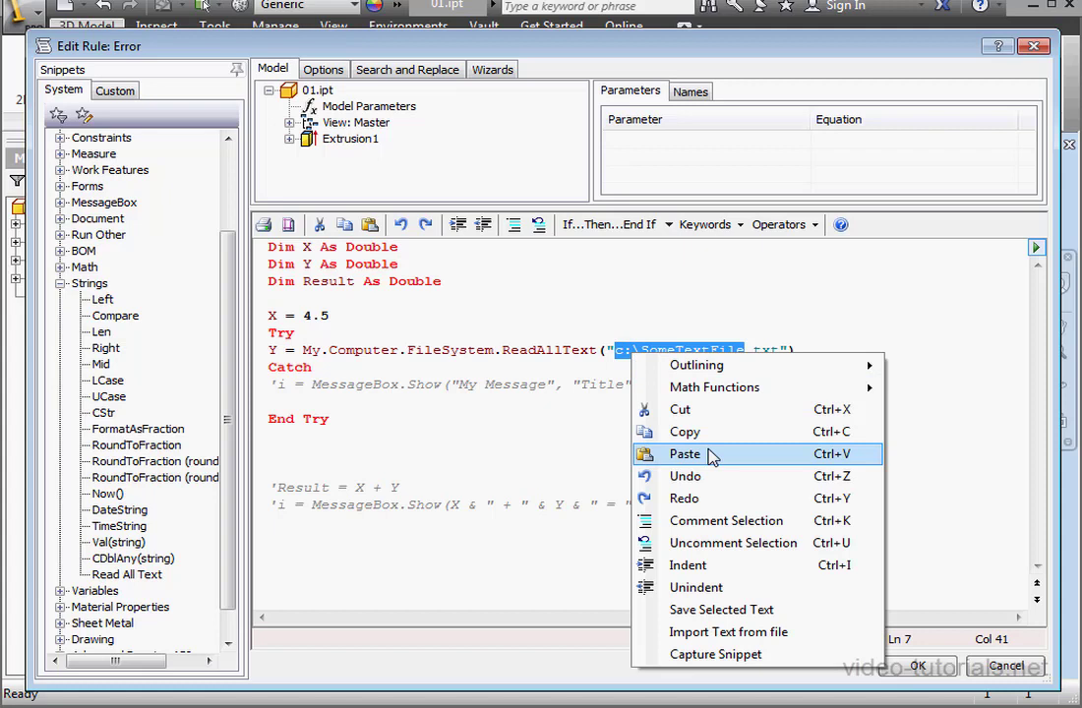
{"action": "left_click", "coordinate": [684, 453]}
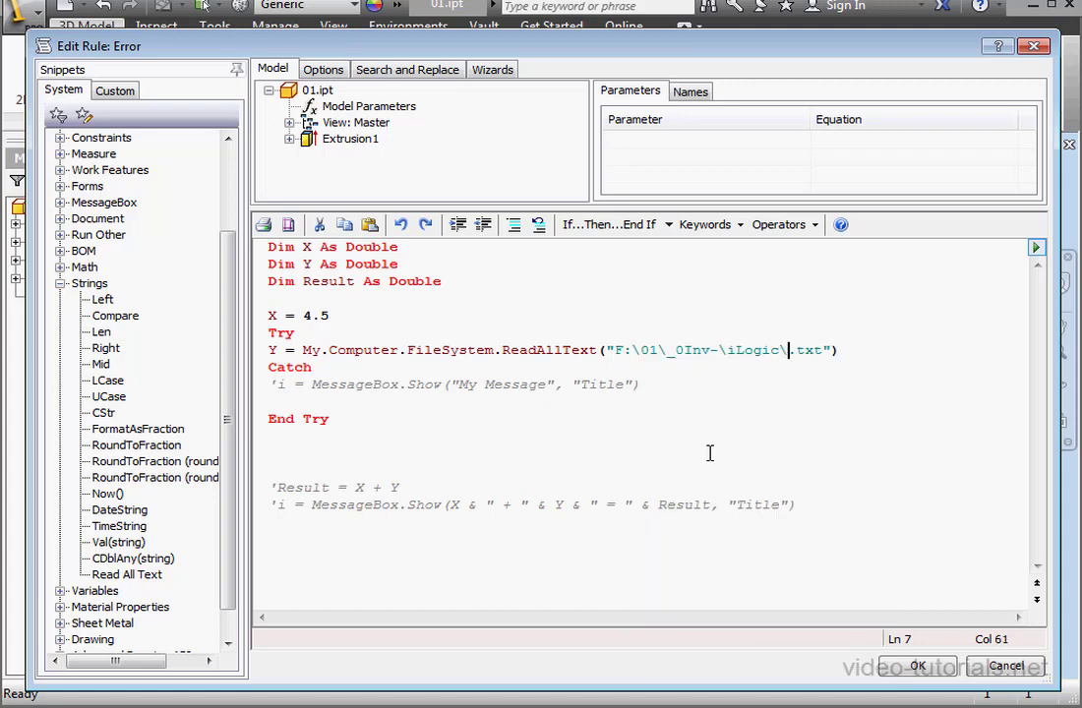
{"action": "type", "text": "33"}
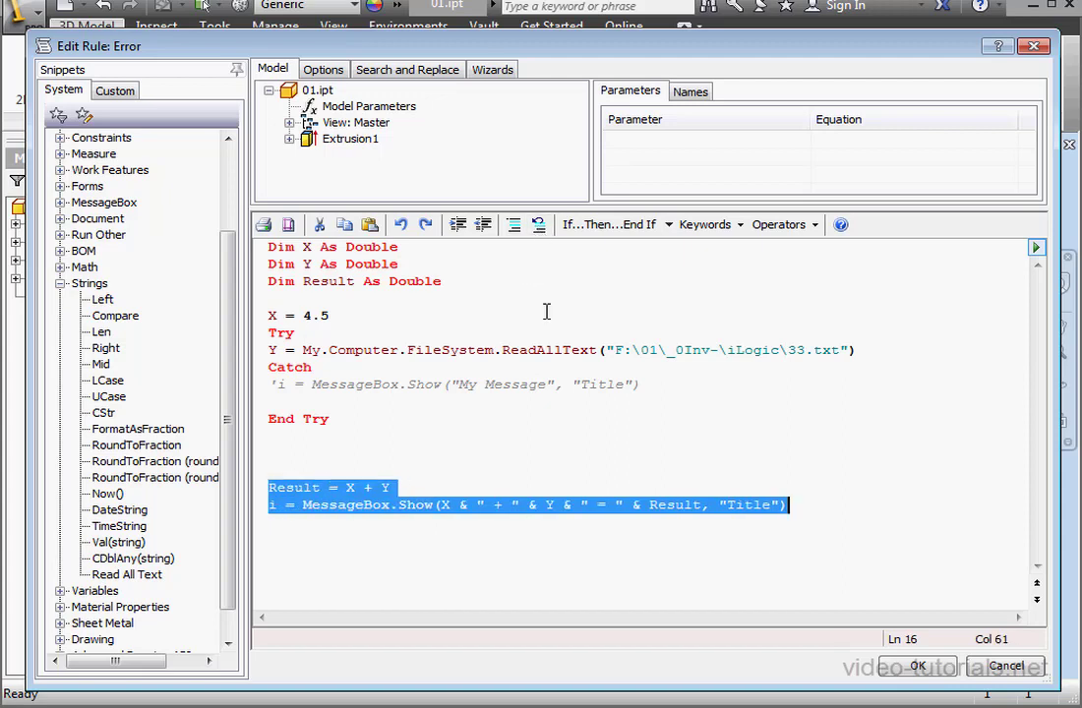
Run the rule and dismiss the 4.5 + 5.8 = 10.3 result message.
{"action": "left_click", "coordinate": [696, 555]}
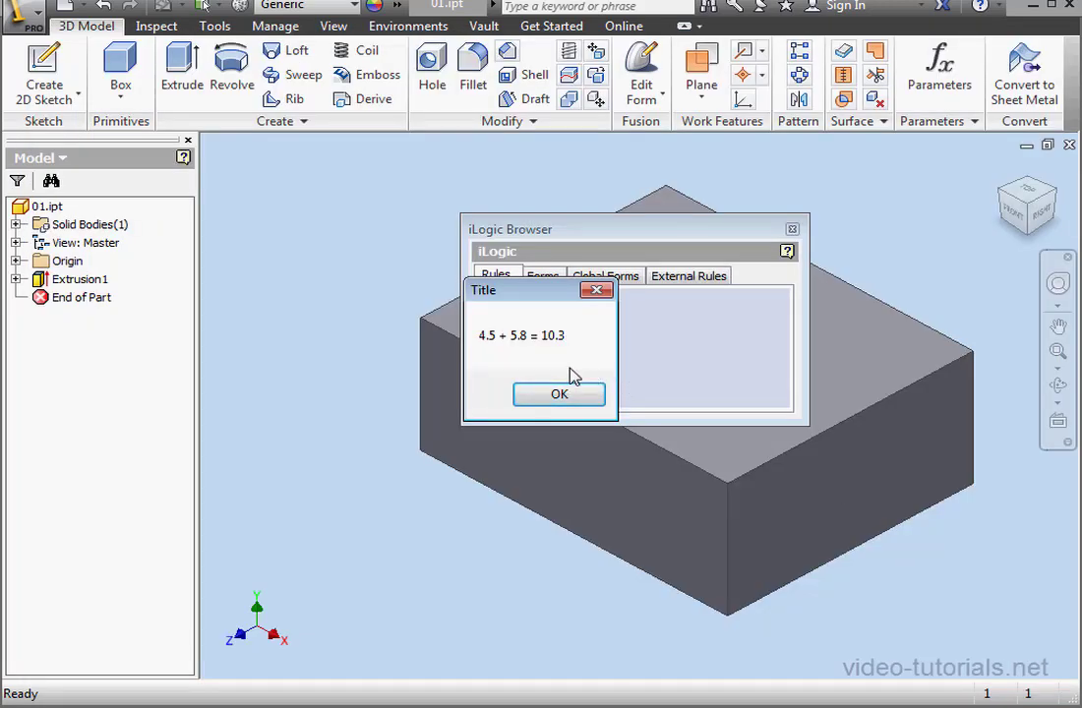
{"action": "left_click", "coordinate": [558, 394]}
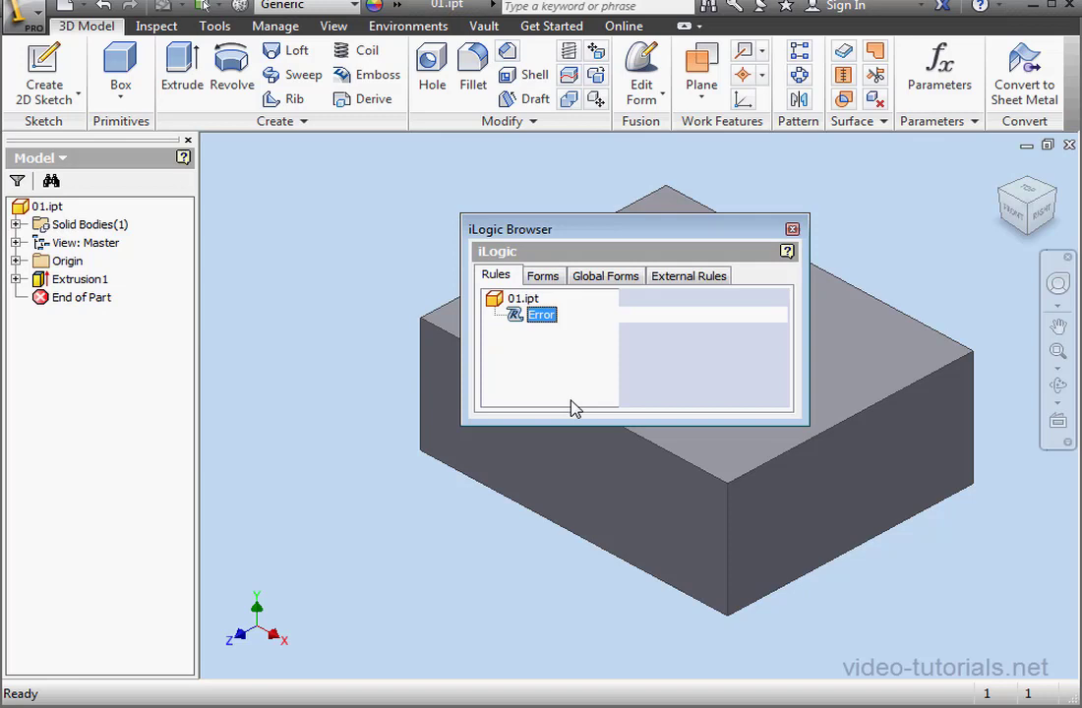
Change the file to 333.txt with the Catch MessageBox restored, run it and dismiss My Message.
{"action": "double_click", "coordinate": [541, 314]}
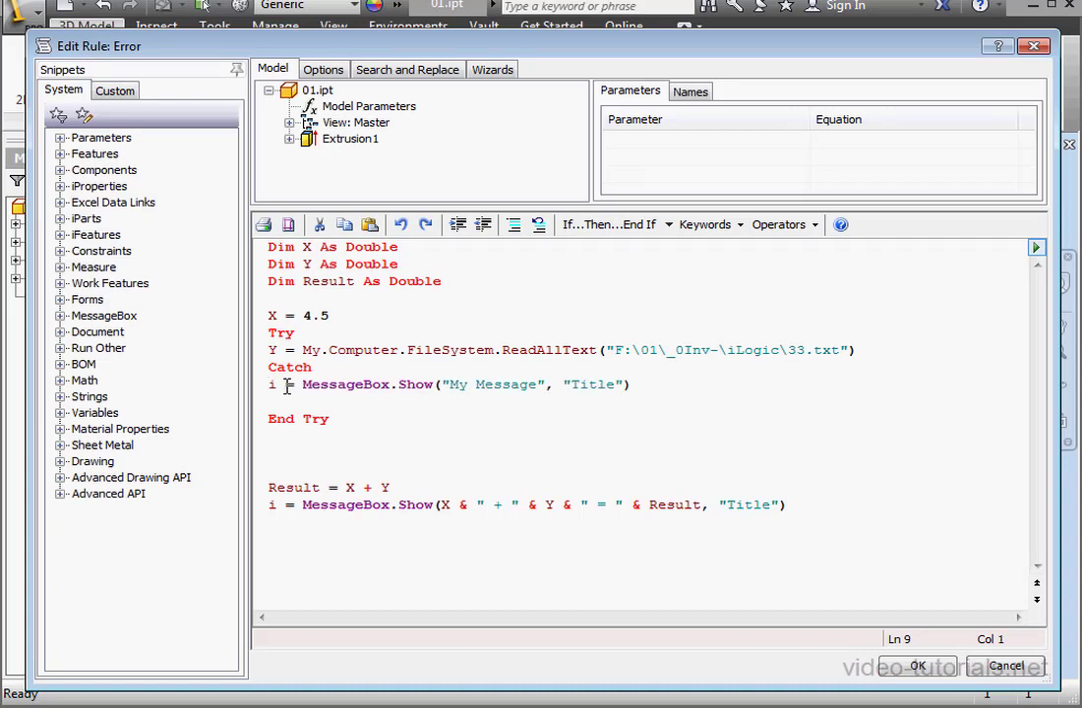
{"action": "mouse_move", "coordinate": [810, 354]}
{"action": "type", "text": "3"}
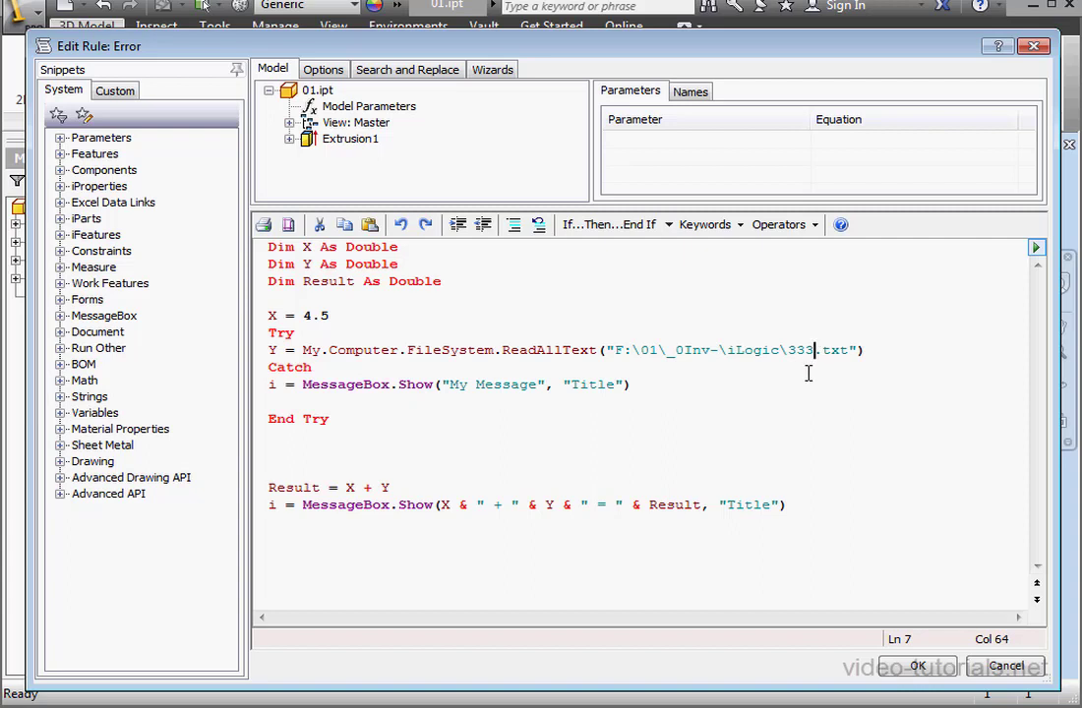
{"action": "mouse_move", "coordinate": [710, 346]}
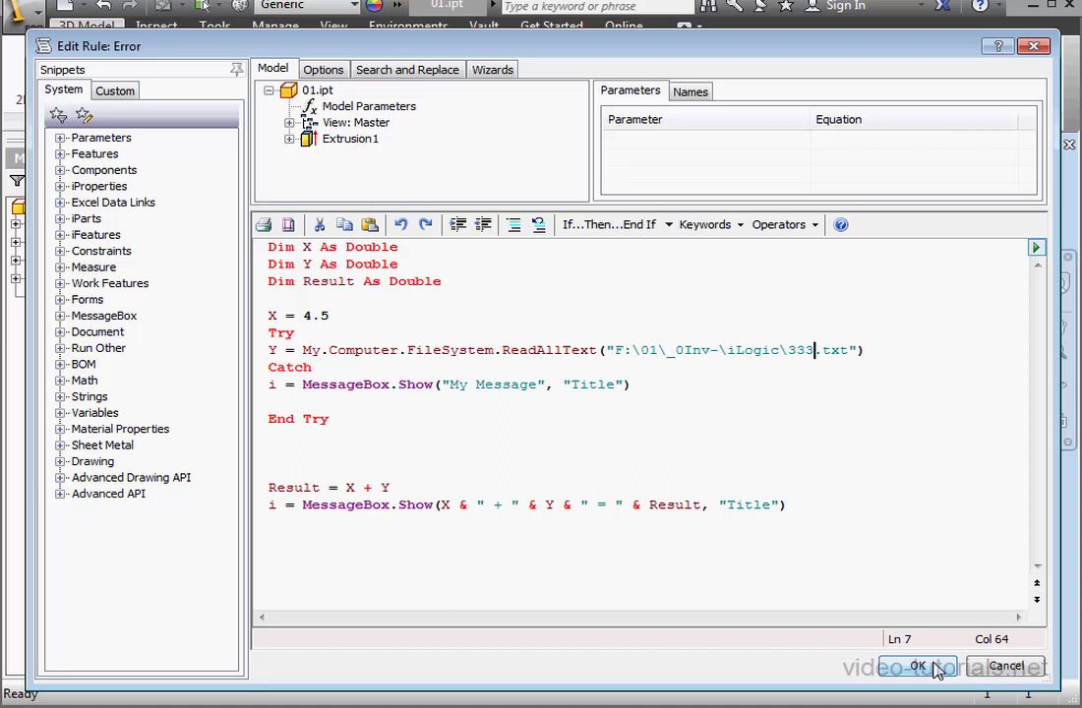
{"action": "left_click", "coordinate": [916, 665]}
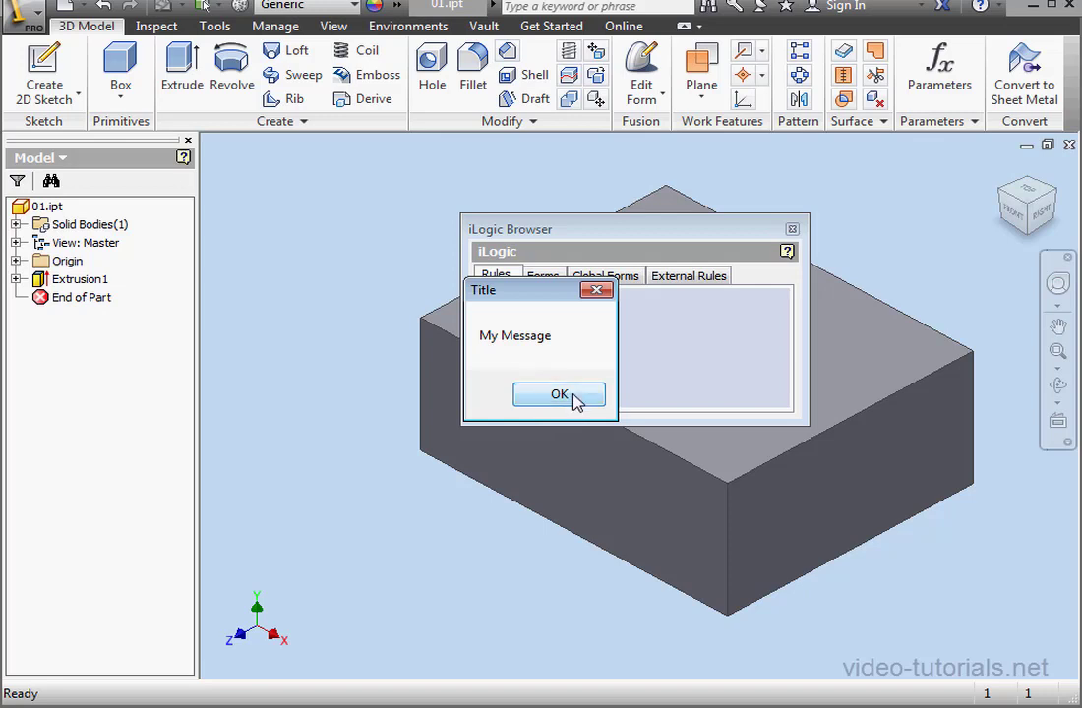
{"action": "left_click", "coordinate": [559, 393]}
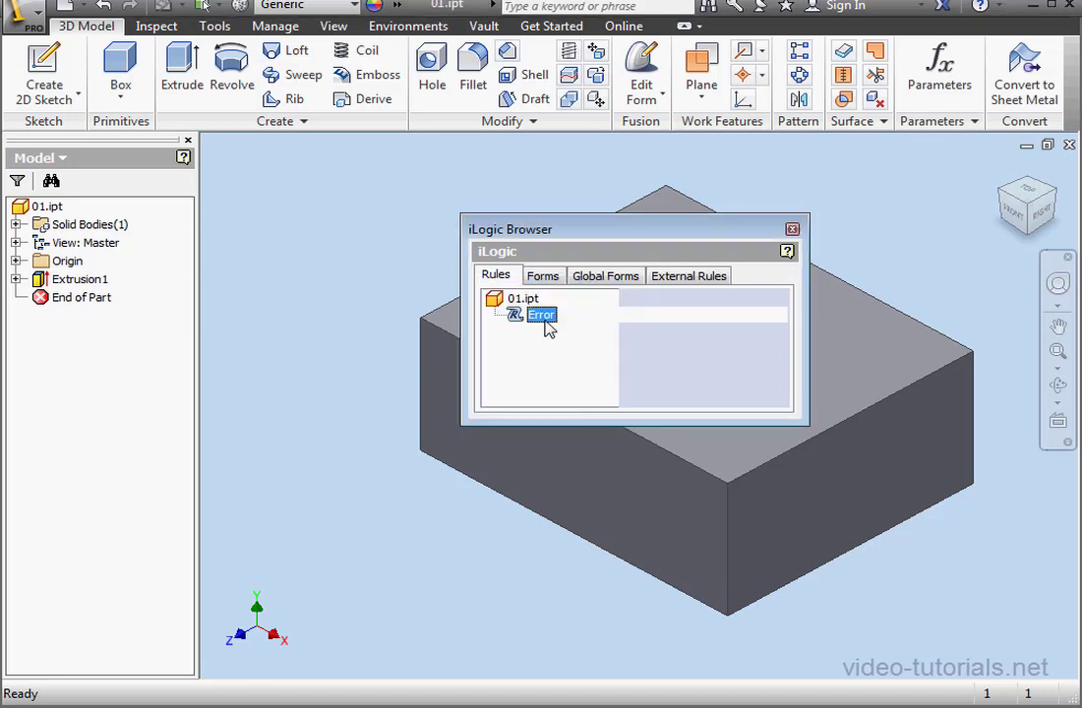
Comment out the result lines again and select the My Message text in the Catch line.
{"action": "double_click", "coordinate": [541, 315]}
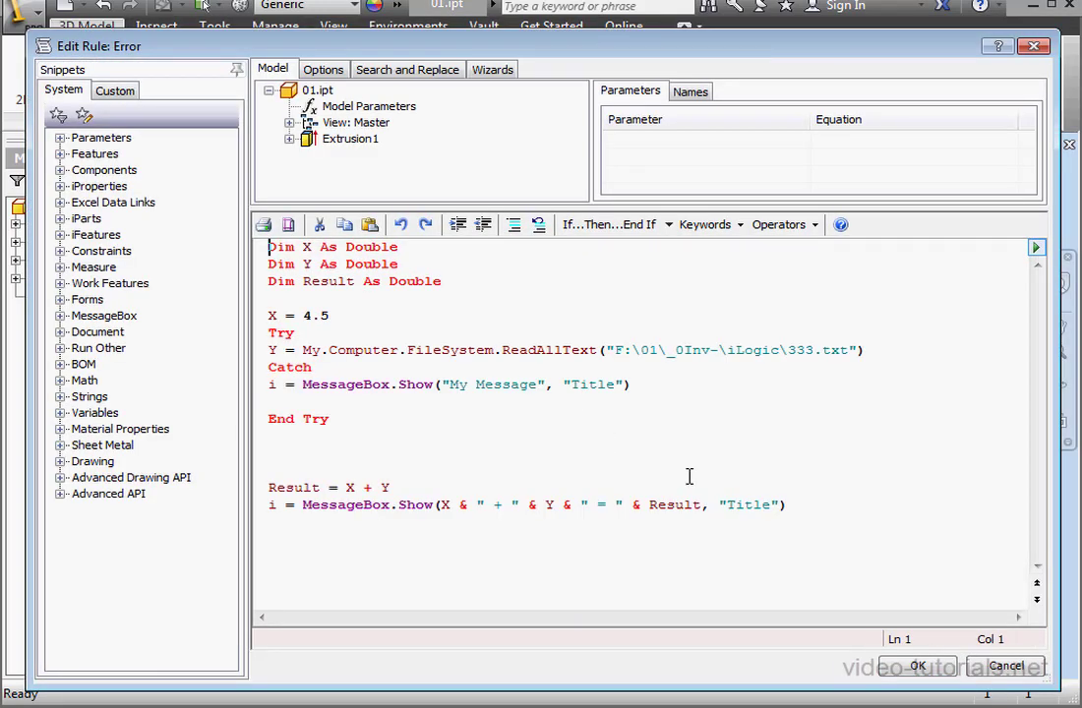
{"action": "left_click_drag", "start_coordinate": [268, 488], "coordinate": [787, 503]}
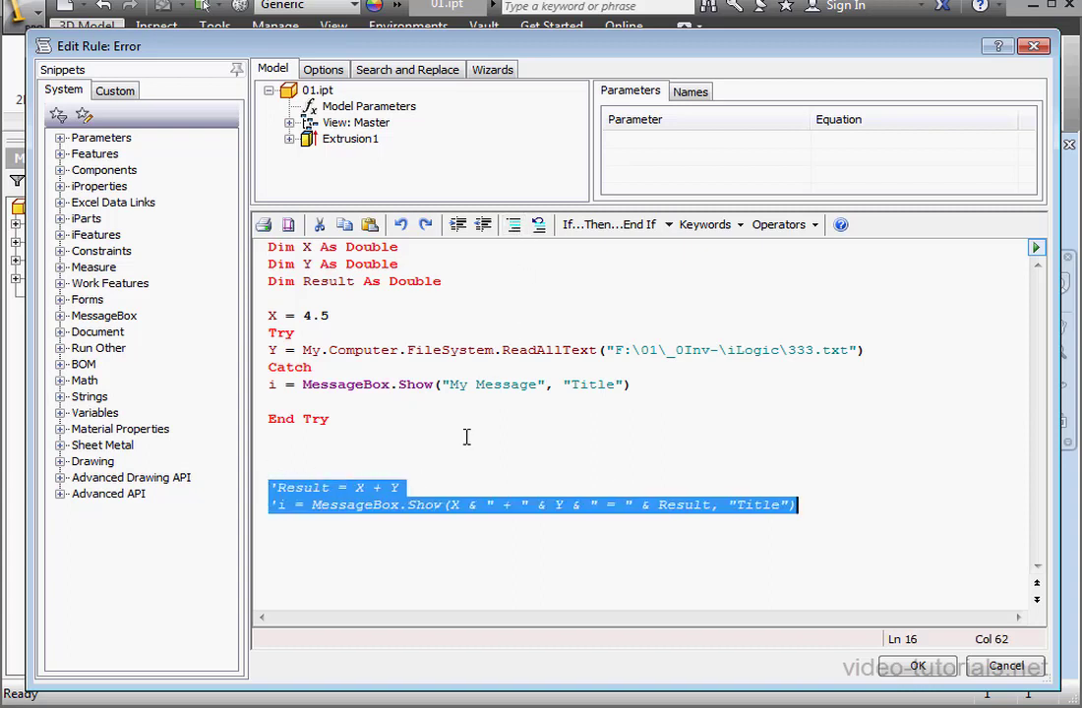
{"action": "mouse_move", "coordinate": [474, 433]}
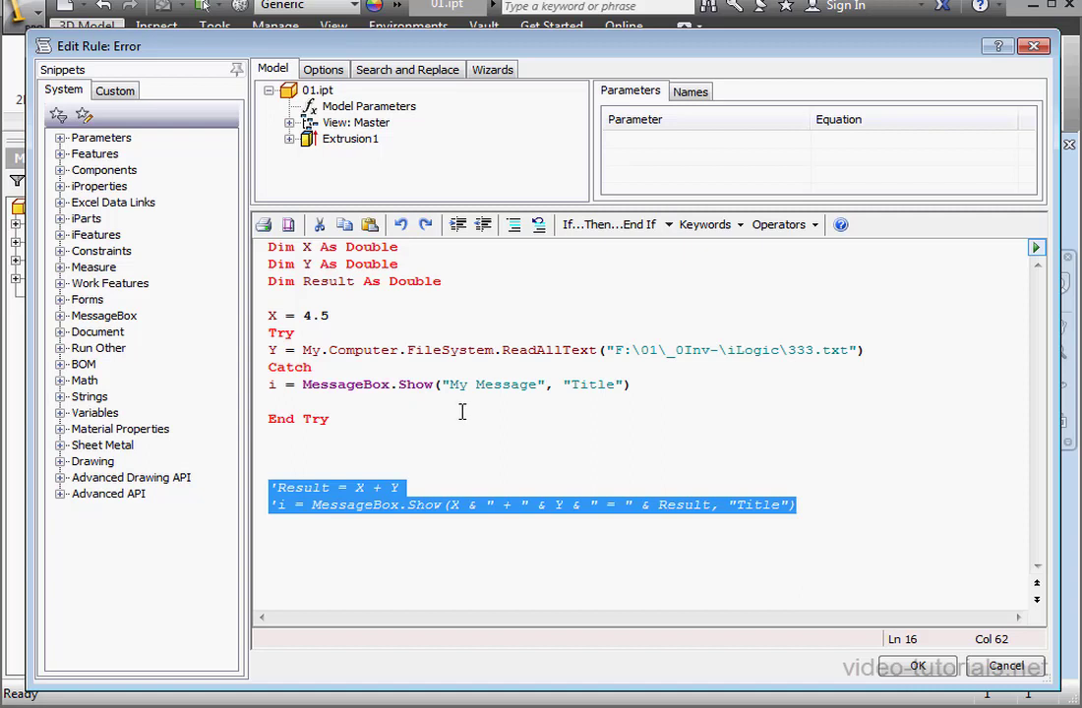
{"action": "left_click", "coordinate": [549, 384]}
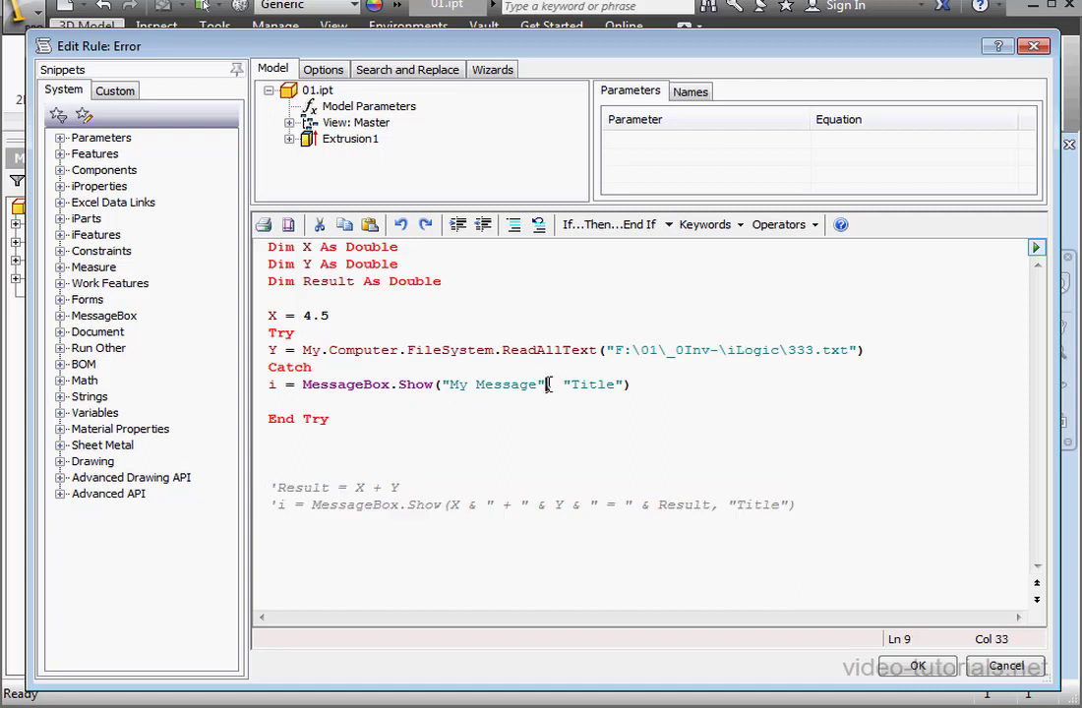
{"action": "double_click", "coordinate": [492, 383]}
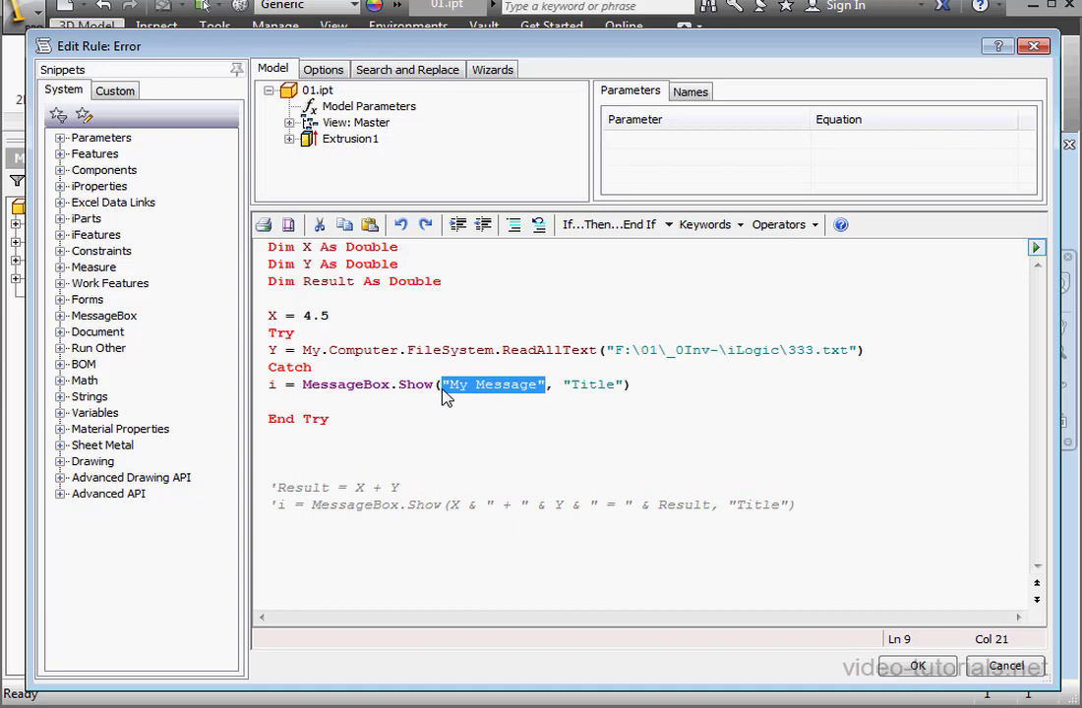
Make the Catch message show err.number & err.description instead of My Message.
{"action": "type", "text": "err.n"}
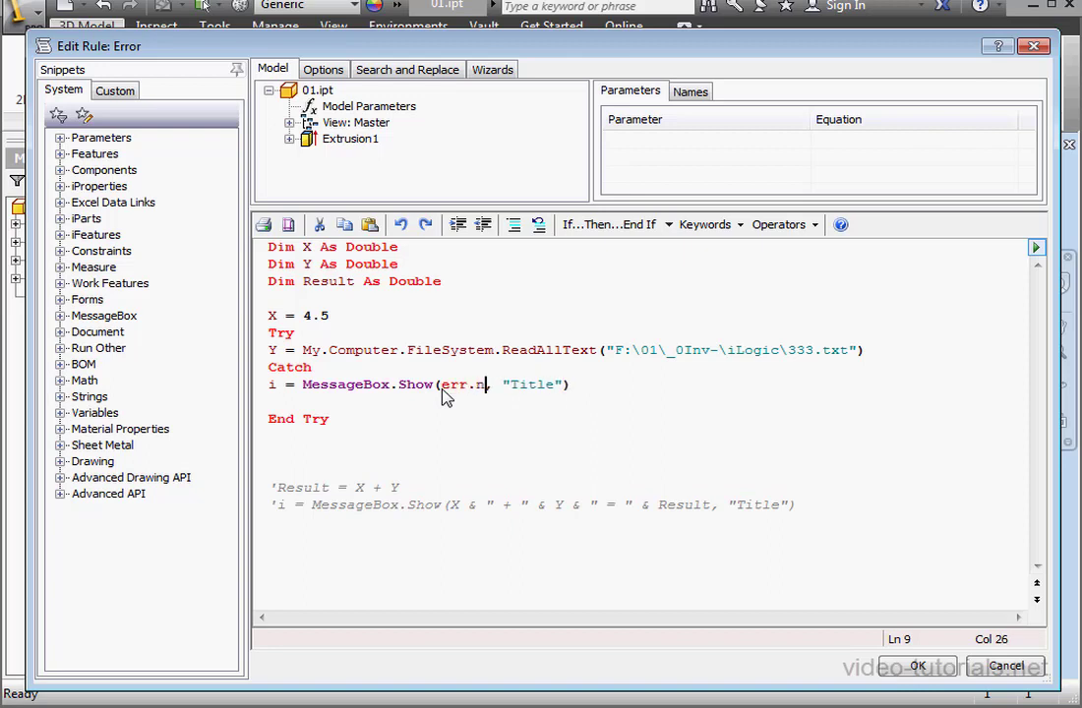
{"action": "type", "text": "umber"}
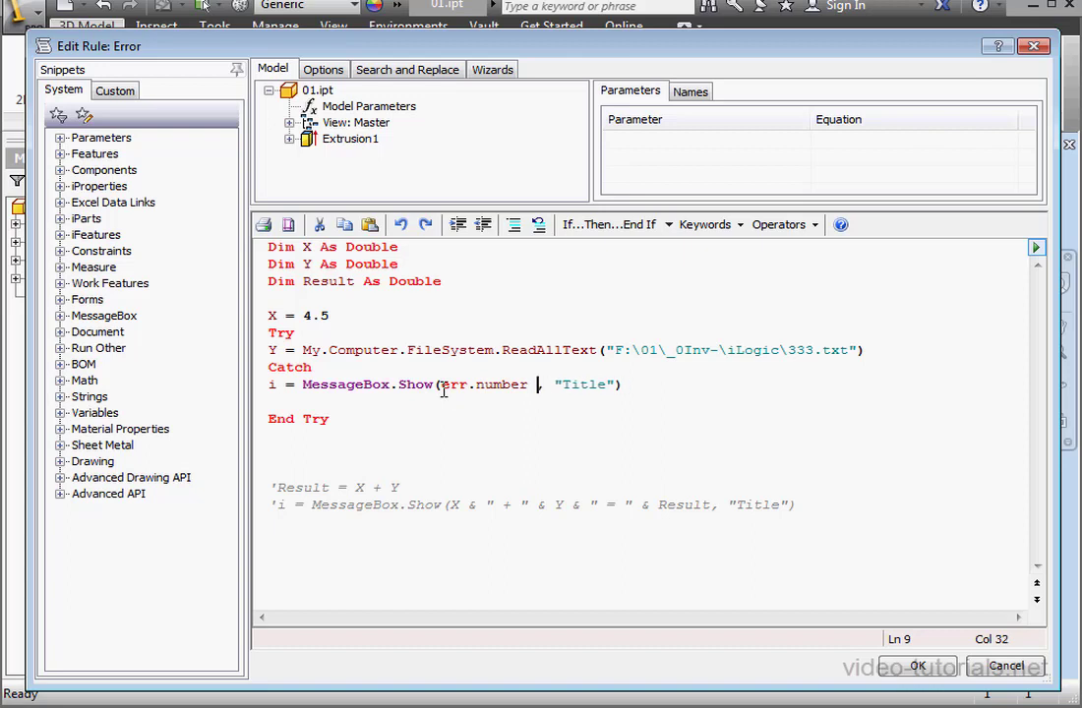
{"action": "type", "text": "&,"}
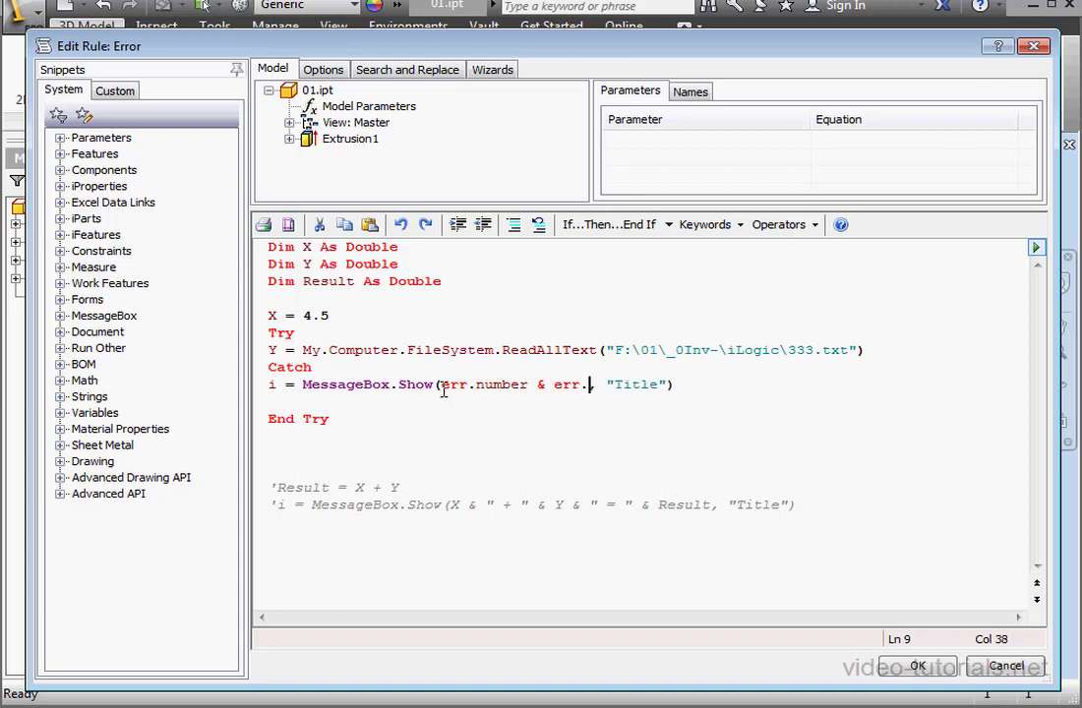
{"action": "type", "text": "descripti"}
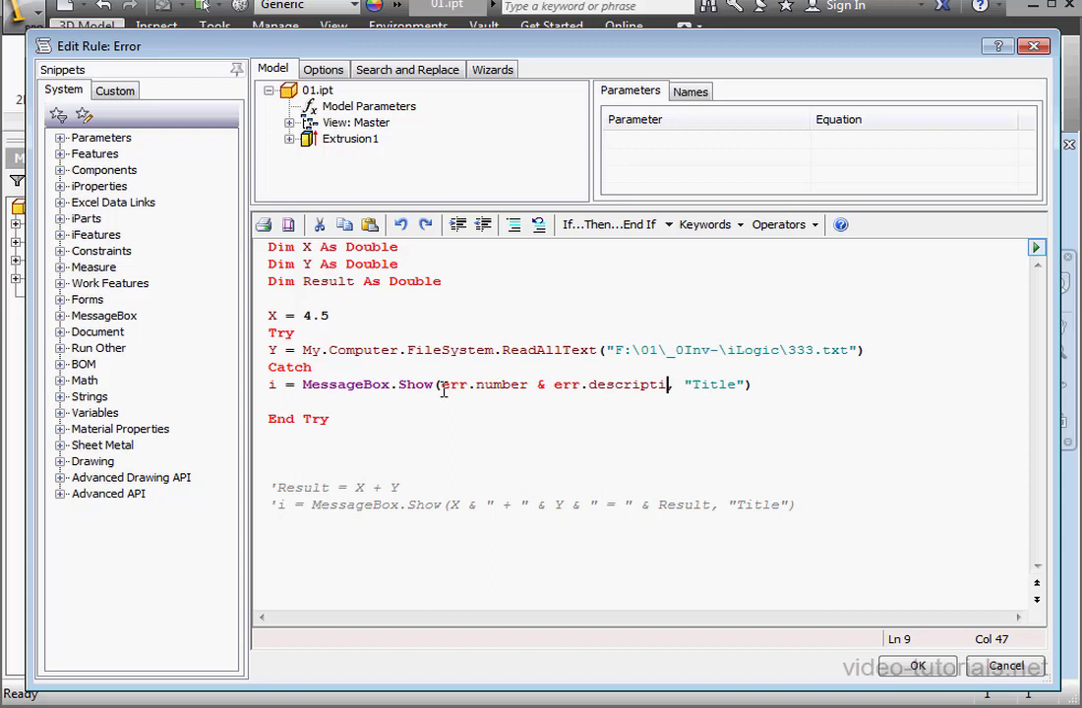
{"action": "type", "text": "on"}
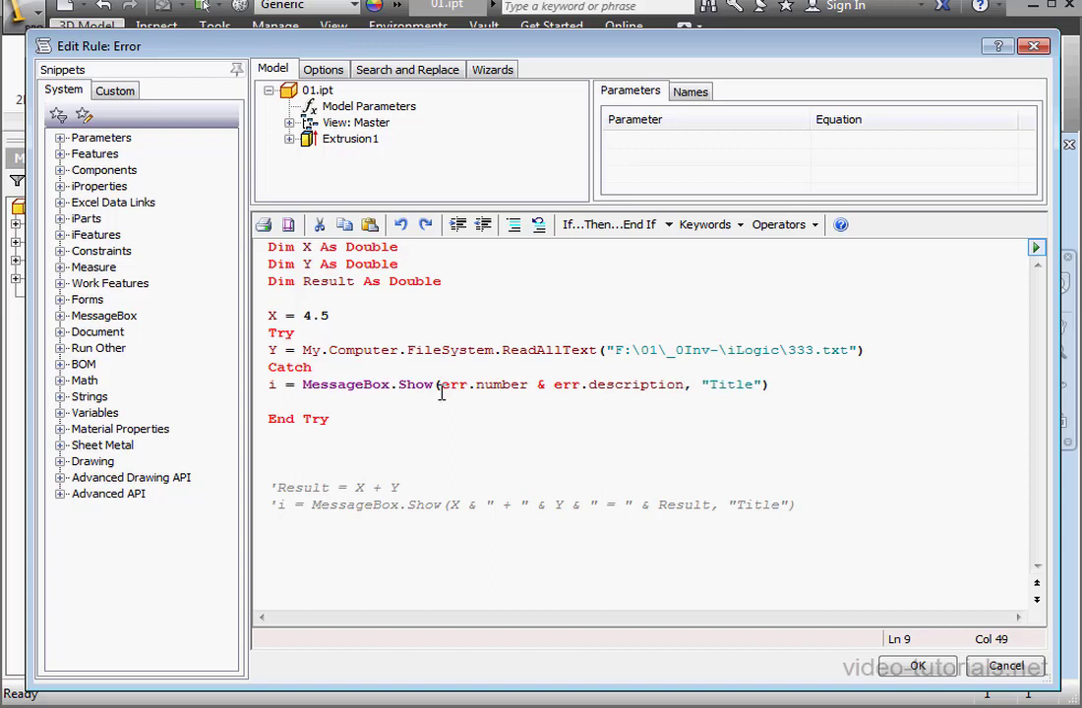
{"action": "double_click", "coordinate": [502, 384]}
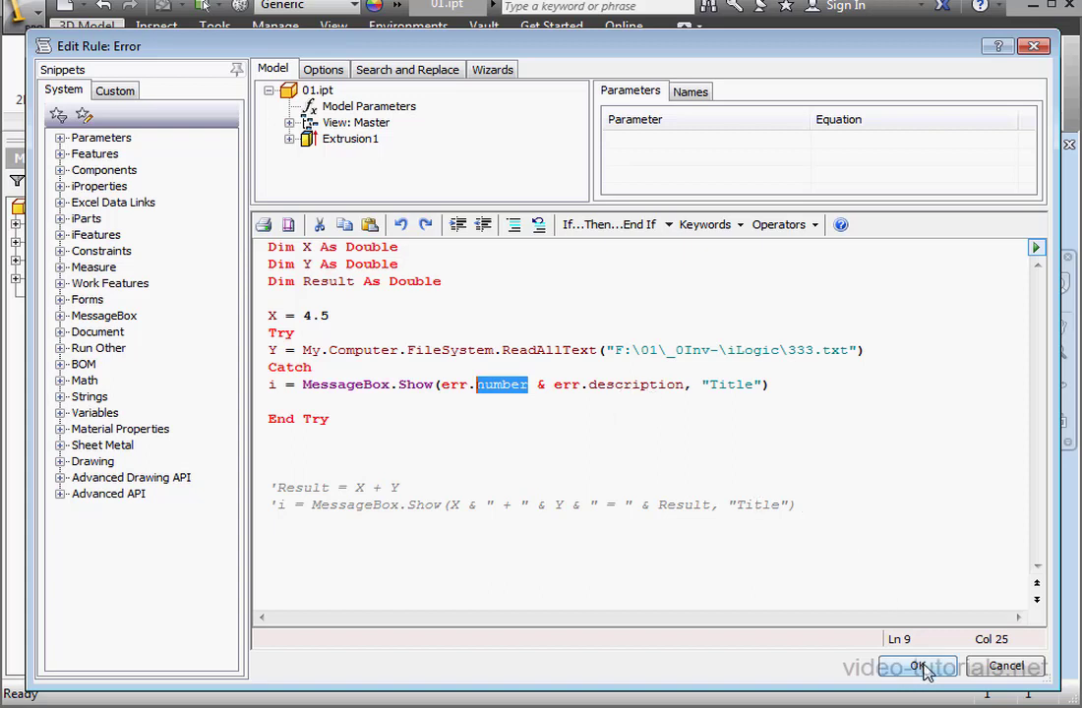
Run the rule and dismiss the error 53 'could not find file' message.
{"action": "left_click", "coordinate": [917, 665]}
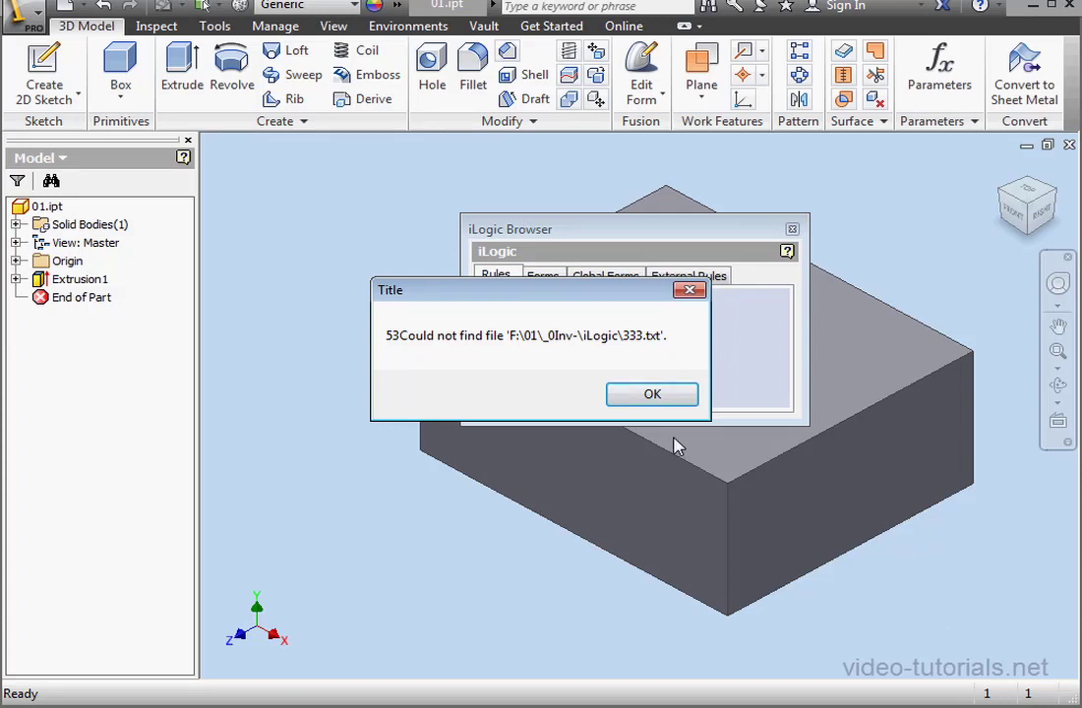
{"action": "mouse_move", "coordinate": [423, 369]}
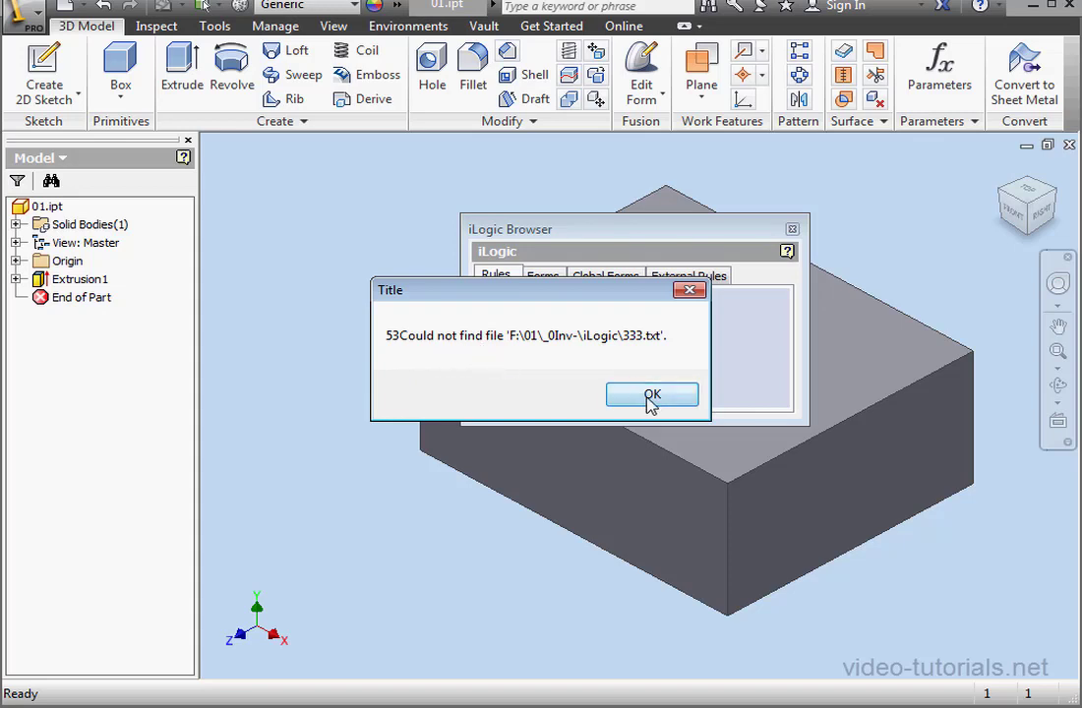
{"action": "left_click", "coordinate": [653, 394]}
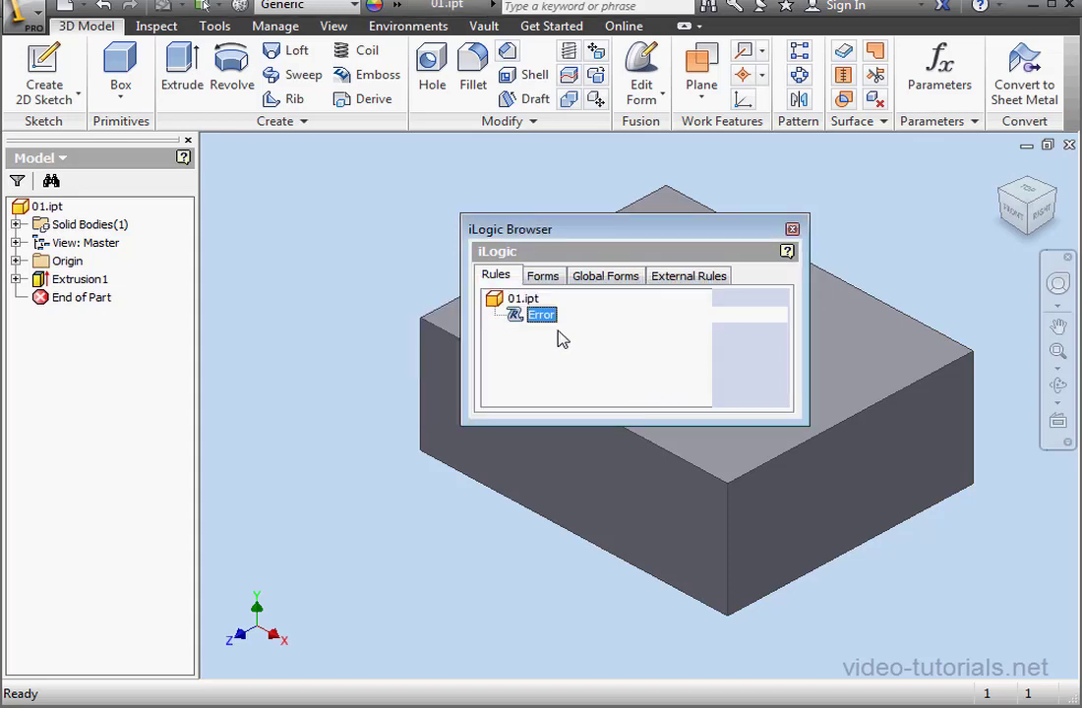
Change the path's drive letter to A, run the rule and dismiss the error 76 path message.
{"action": "double_click", "coordinate": [543, 315]}
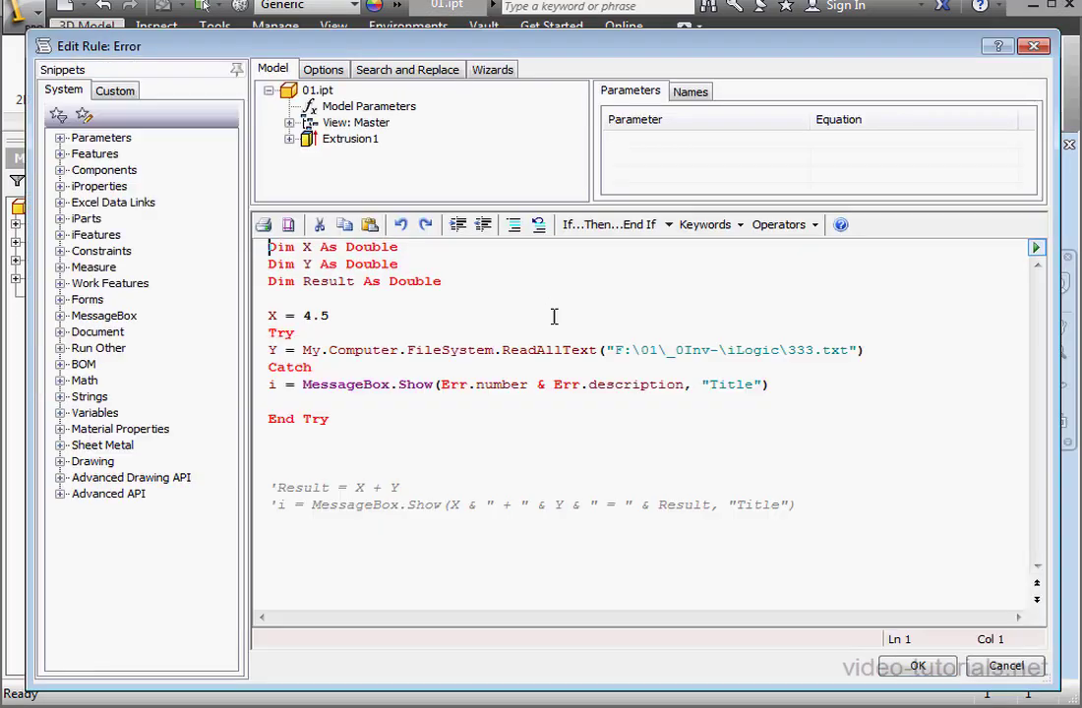
{"action": "mouse_move", "coordinate": [802, 401]}
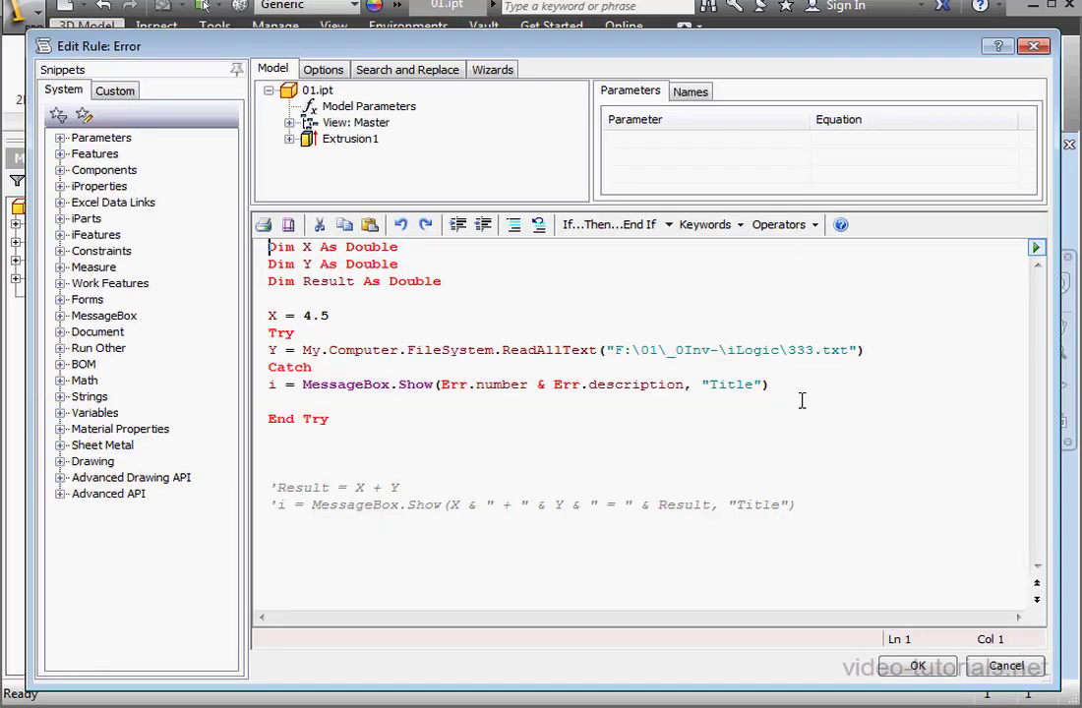
{"action": "left_click", "coordinate": [817, 356]}
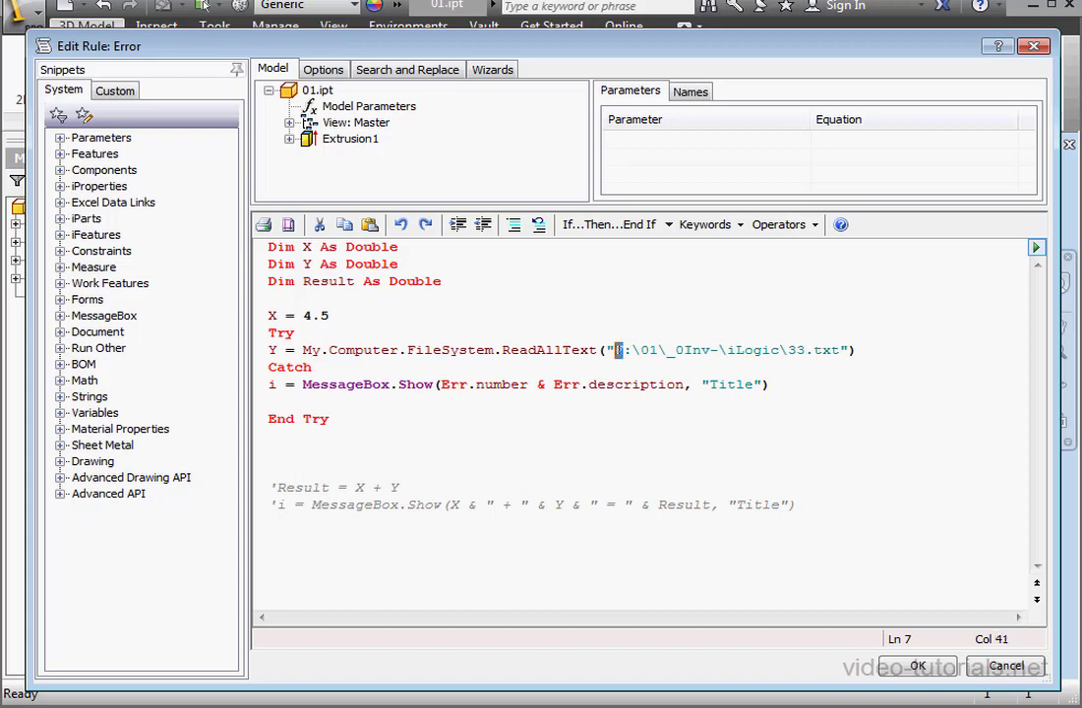
{"action": "type", "text": "A"}
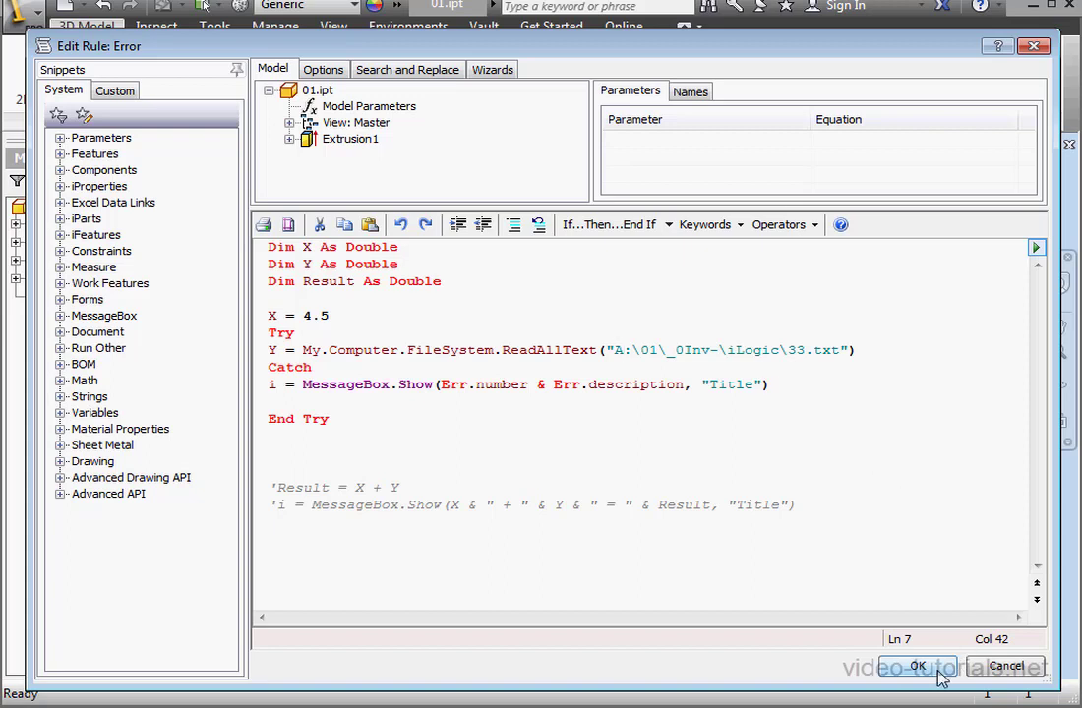
{"action": "left_click", "coordinate": [917, 665]}
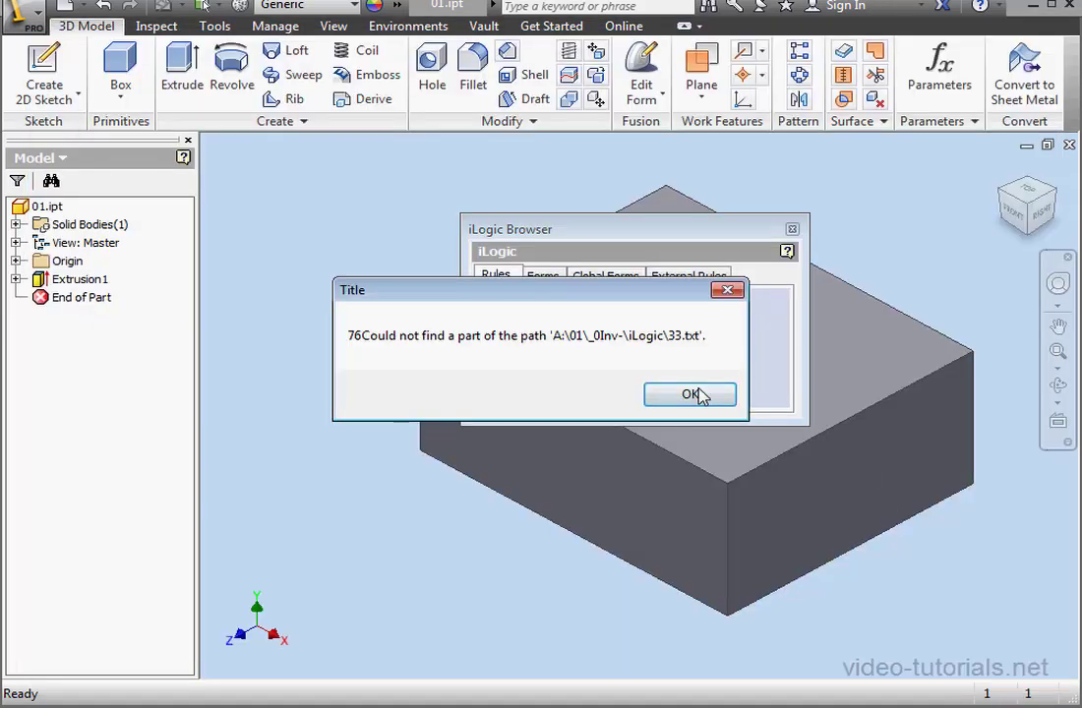
{"action": "mouse_move", "coordinate": [370, 368]}
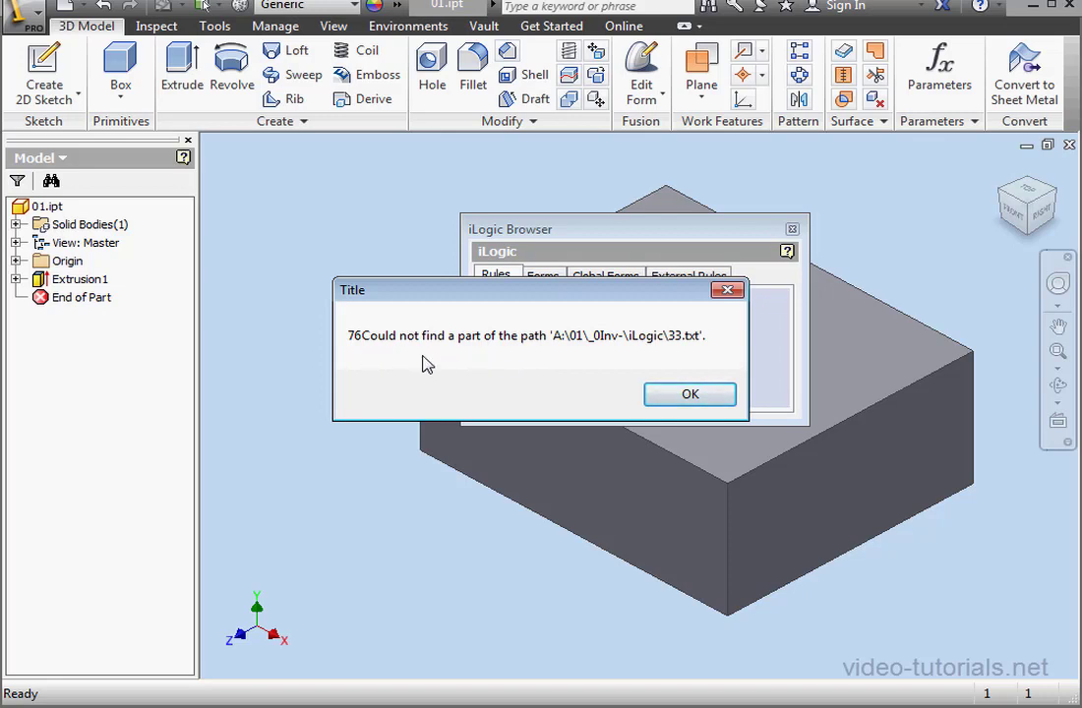
{"action": "left_click", "coordinate": [689, 394]}
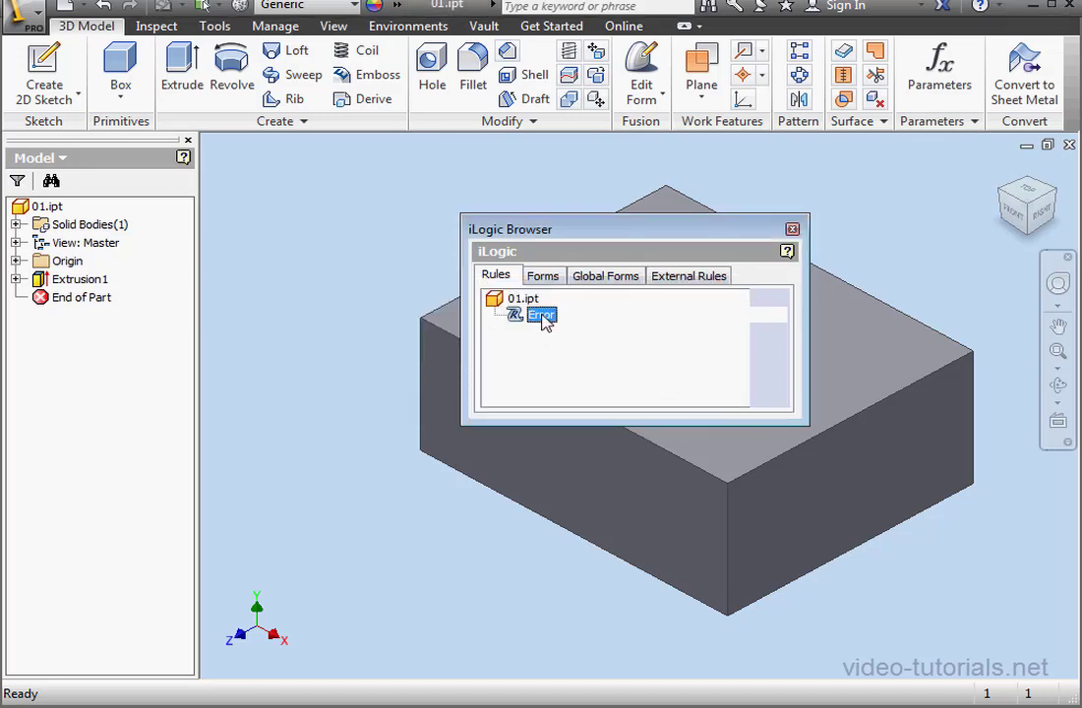
Insert vbCrLf & between Err.number and Err.description so they show on separate lines.
{"action": "double_click", "coordinate": [543, 315]}
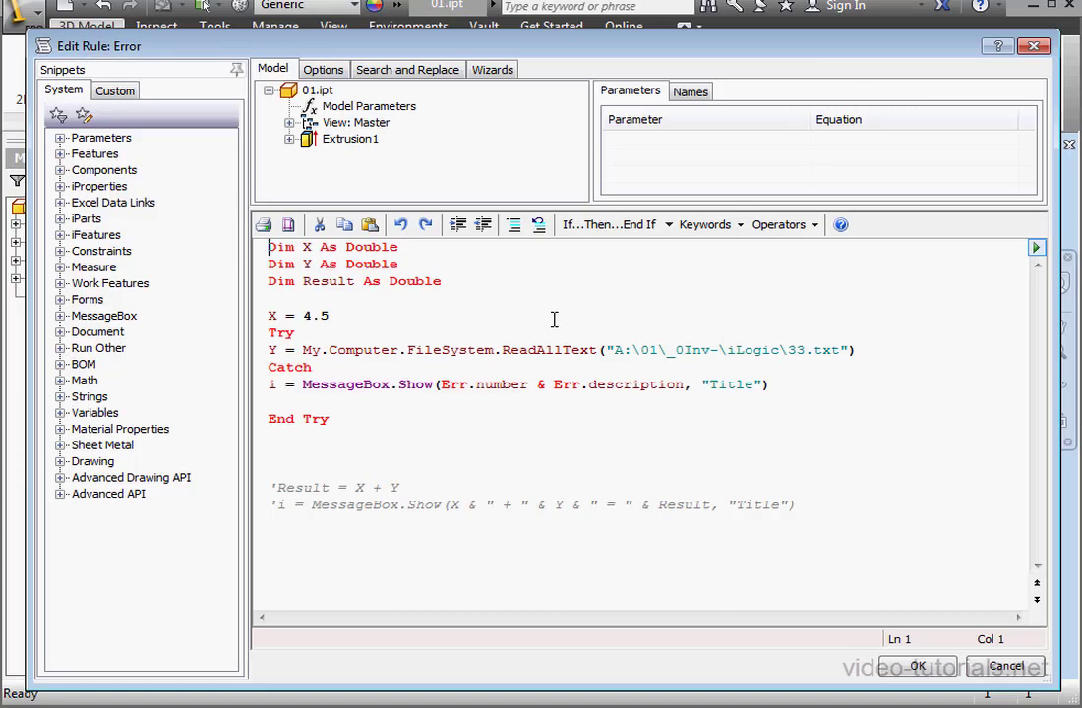
{"action": "left_click", "coordinate": [575, 411]}
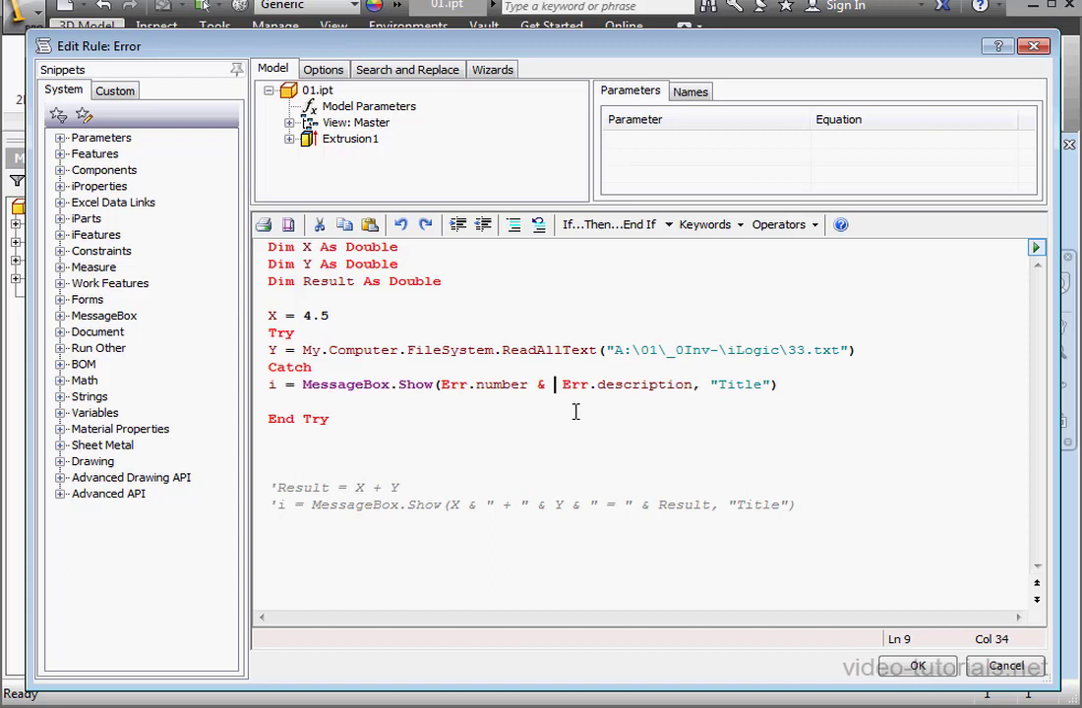
{"action": "type", "text": "vb"}
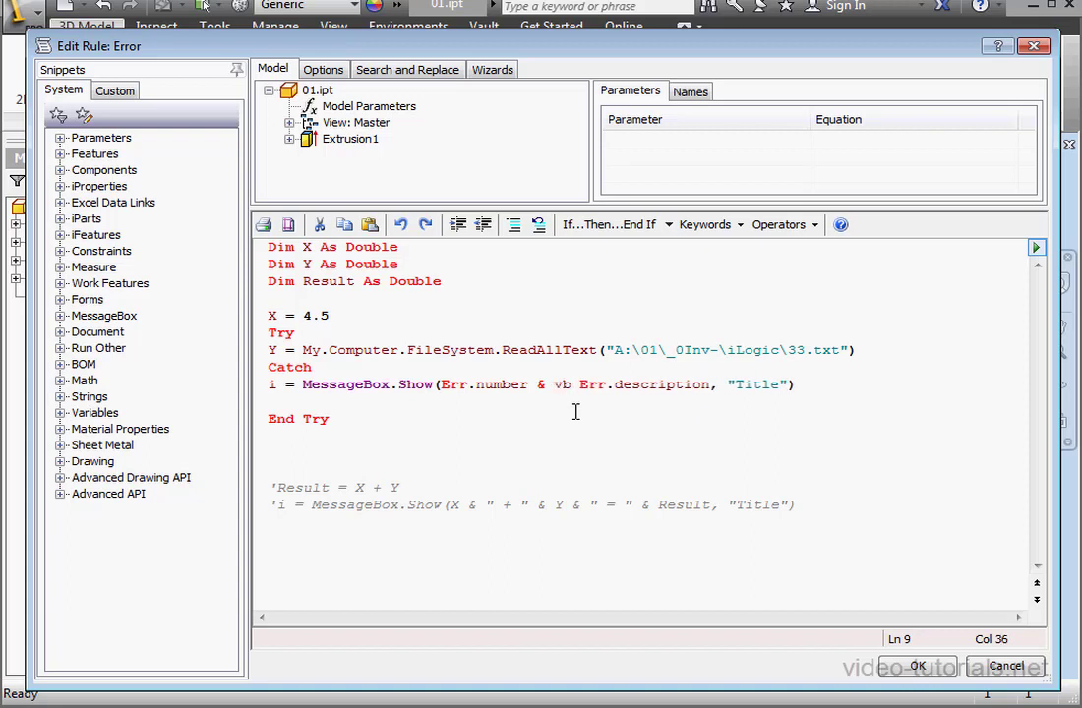
{"action": "type", "text": "C"}
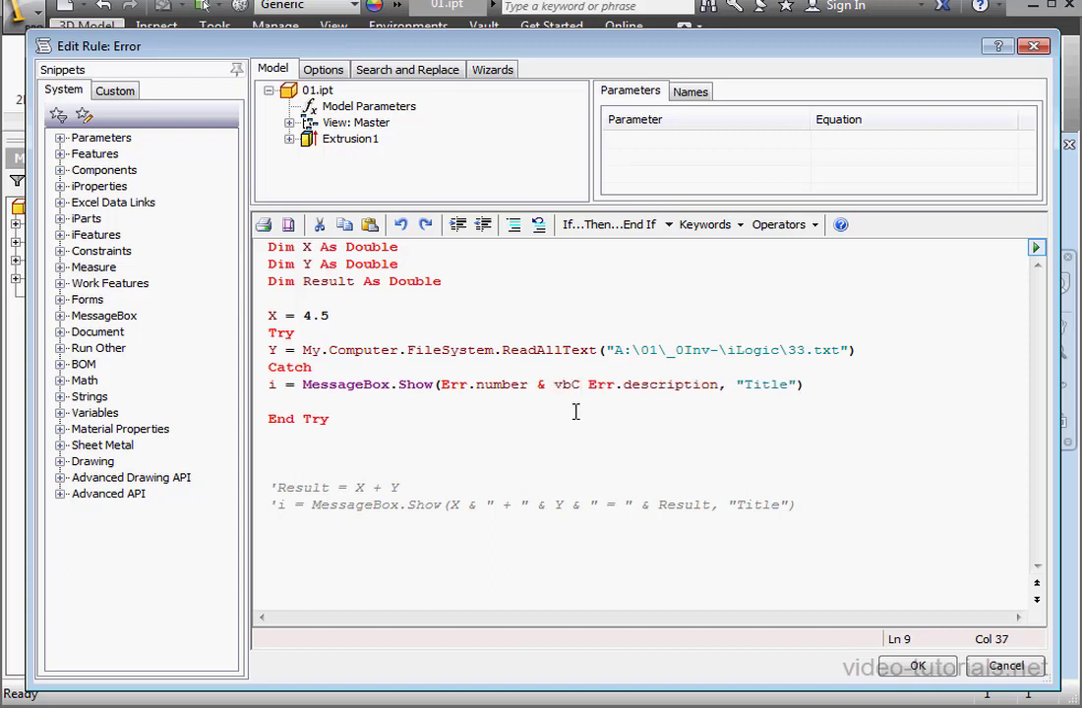
{"action": "type", "text": "rL"}
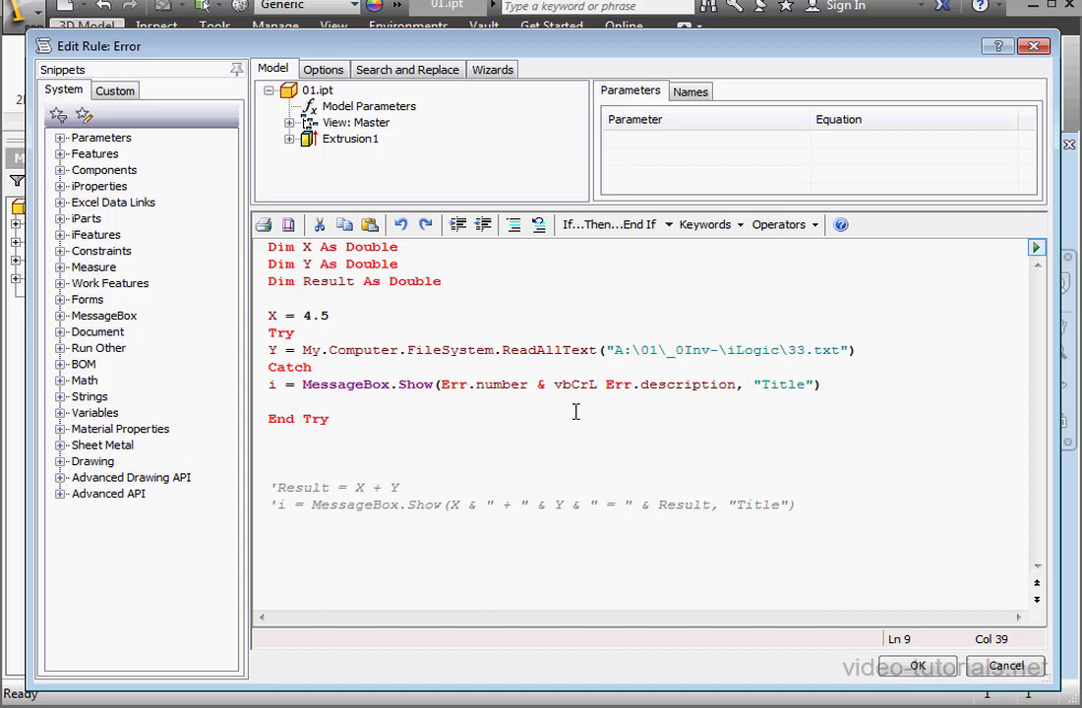
{"action": "type", "text": "f &"}
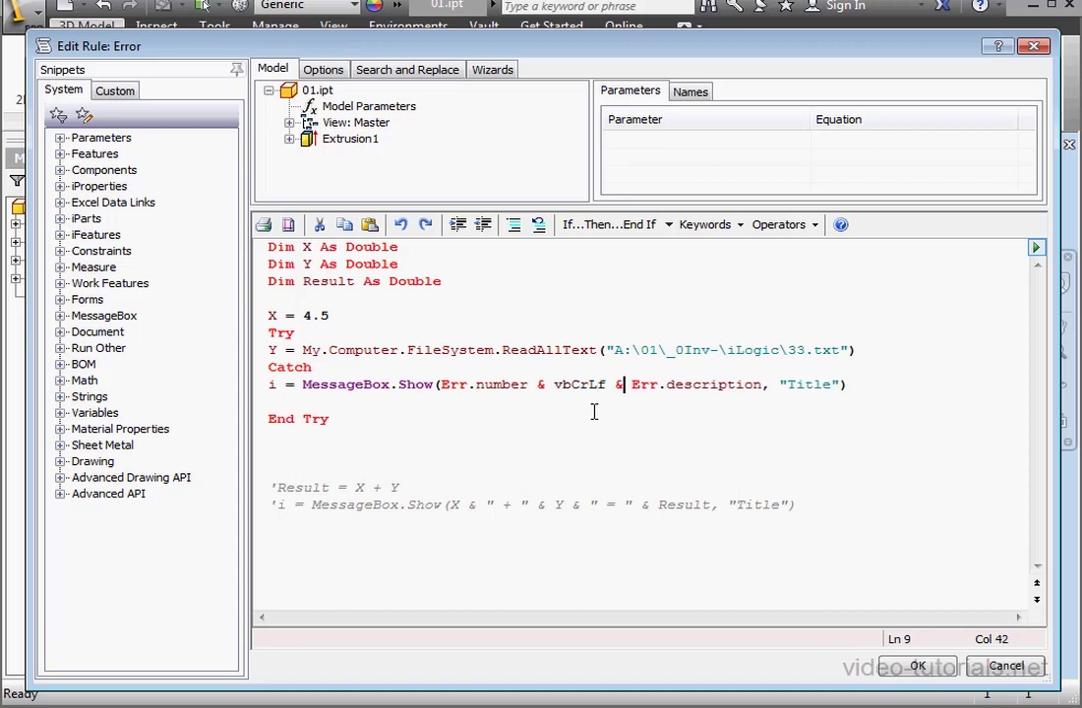
{"action": "double_click", "coordinate": [579, 384]}
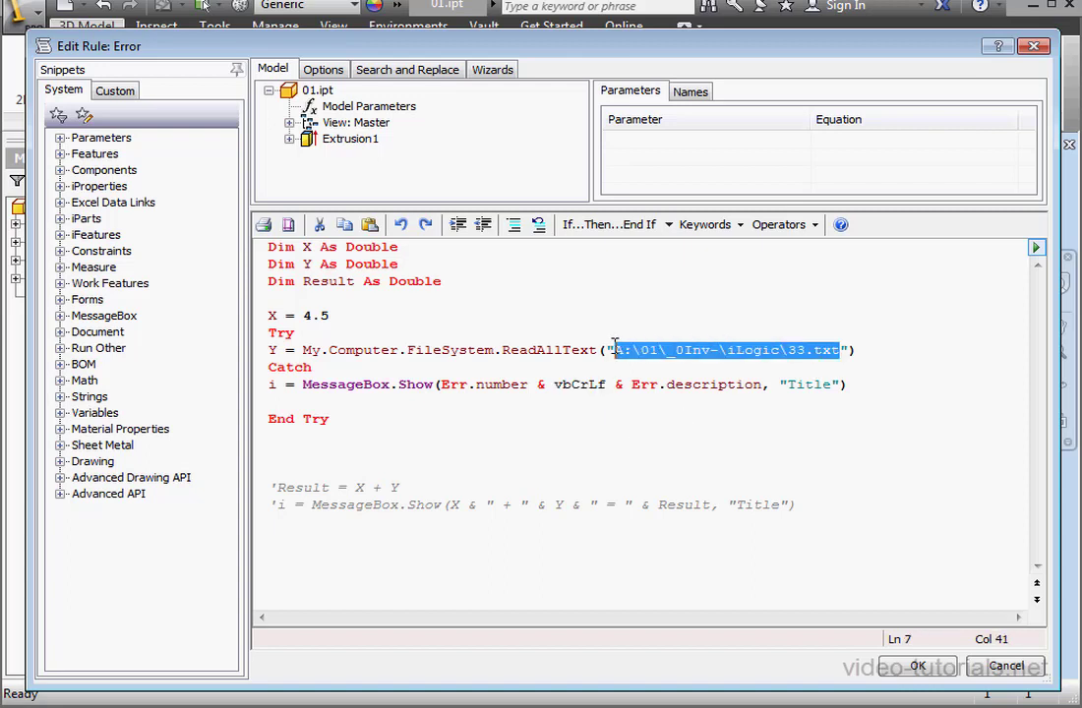
Empty the ReadAllText path, run the rule and dismiss the error 5 empty-path message.
{"action": "key", "text": "Delete"}
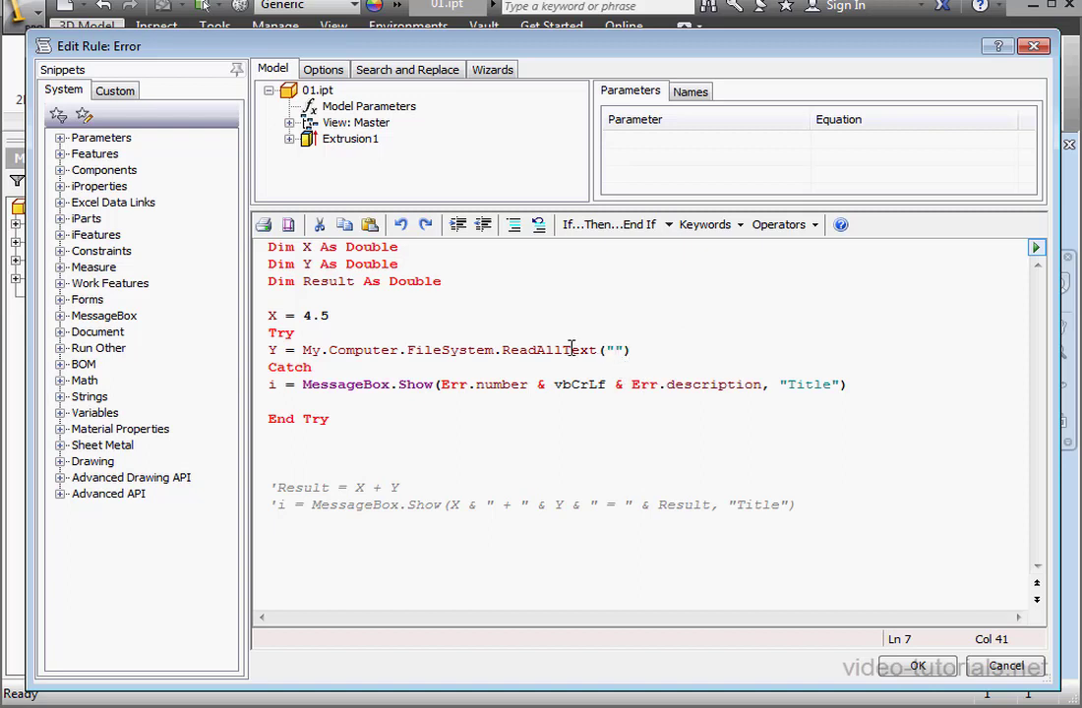
{"action": "mouse_move", "coordinate": [917, 665]}
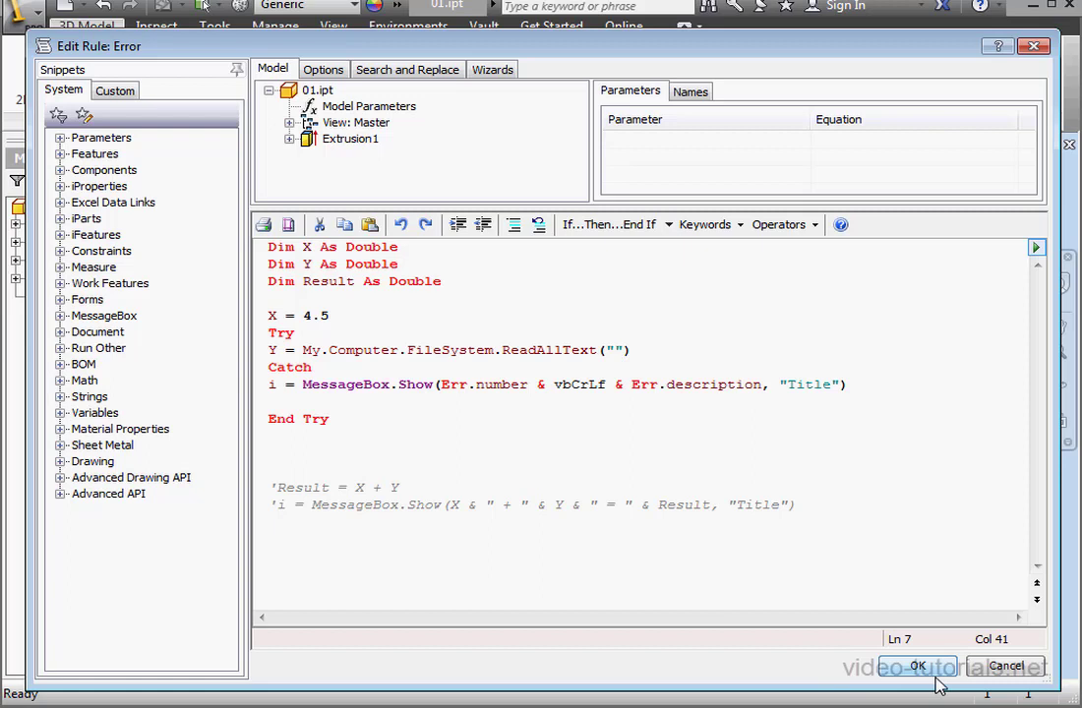
{"action": "left_click", "coordinate": [917, 665]}
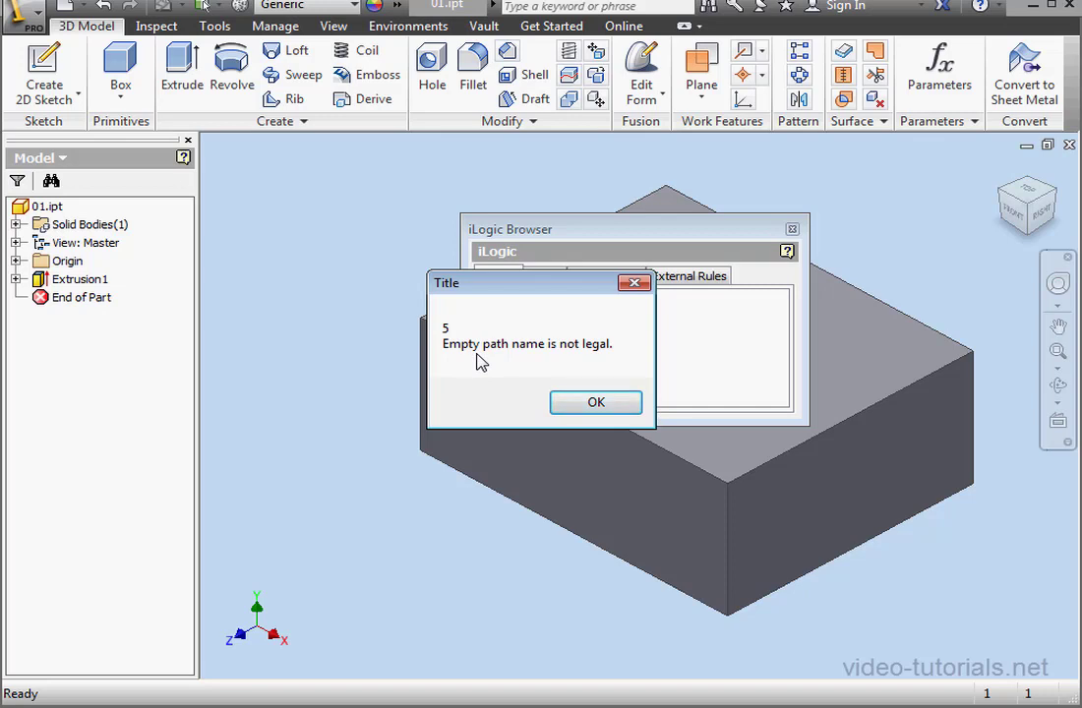
{"action": "mouse_move", "coordinate": [594, 402]}
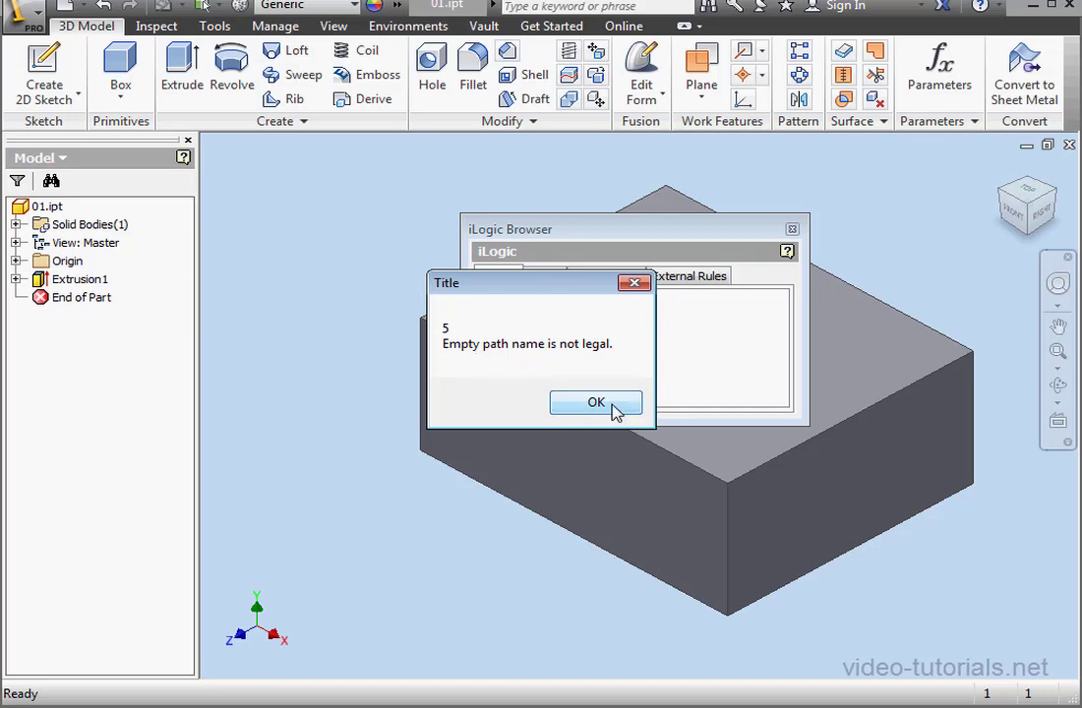
{"action": "left_click", "coordinate": [596, 401]}
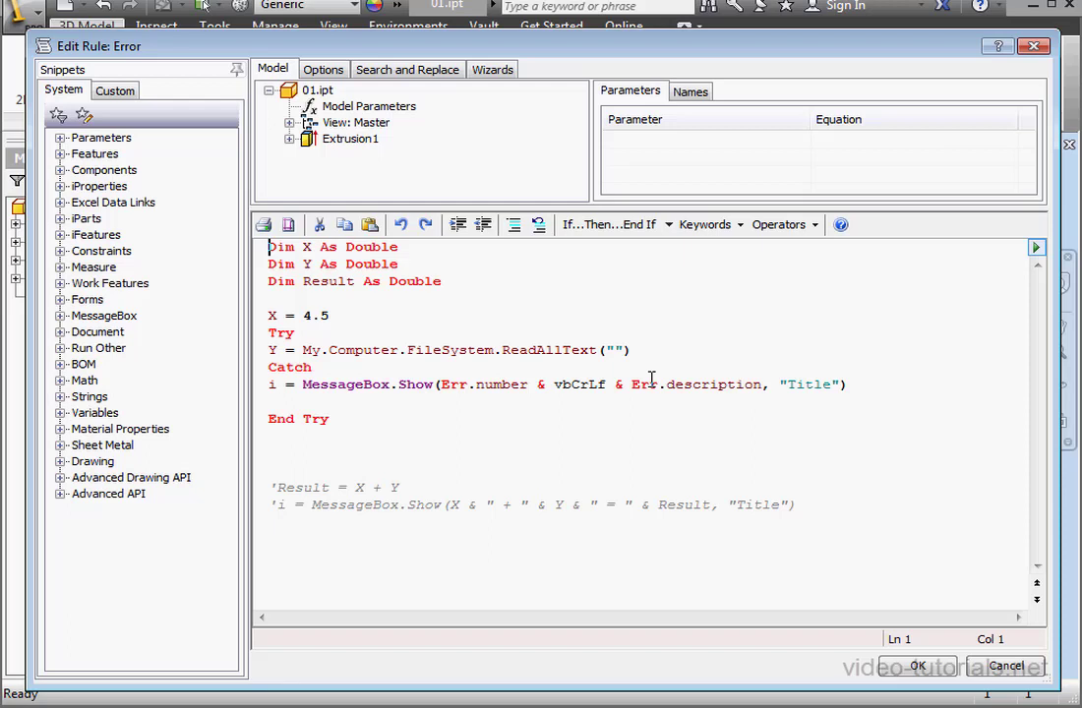
{"action": "mouse_move", "coordinate": [606, 366]}
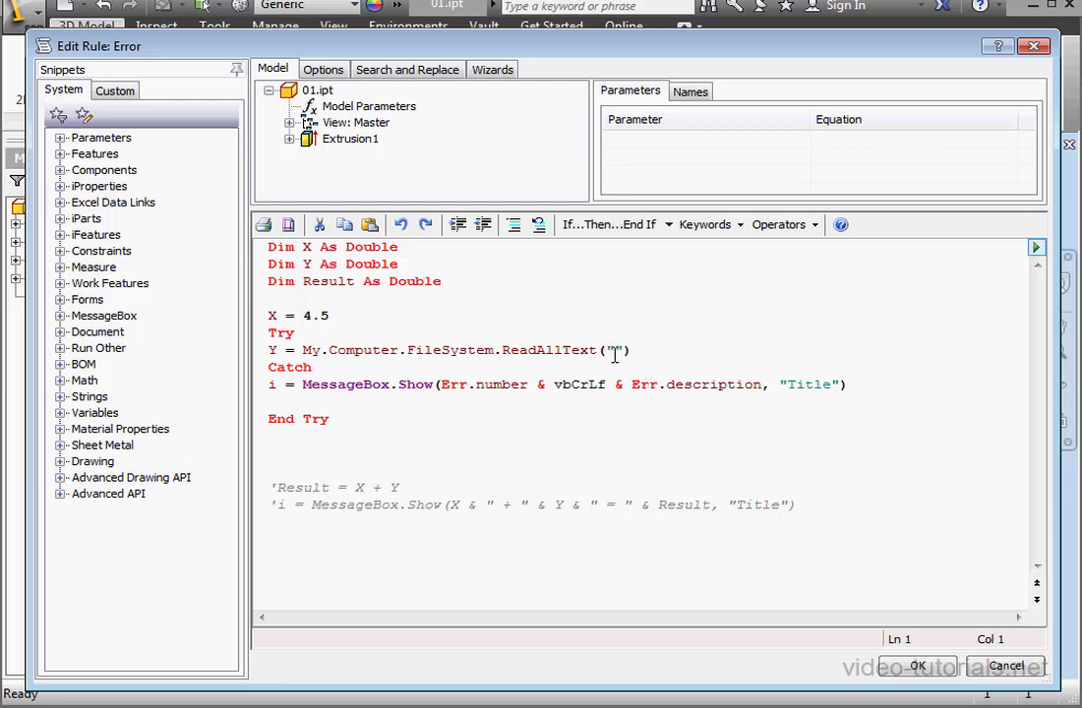
Delete the empty quotes in ReadAllText, run the rule, and dismiss the overload compile error.
{"action": "double_click", "coordinate": [614, 350]}
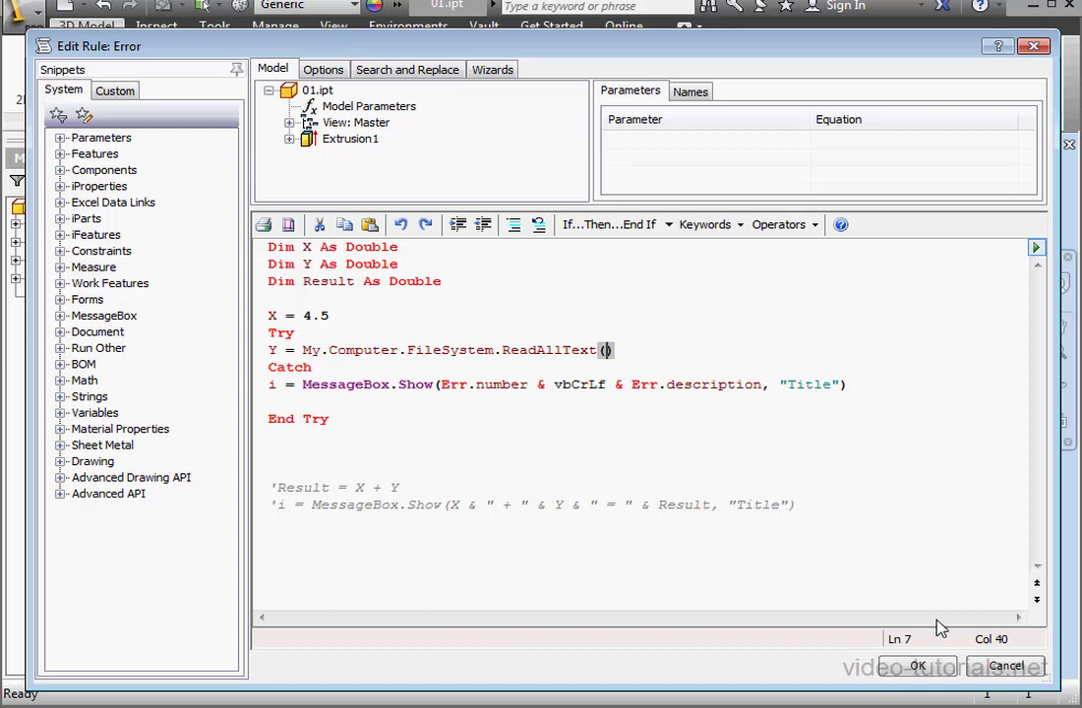
{"action": "left_click", "coordinate": [917, 665]}
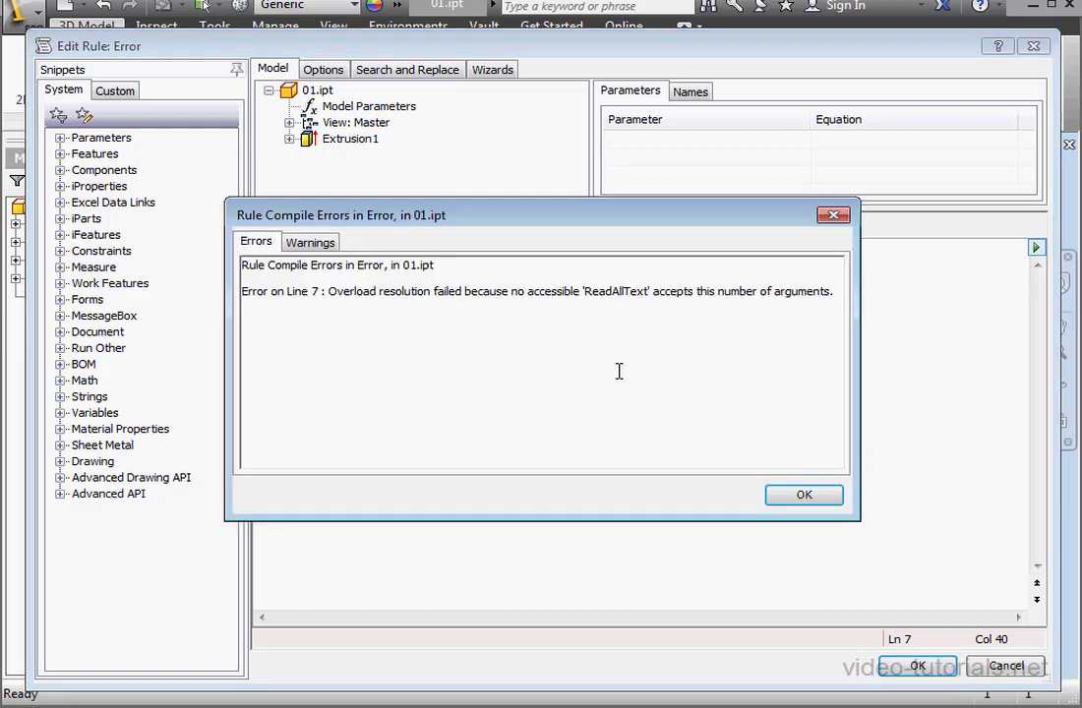
{"action": "mouse_move", "coordinate": [520, 328]}
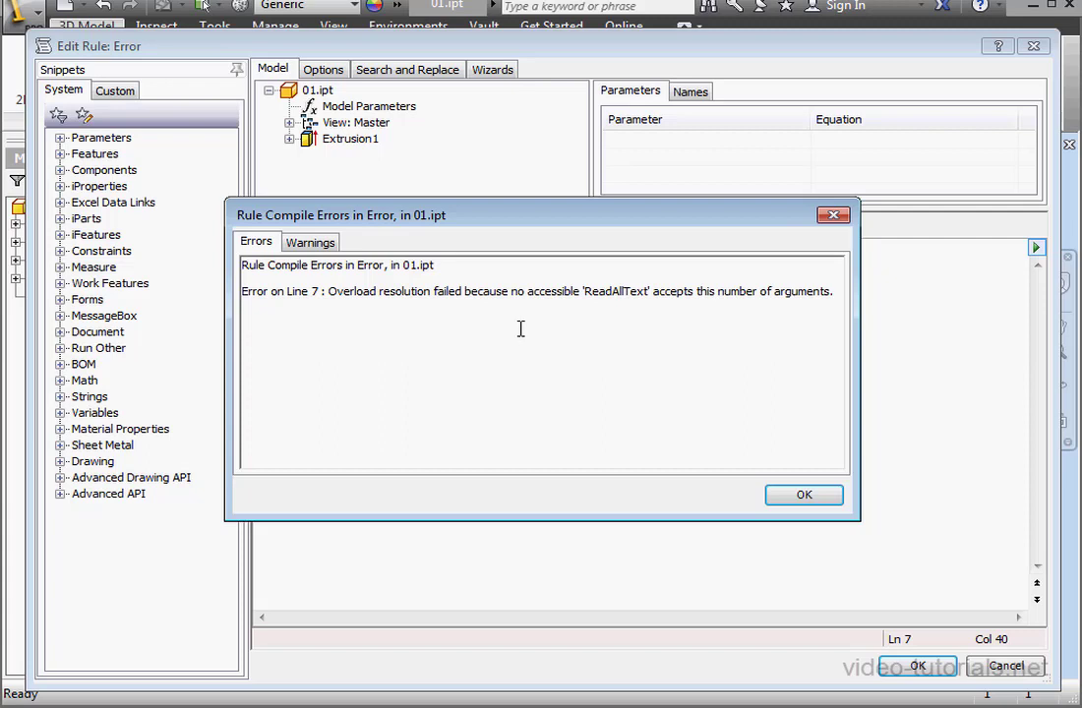
{"action": "mouse_move", "coordinate": [512, 319]}
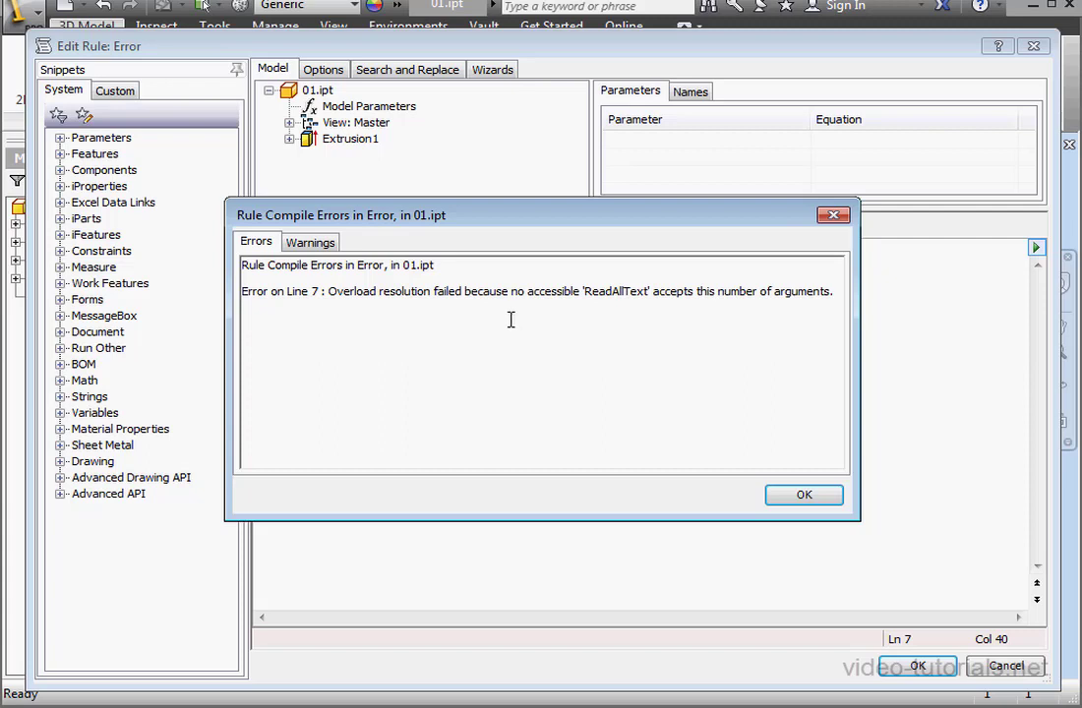
{"action": "mouse_move", "coordinate": [411, 323]}
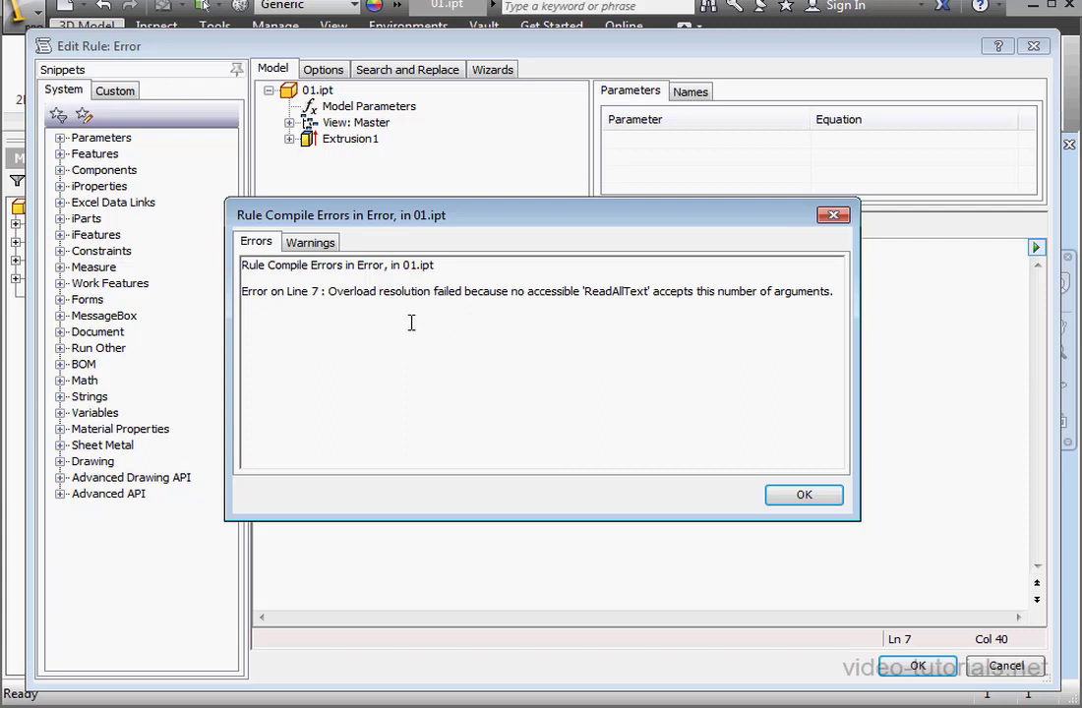
{"action": "left_click", "coordinate": [803, 494]}
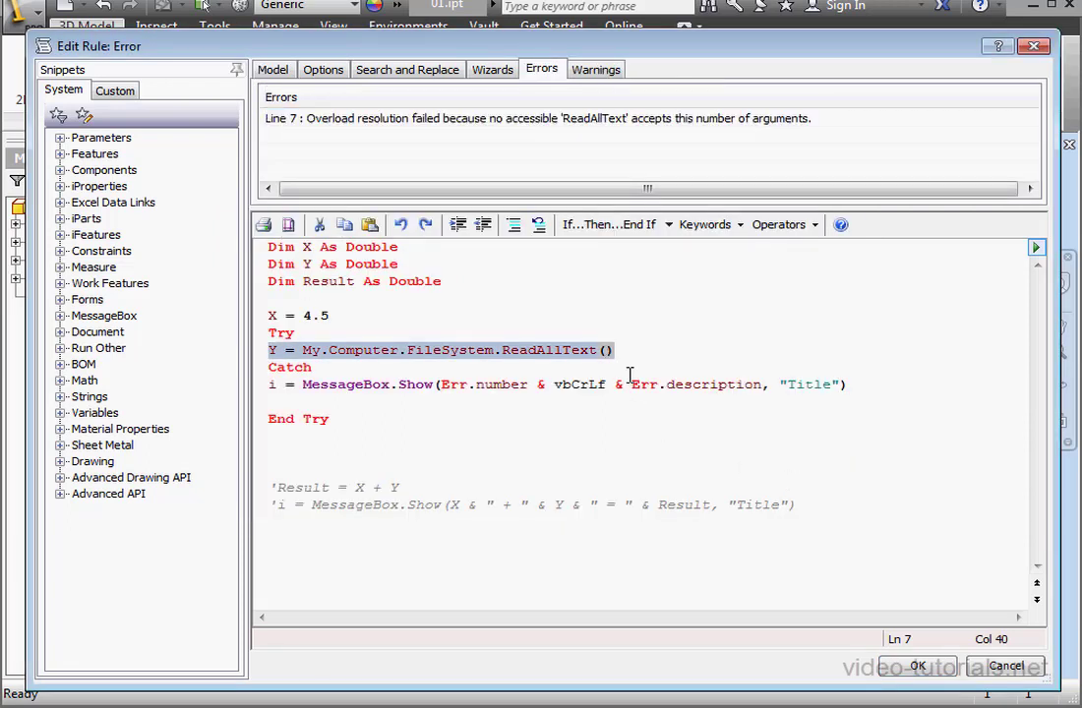
Paste the file path back into ReadAllText and change the converted string to "text".
{"action": "type", "text": "\"\""}
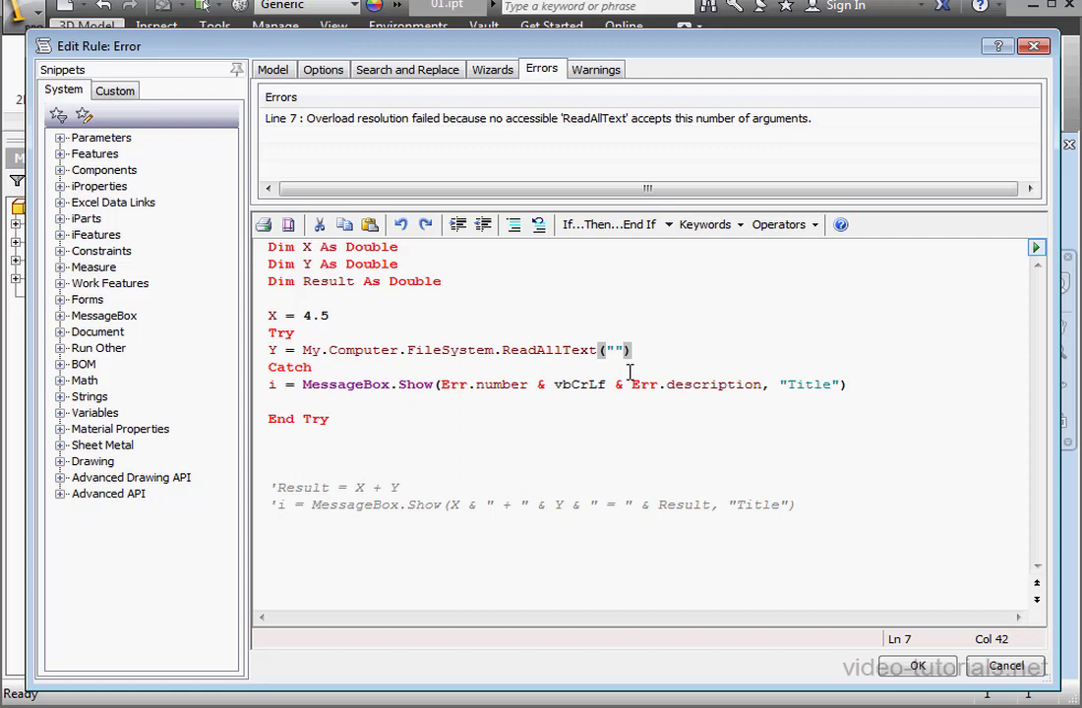
{"action": "right_click", "coordinate": [614, 350]}
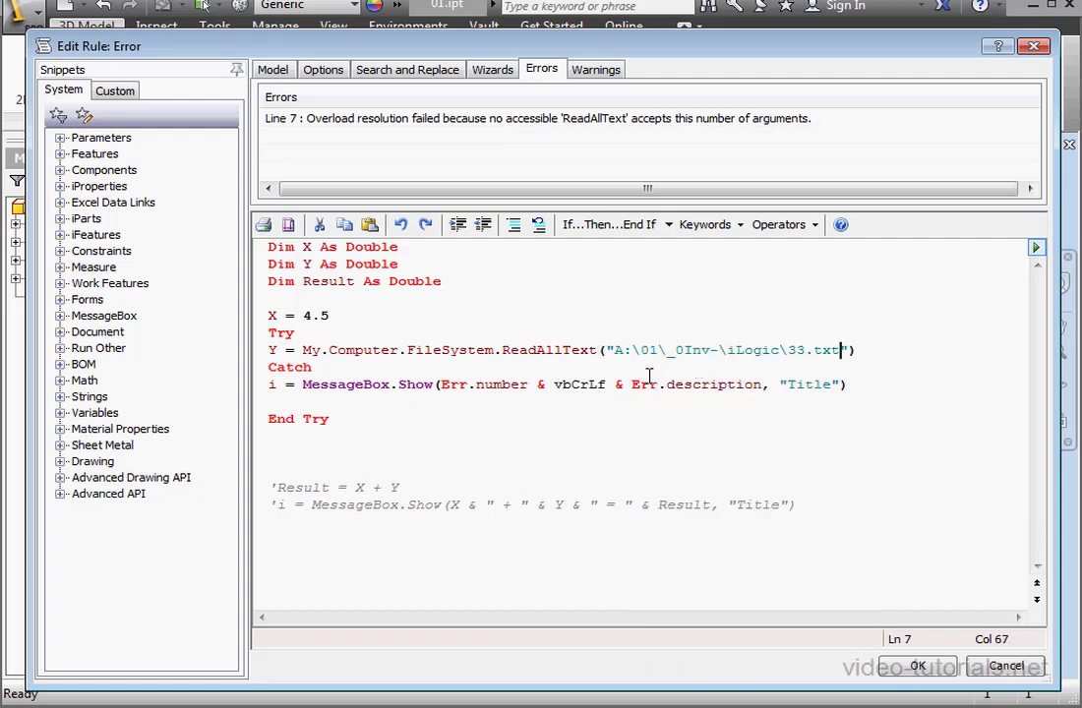
{"action": "mouse_move", "coordinate": [895, 291]}
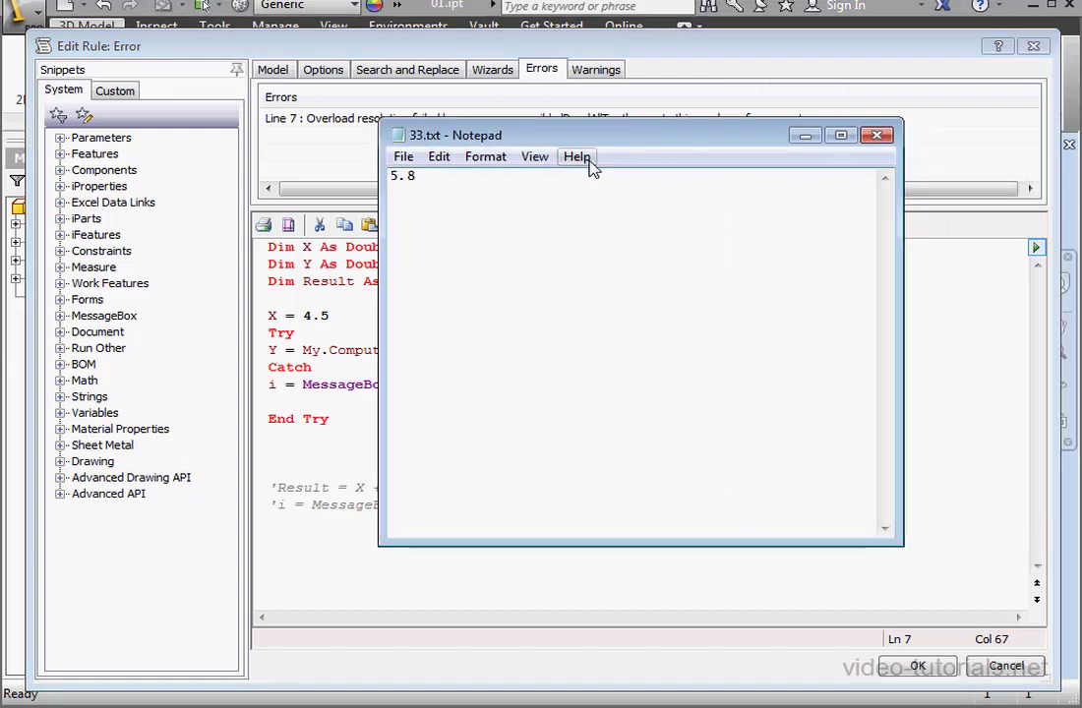
{"action": "type", "text": "te"}
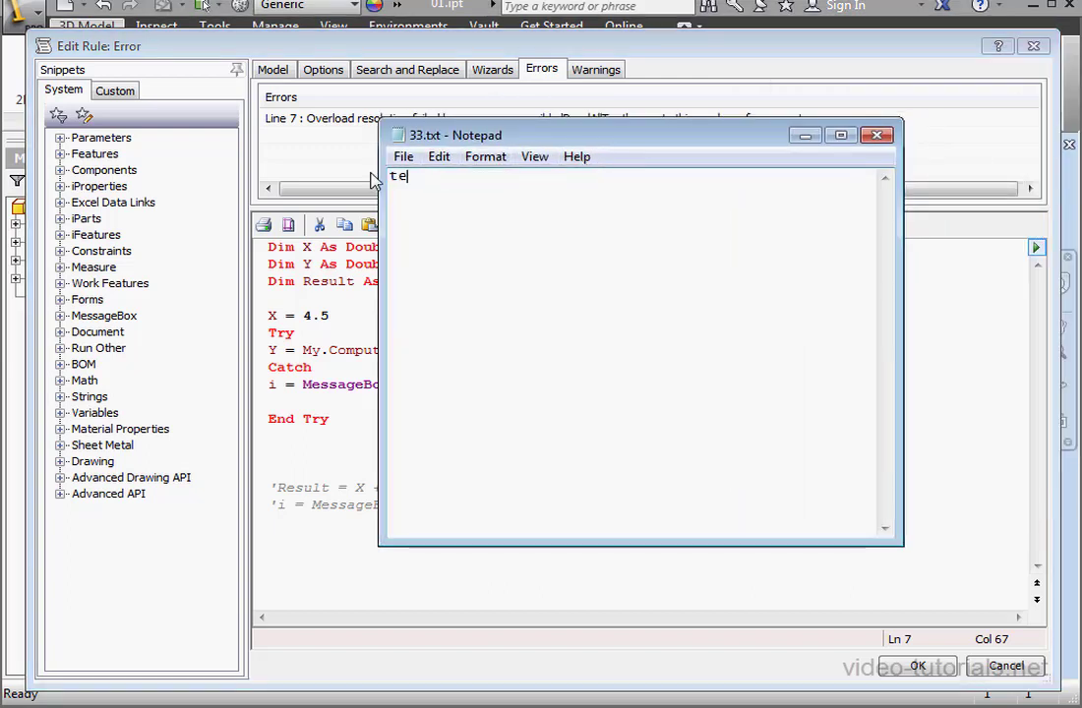
{"action": "type", "text": "xt"}
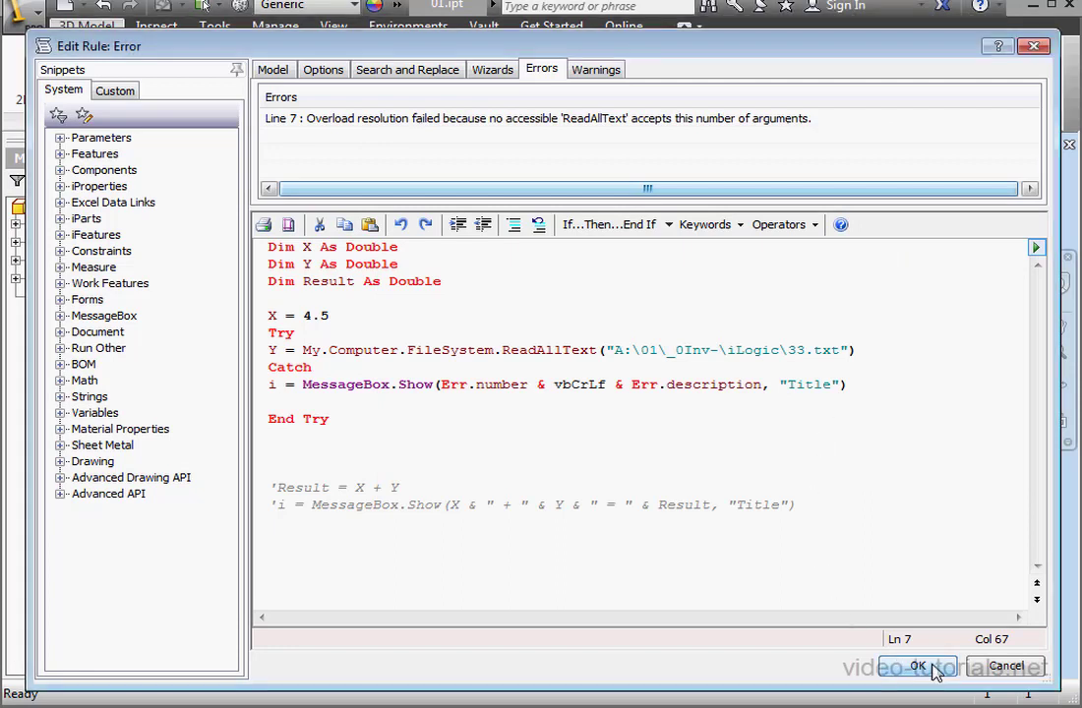
Run the rule, dismiss the error 76 path-not-found message, and reopen the Error rule.
{"action": "left_click", "coordinate": [917, 665]}
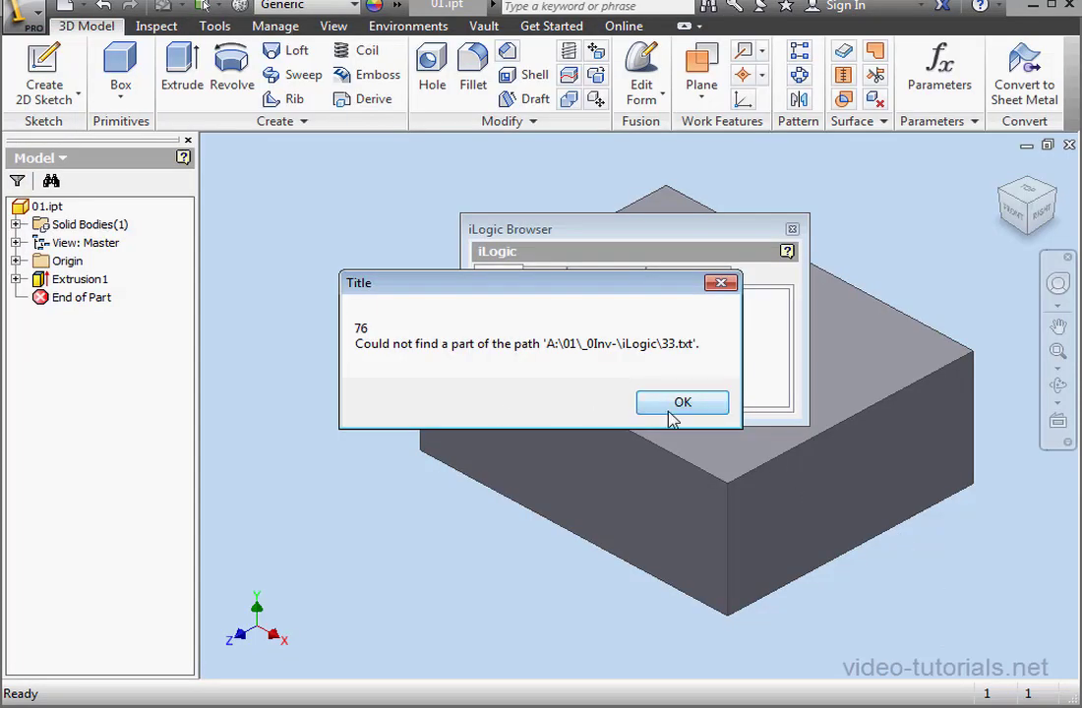
{"action": "left_click", "coordinate": [683, 402]}
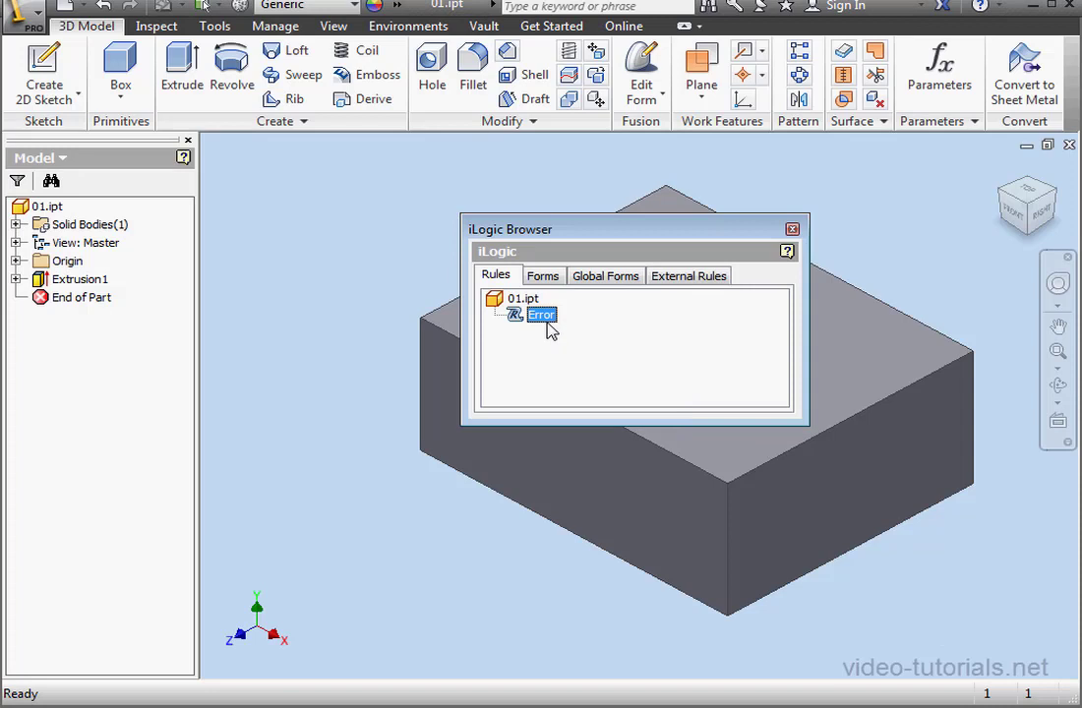
{"action": "double_click", "coordinate": [541, 315]}
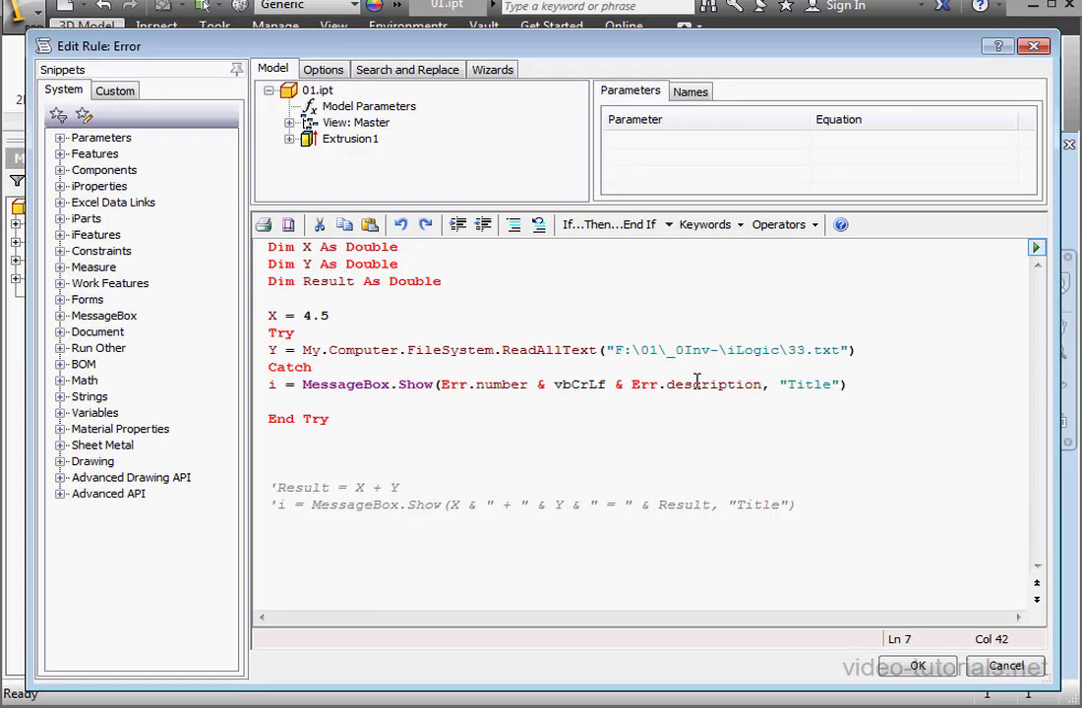
Run the rule, dismiss the error 13 "text"-to-Double message, and reopen the Error rule.
{"action": "left_click", "coordinate": [916, 665]}
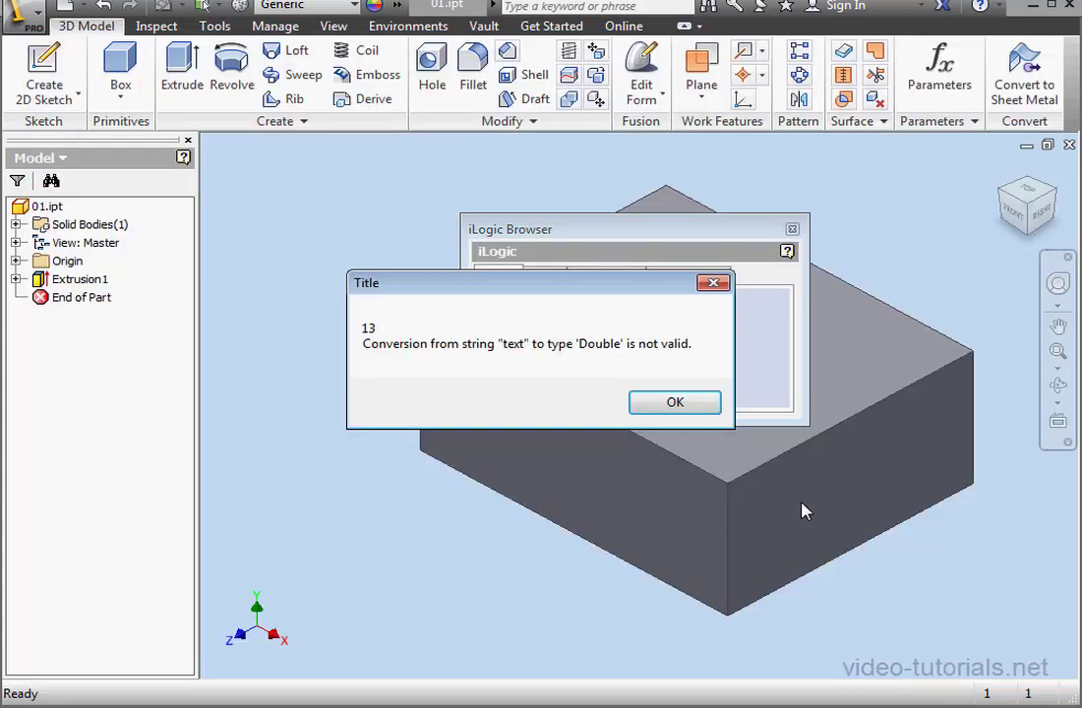
{"action": "mouse_move", "coordinate": [559, 405]}
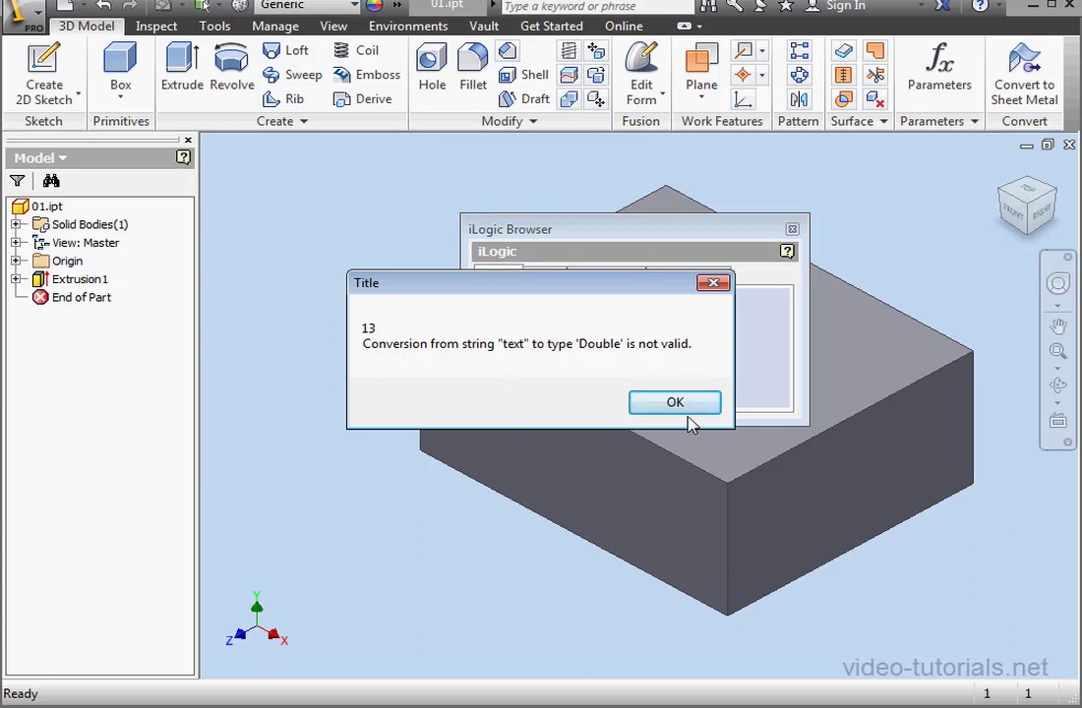
{"action": "left_click", "coordinate": [675, 401]}
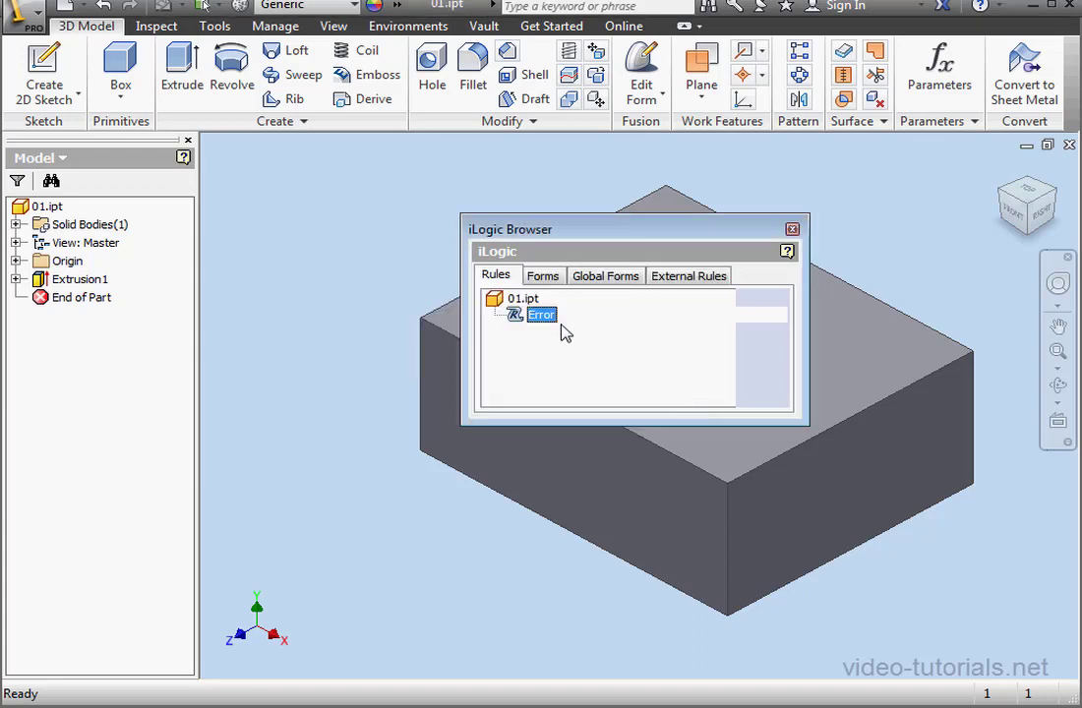
{"action": "double_click", "coordinate": [541, 315]}
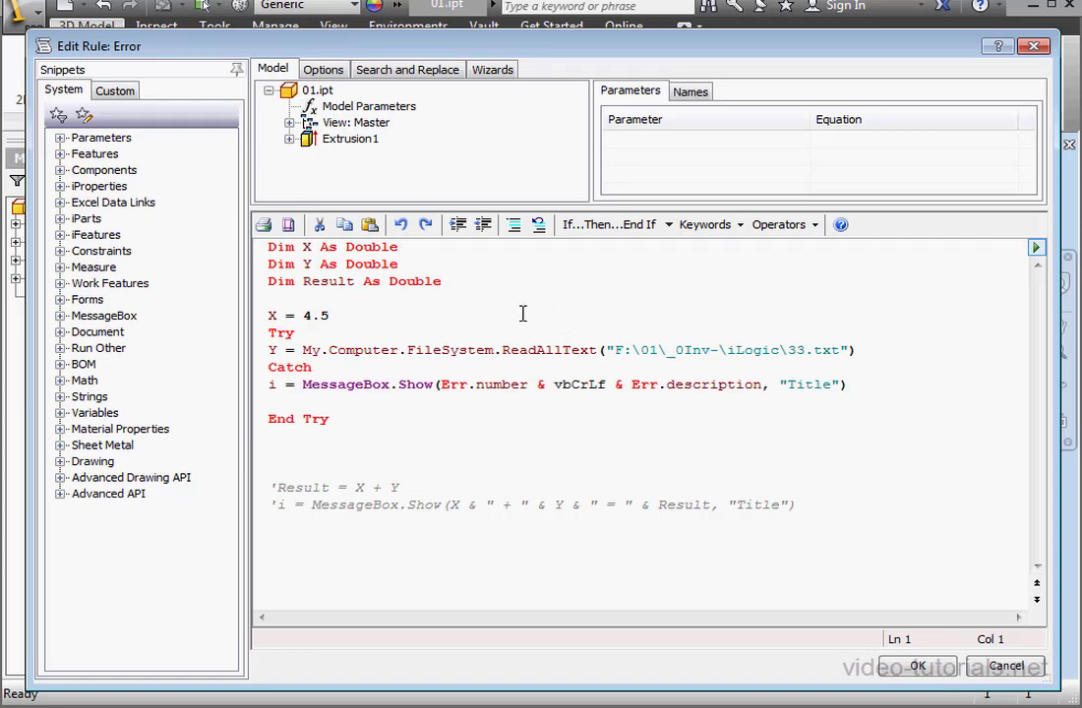
{"action": "mouse_move", "coordinate": [480, 339]}
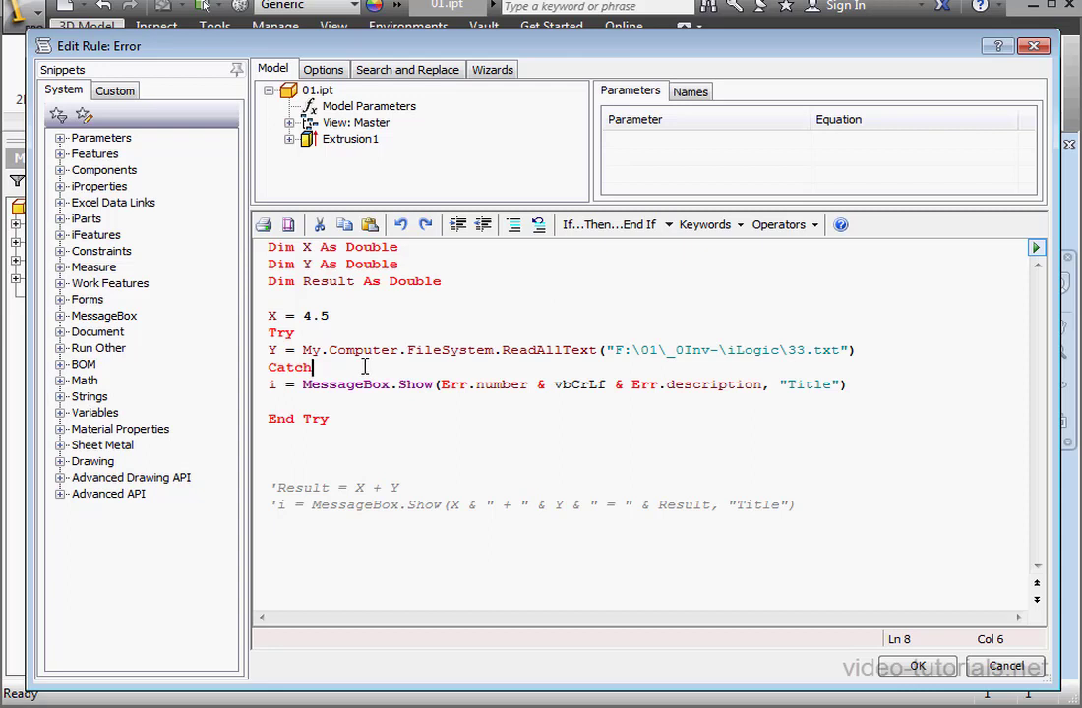
Restrict the Catch to 'Catch When Err.number = 53'.
{"action": "type", "text": "Wh"}
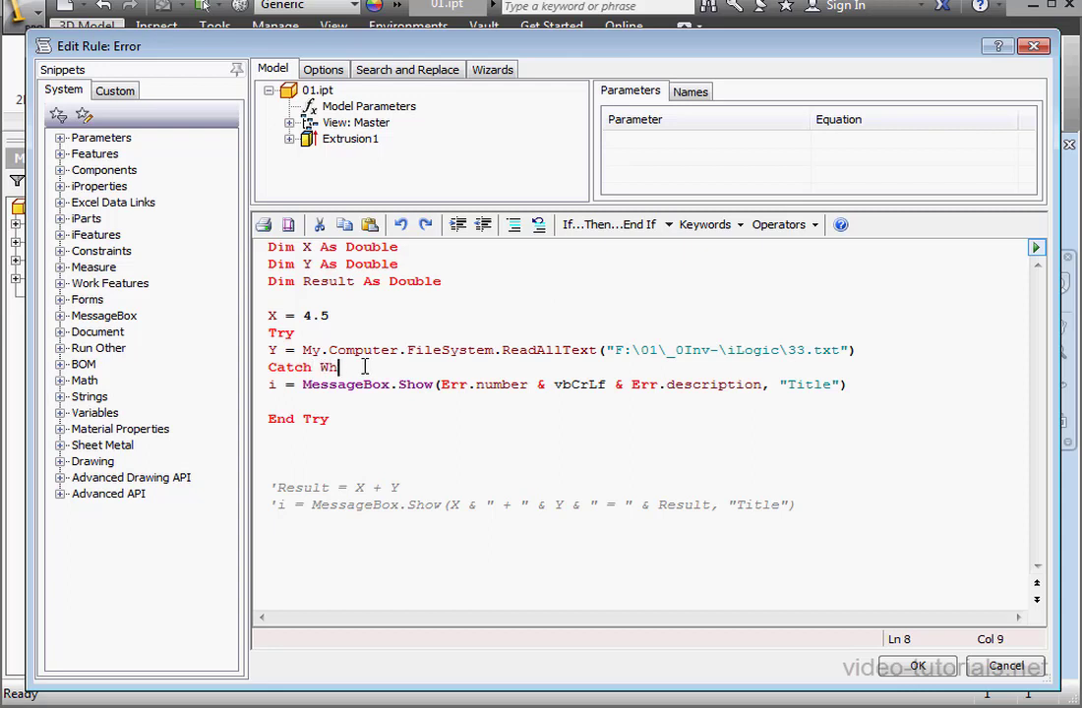
{"action": "type", "text": "en"}
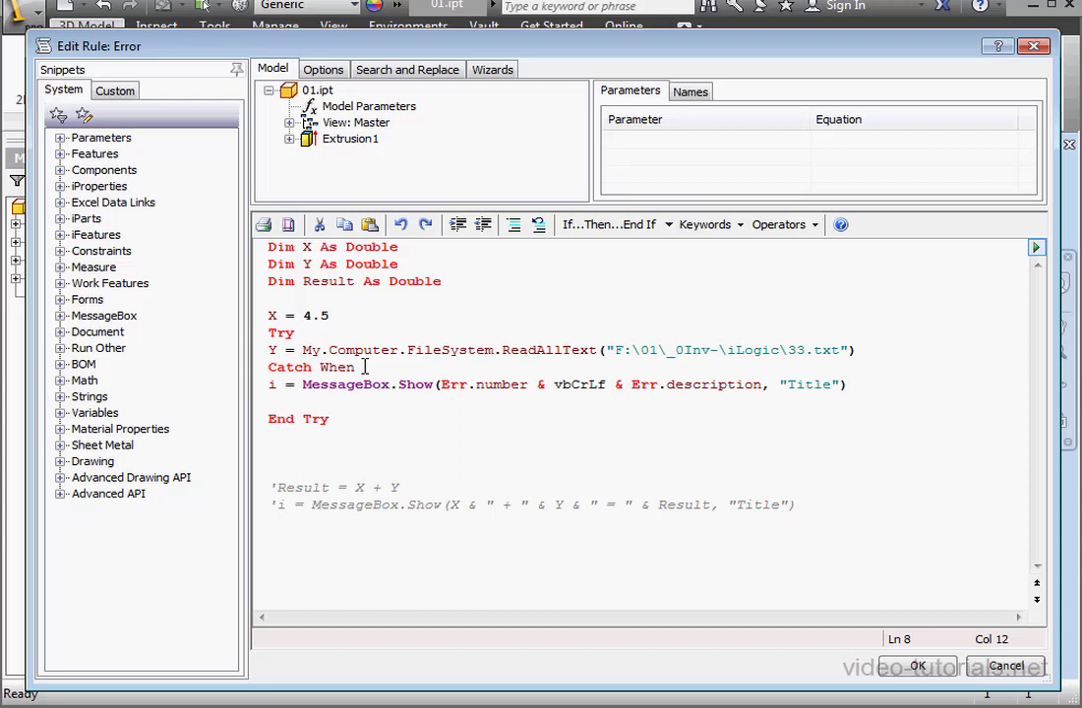
{"action": "type", "text": "Err."}
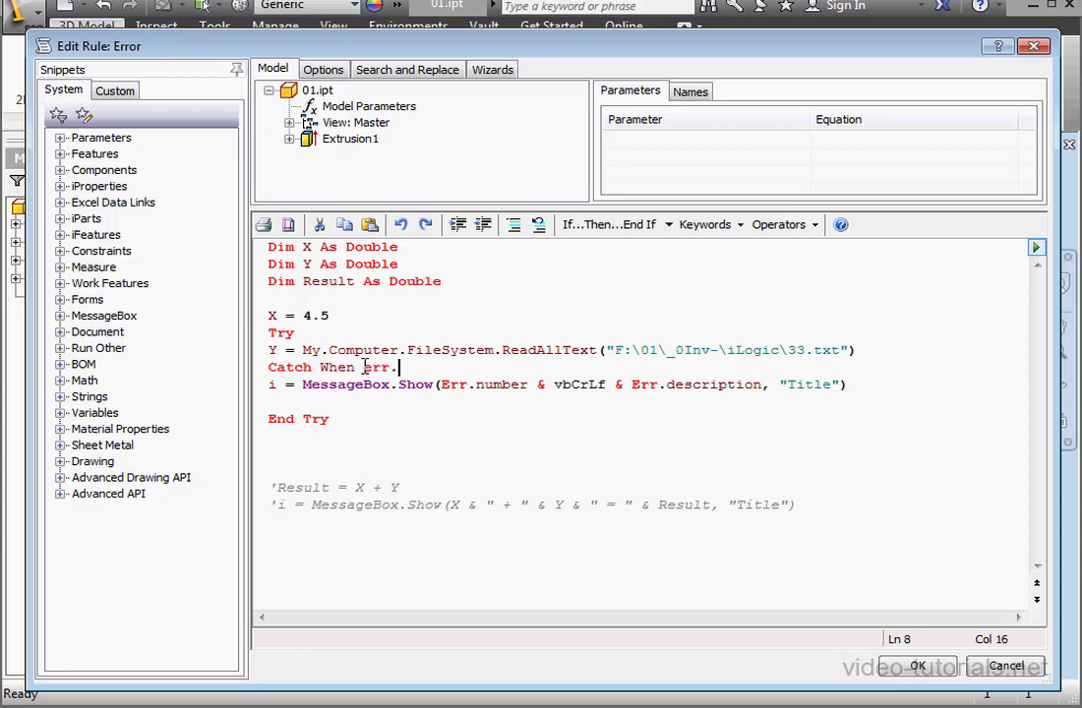
{"action": "type", "text": "numbe"}
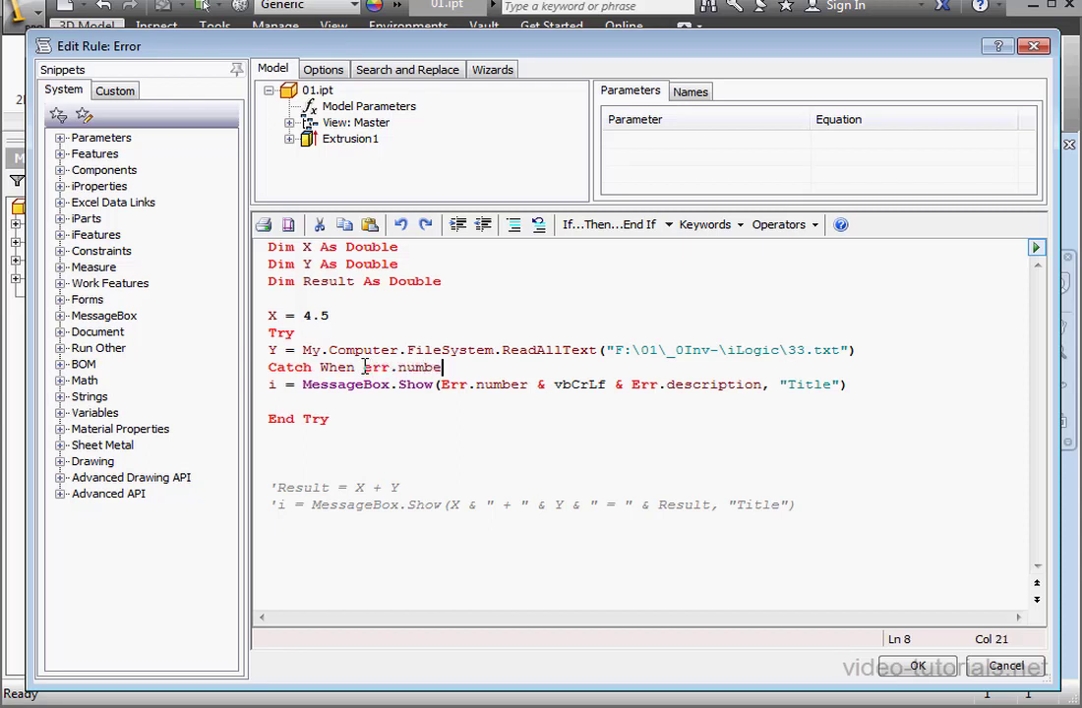
{"action": "type", "text": "="}
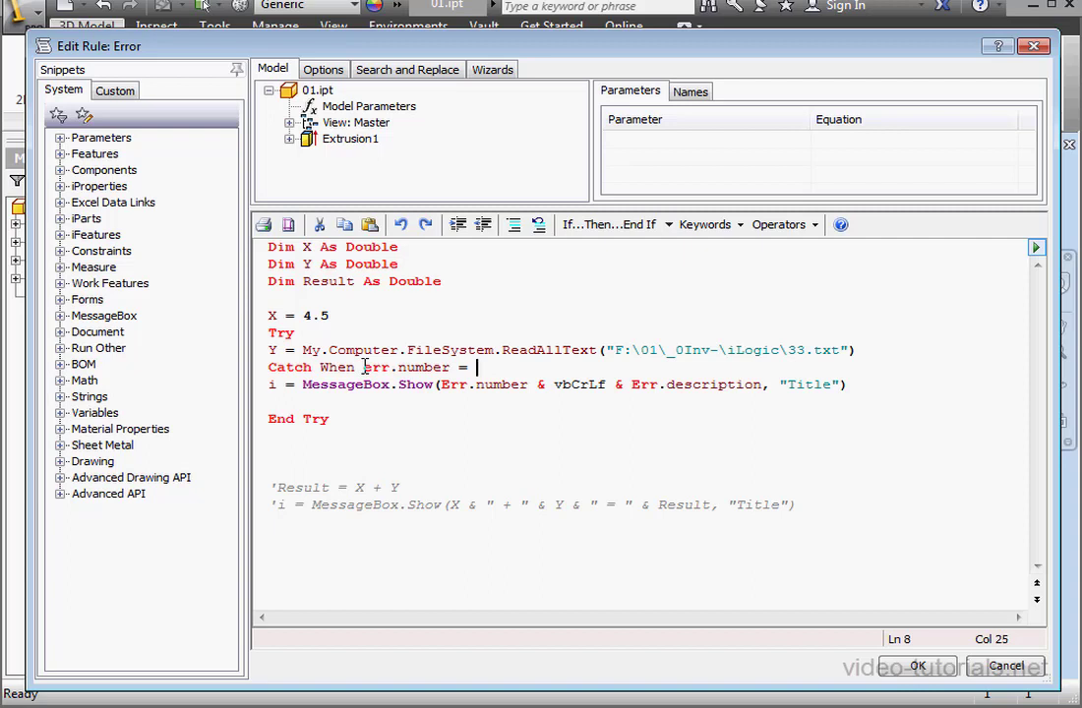
{"action": "type", "text": "5"}
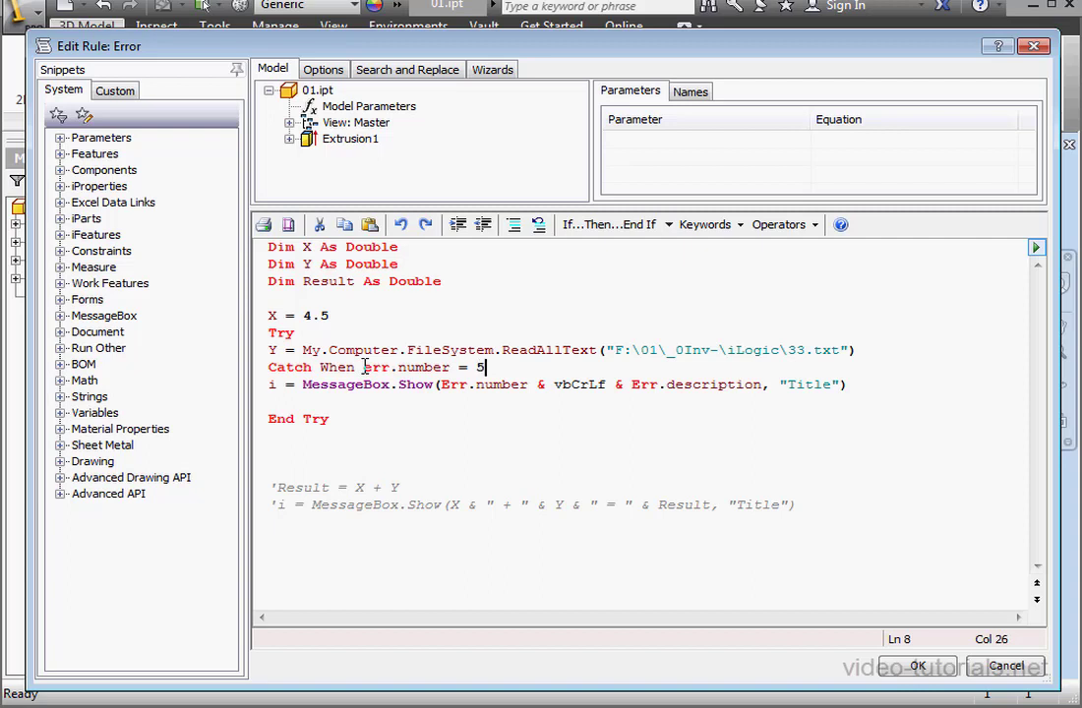
{"action": "type", "text": "3"}
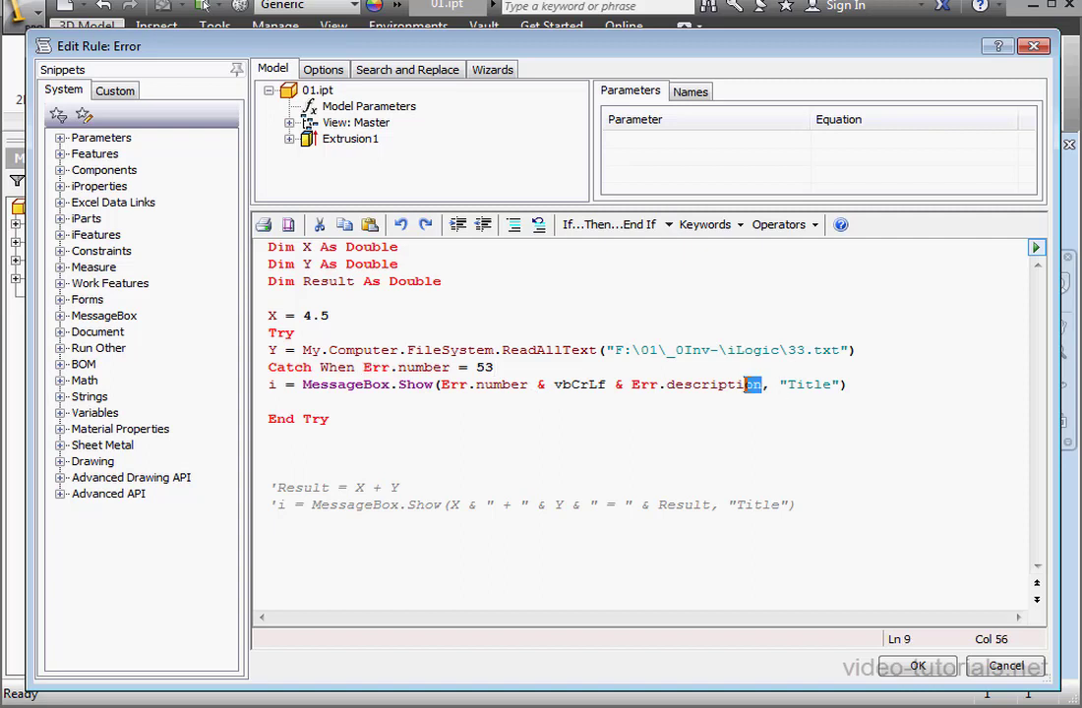
Make the message read "Error " & Err.number with "File is missing" instead of Err.description.
{"action": "double_click", "coordinate": [696, 384]}
{"action": "type", "text": "\"File "}
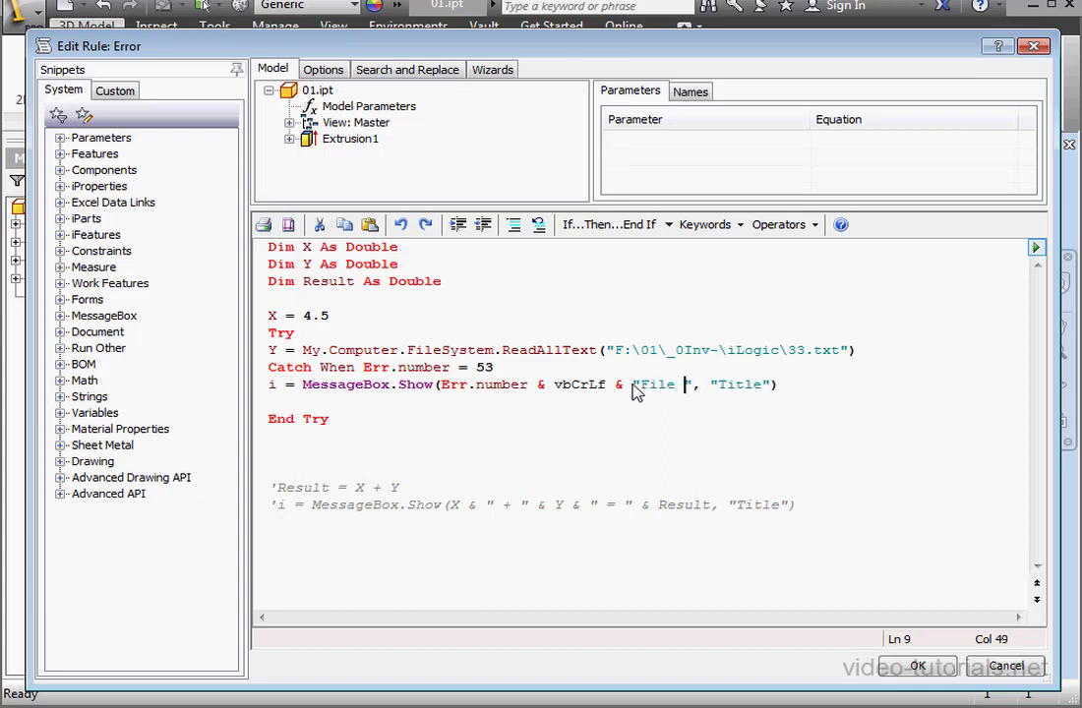
{"action": "type", "text": "is m"}
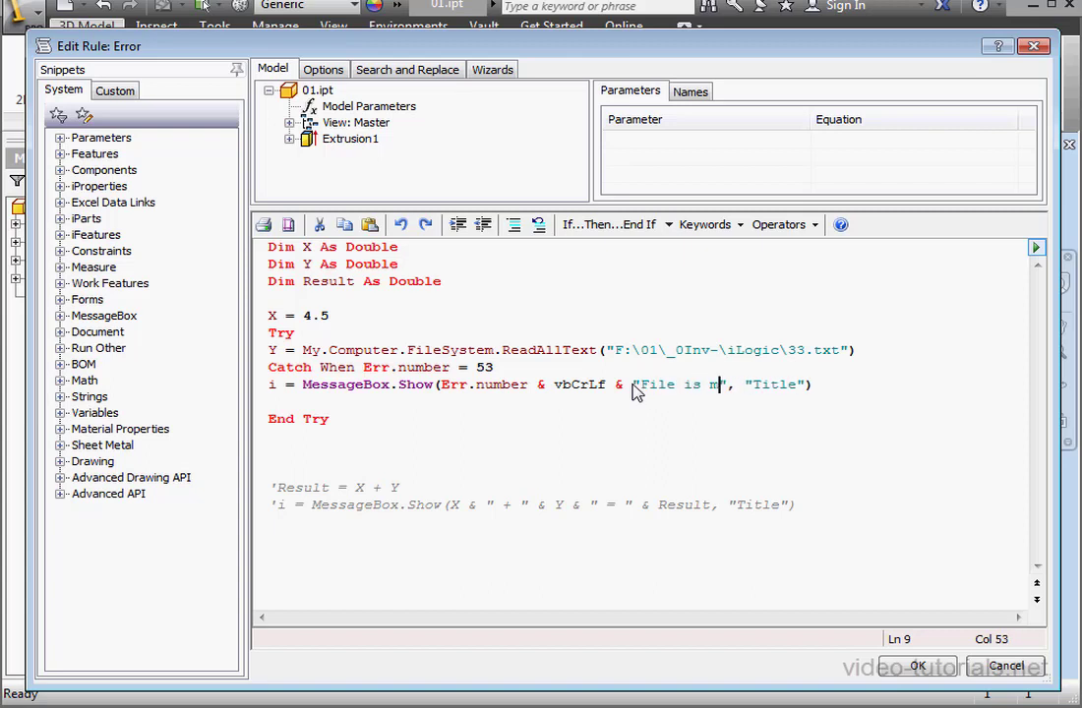
{"action": "type", "text": "ssi"}
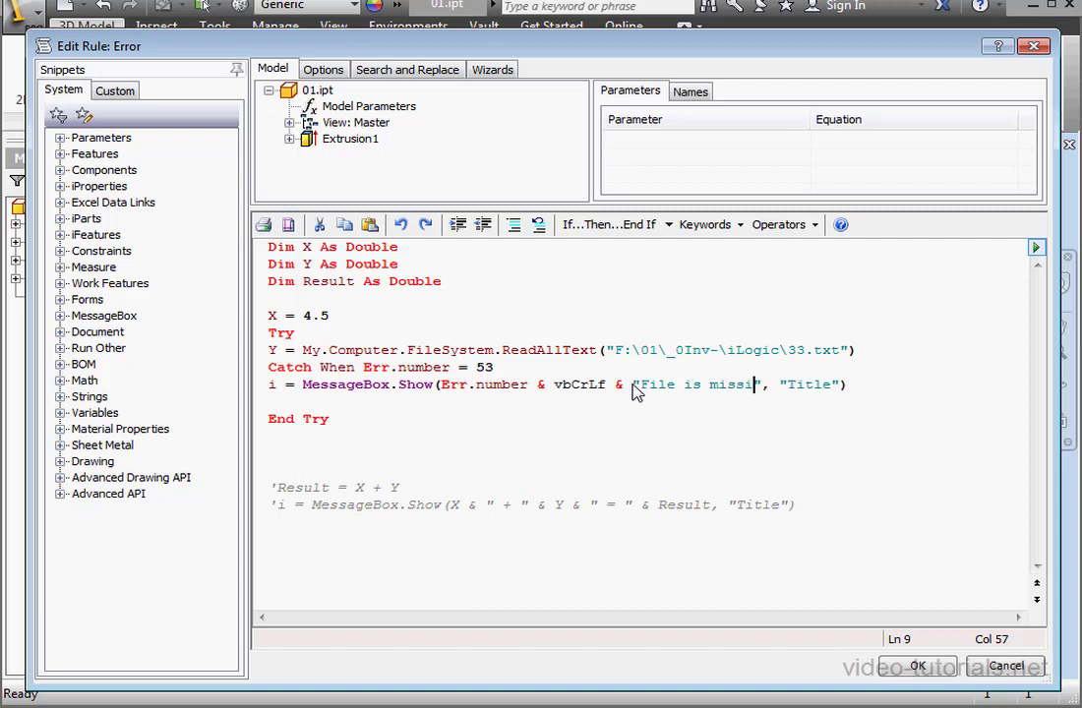
{"action": "type", "text": "ng"}
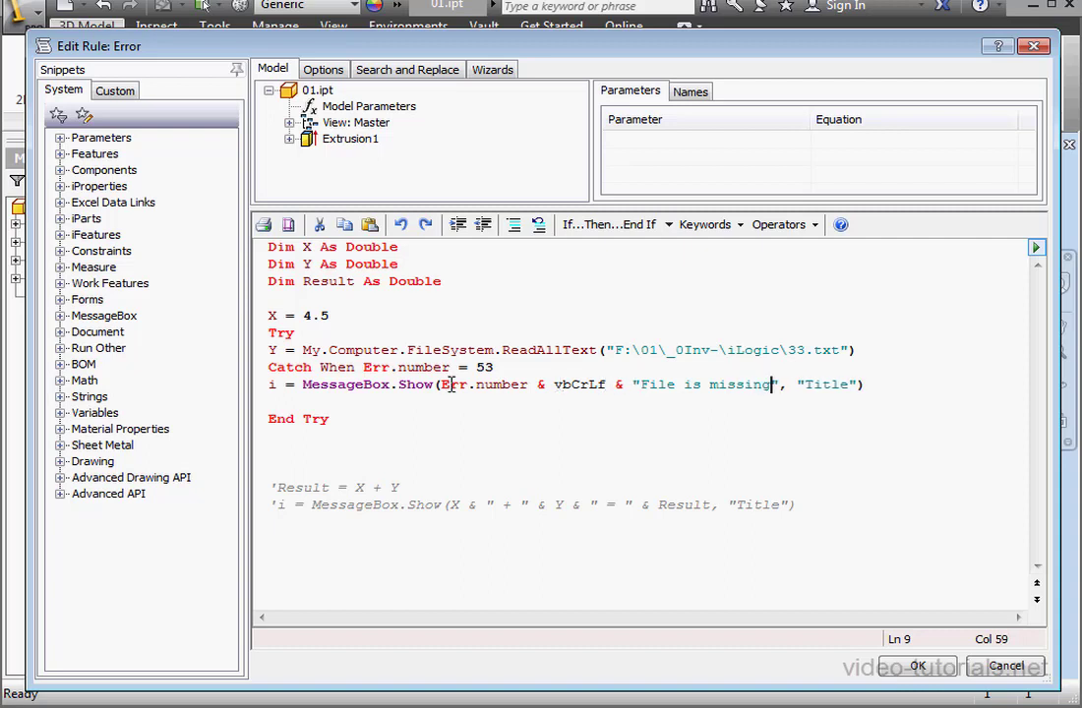
{"action": "left_click", "coordinate": [441, 384]}
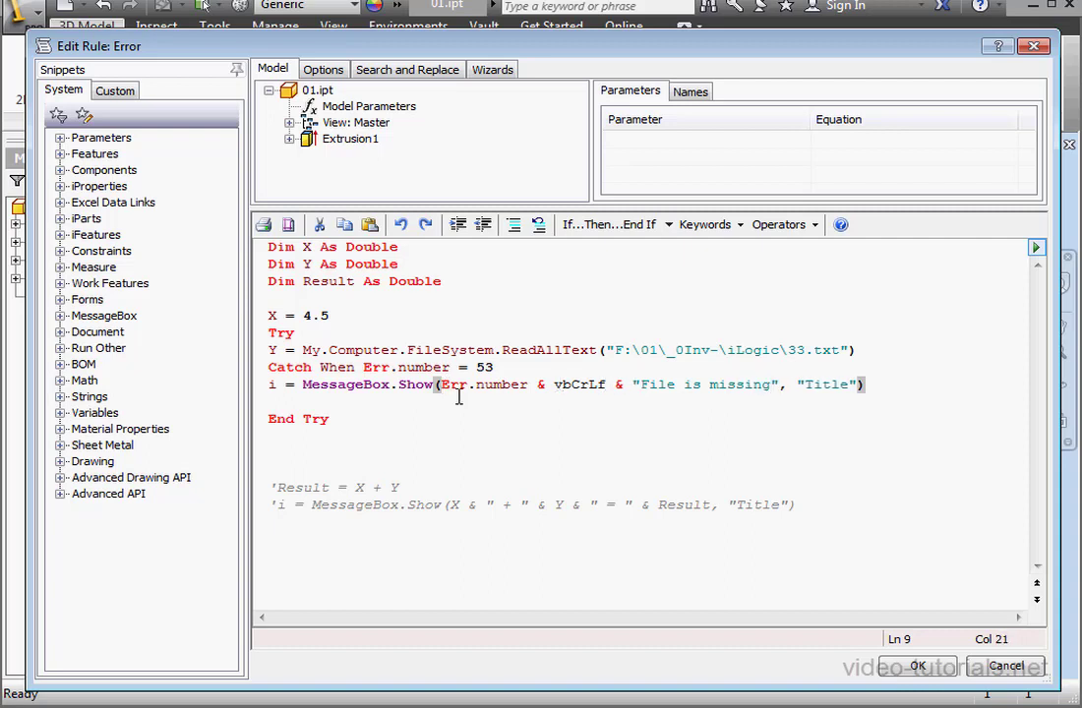
{"action": "type", "text": "\"E"}
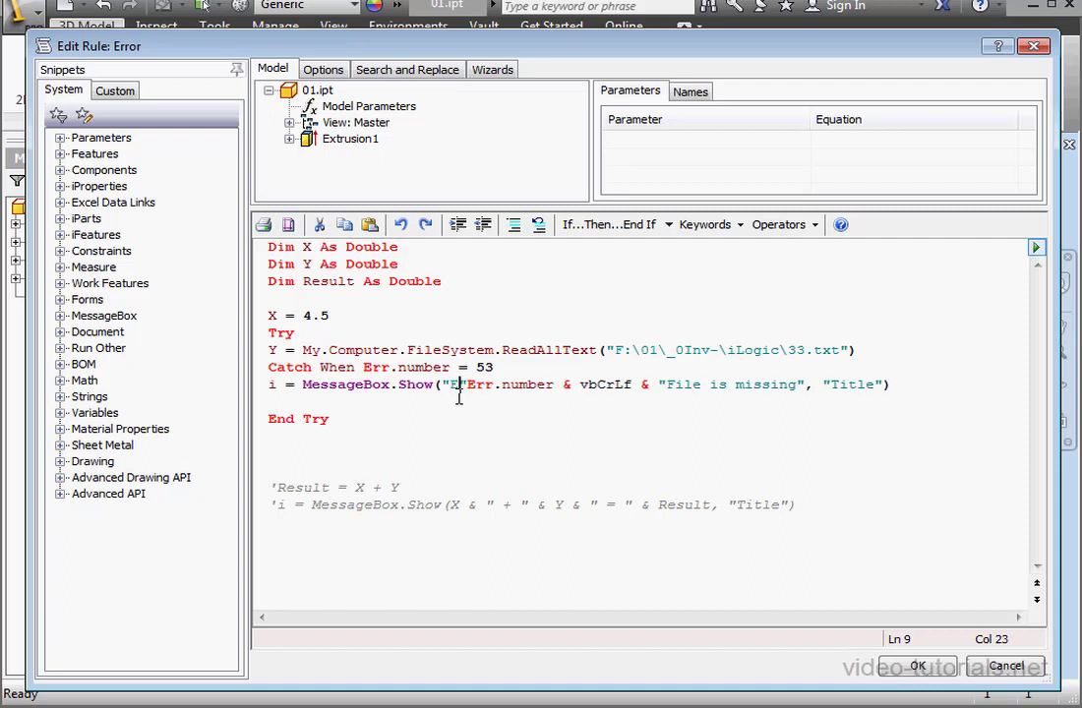
{"action": "type", "text": "rror"}
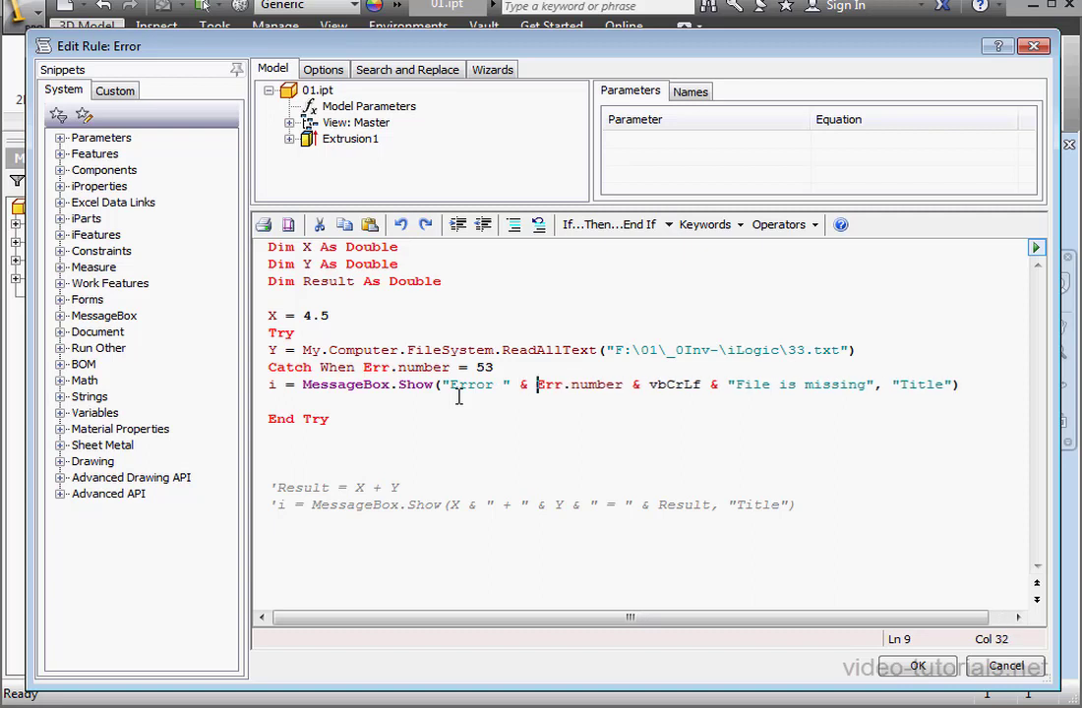
{"action": "mouse_move", "coordinate": [402, 403]}
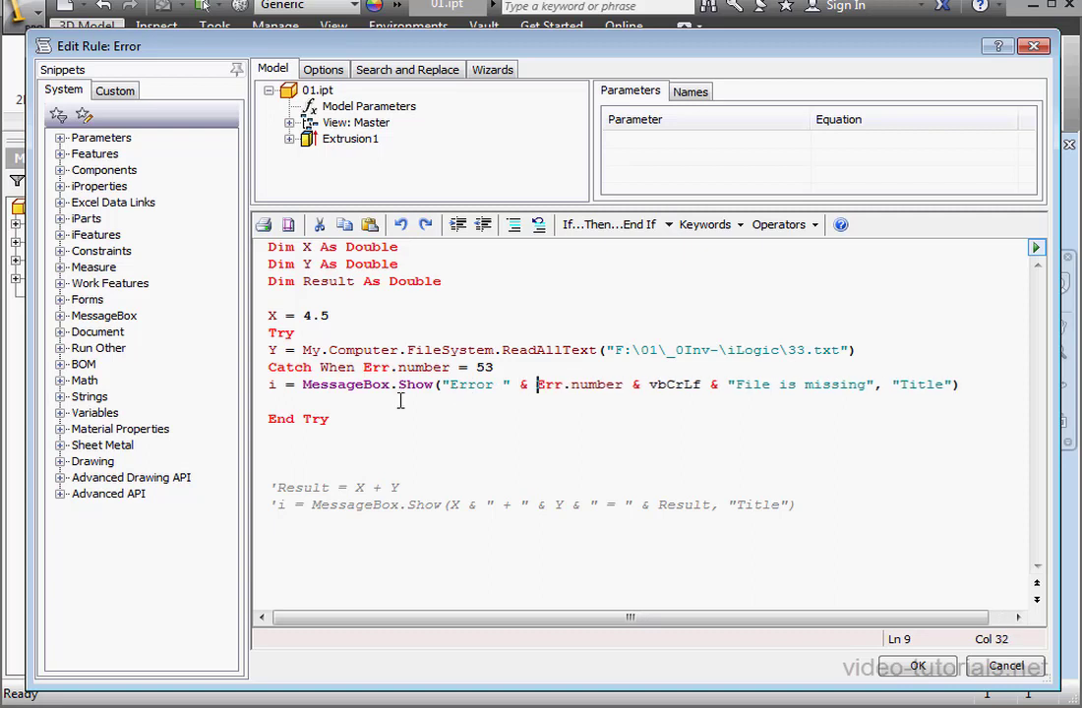
Change the path to 333.txt, run the rule, and dismiss the Error 53 message.
{"action": "left_click", "coordinate": [815, 362]}
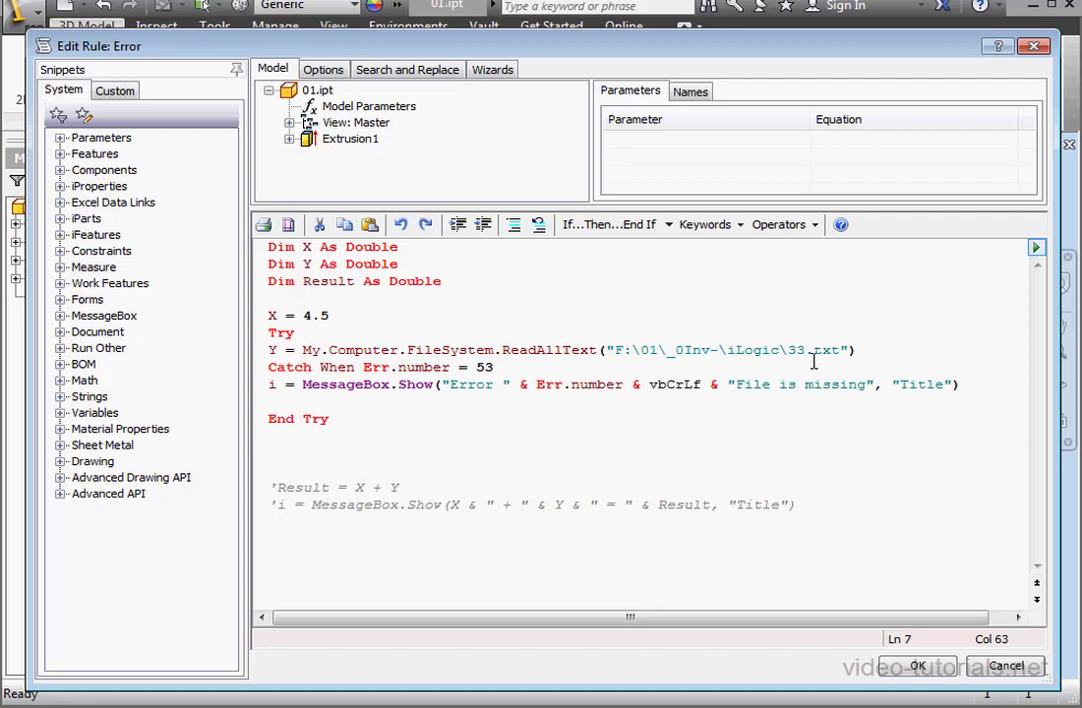
{"action": "type", "text": "3"}
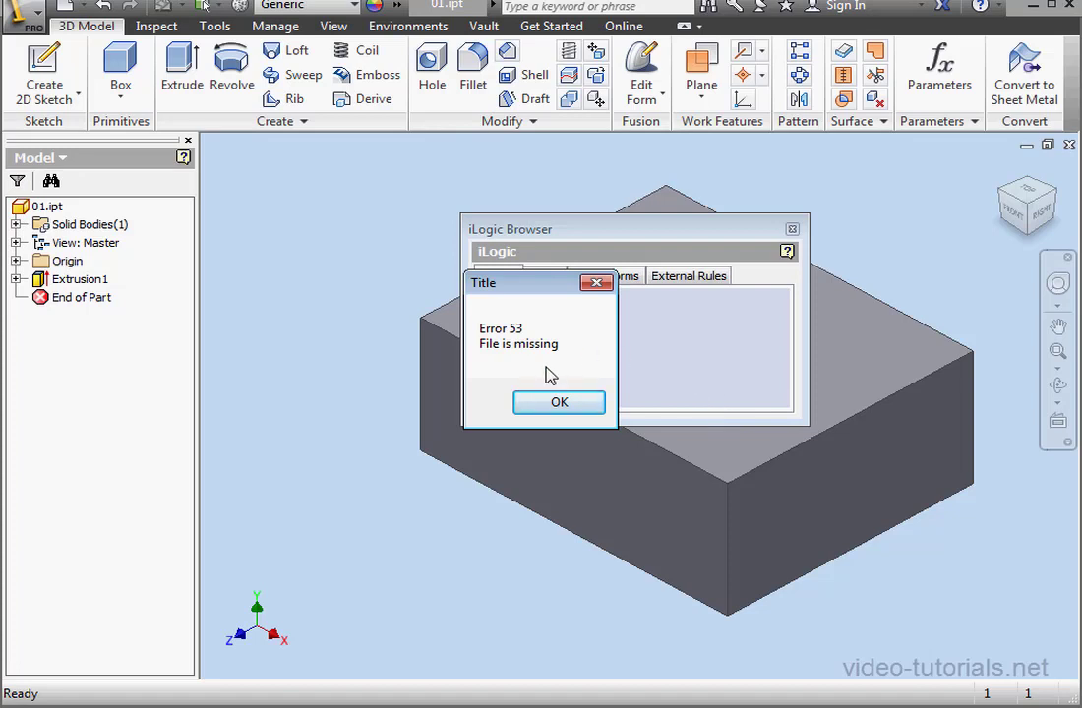
{"action": "left_click", "coordinate": [558, 402]}
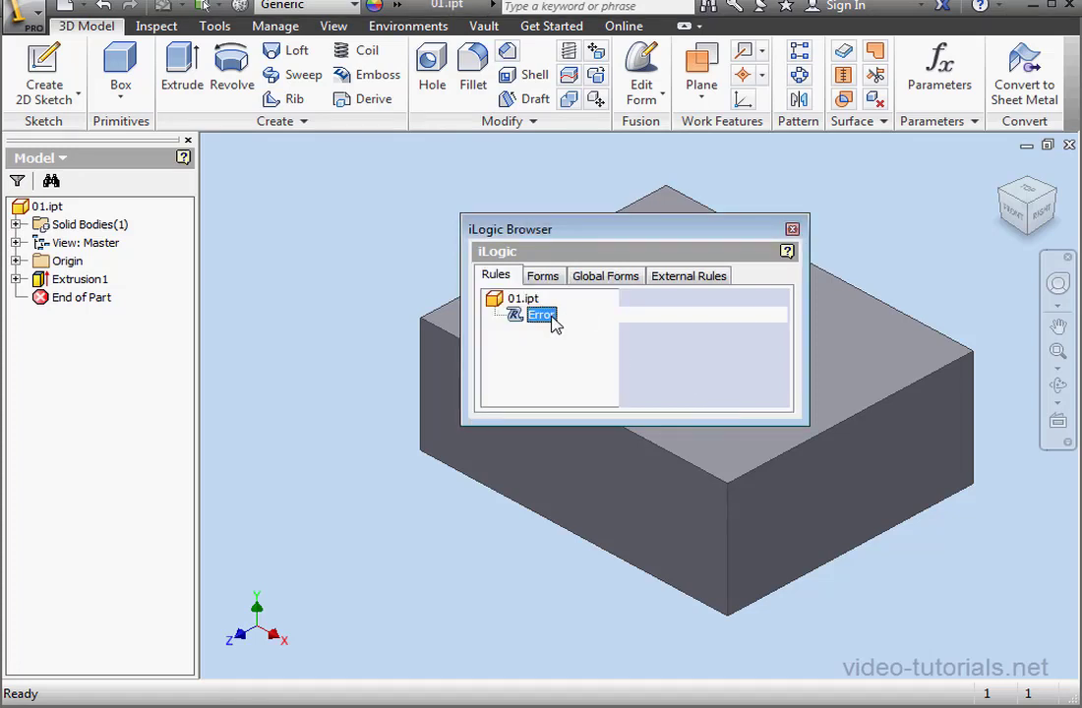
Duplicate the handler as Catch When Err.number = 76 with message "Folder is missing".
{"action": "double_click", "coordinate": [541, 315]}
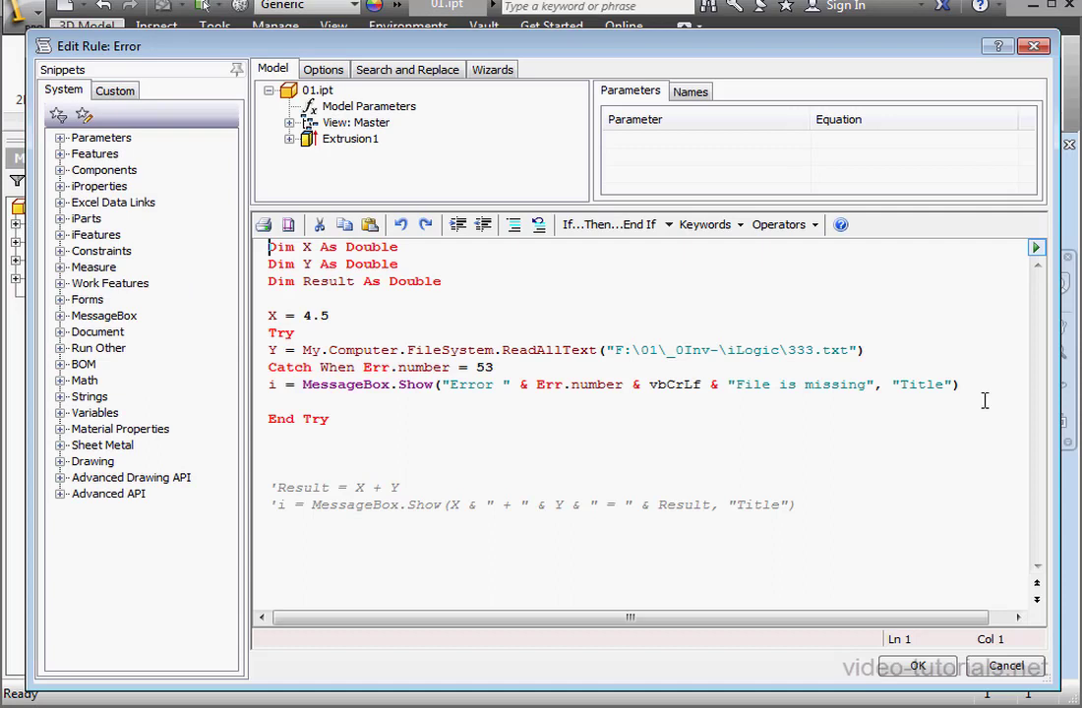
{"action": "left_click_drag", "start_coordinate": [271, 368], "coordinate": [960, 384]}
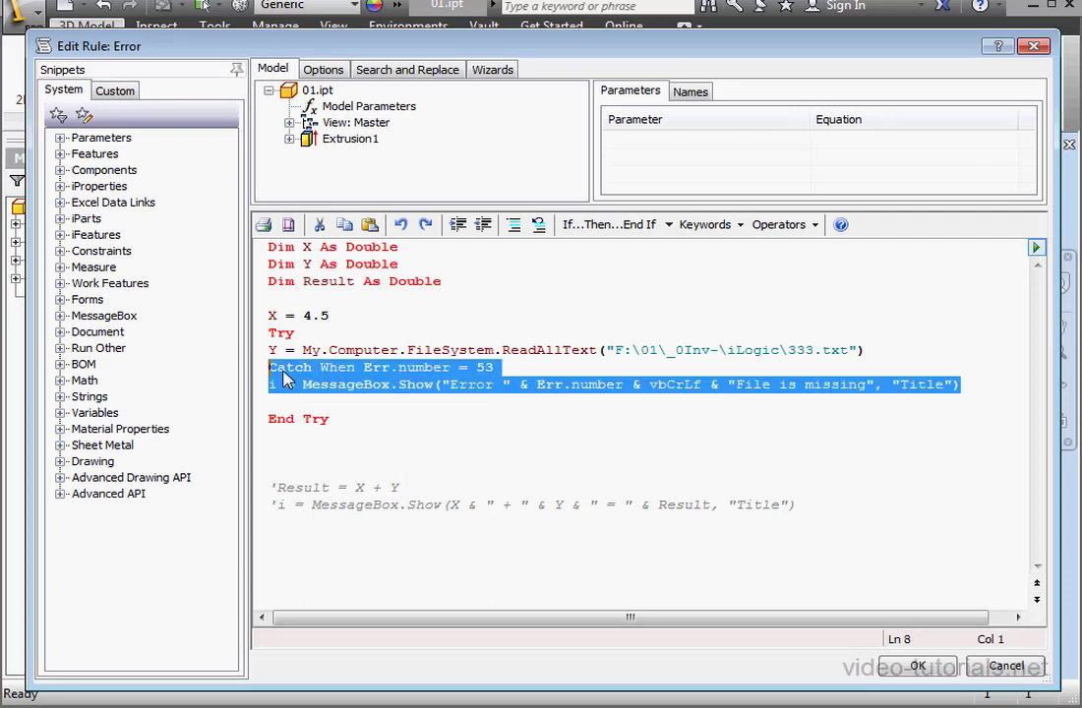
{"action": "left_click", "coordinate": [268, 402]}
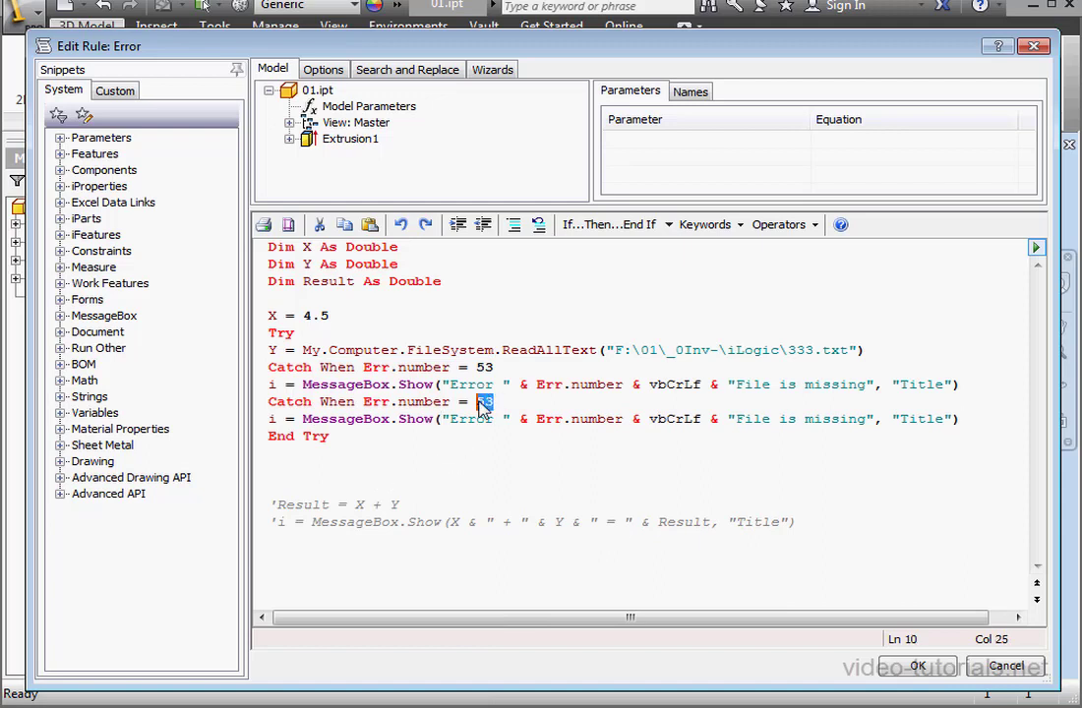
{"action": "type", "text": "76"}
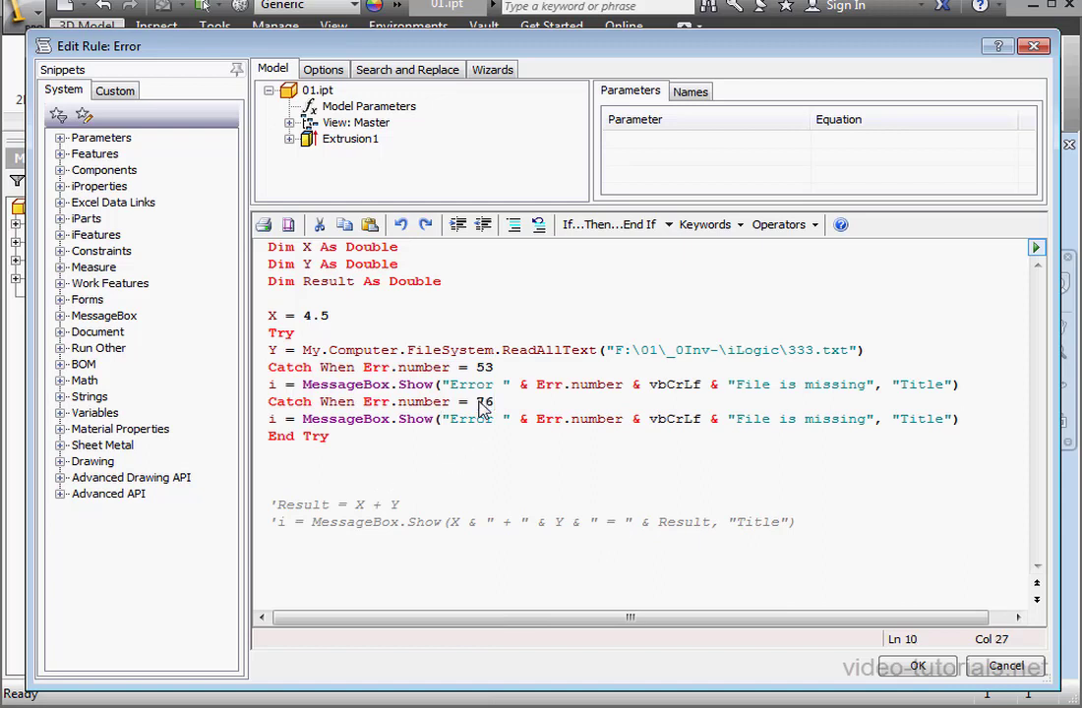
{"action": "double_click", "coordinate": [754, 419]}
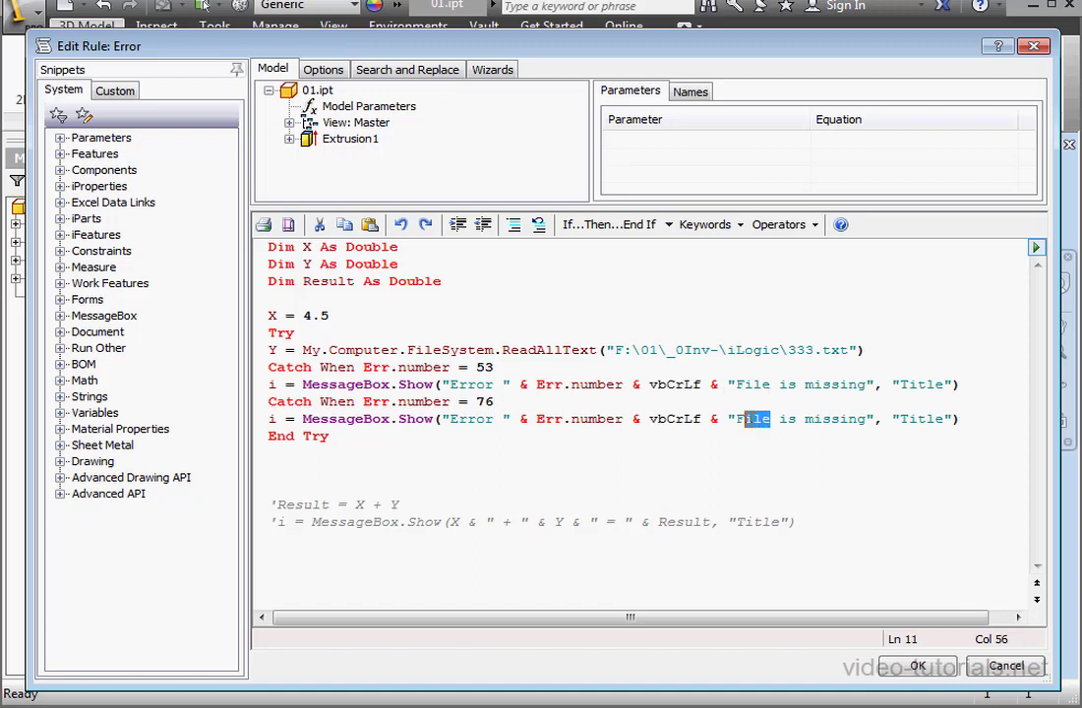
{"action": "type", "text": "Folder"}
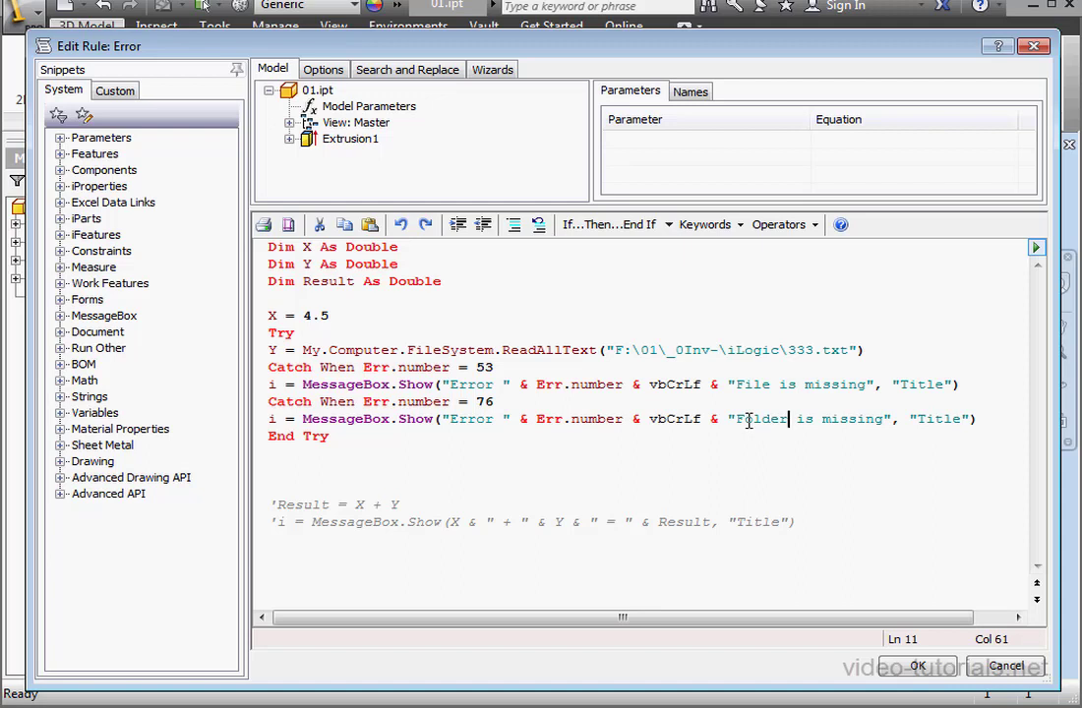
Run the rule and dismiss the Error 76 message.
{"action": "left_click", "coordinate": [820, 362]}
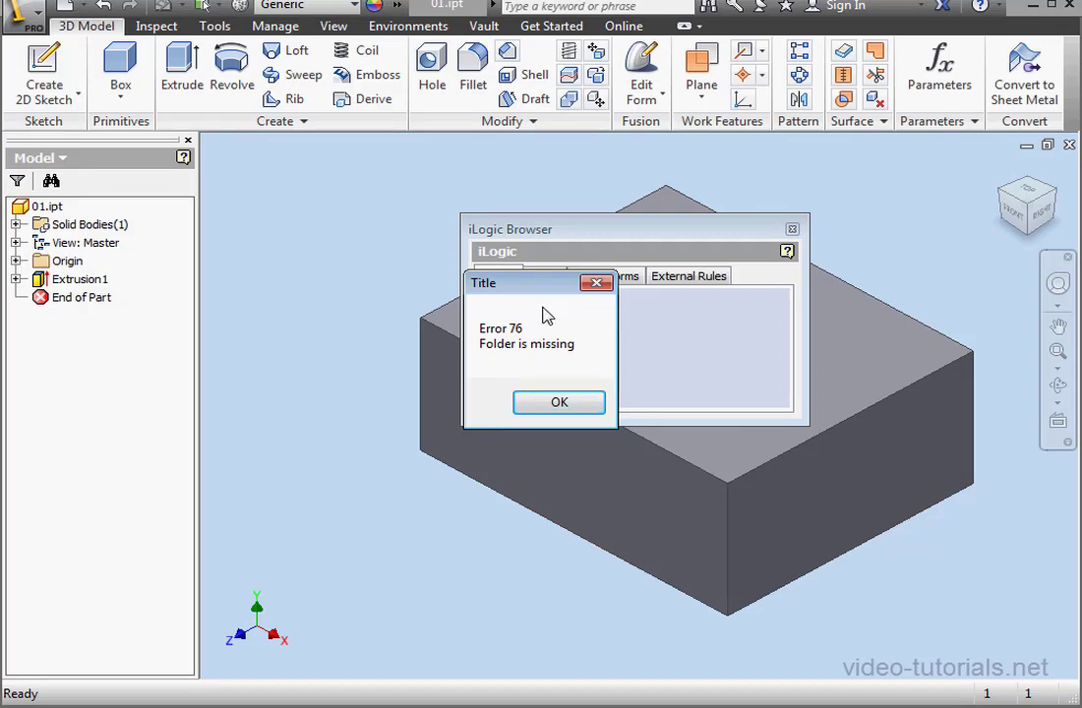
{"action": "left_click", "coordinate": [558, 401]}
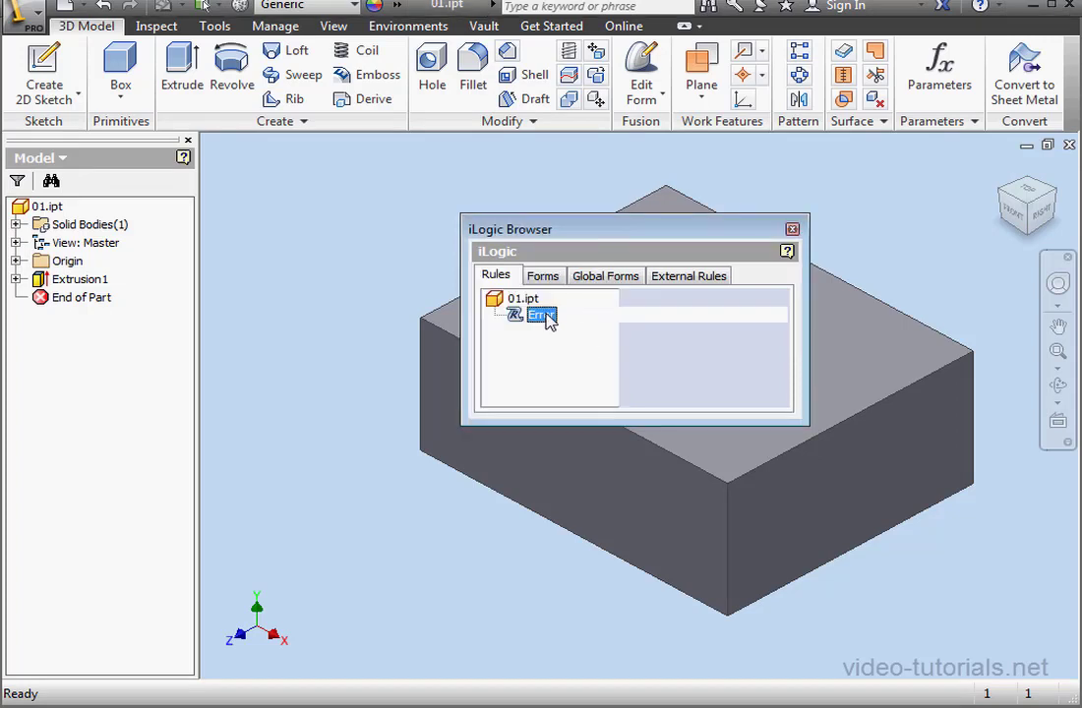
Add a Catch When 5 handler, empty the ReadAllText path, run, and dismiss Error 5.
{"action": "double_click", "coordinate": [541, 315]}
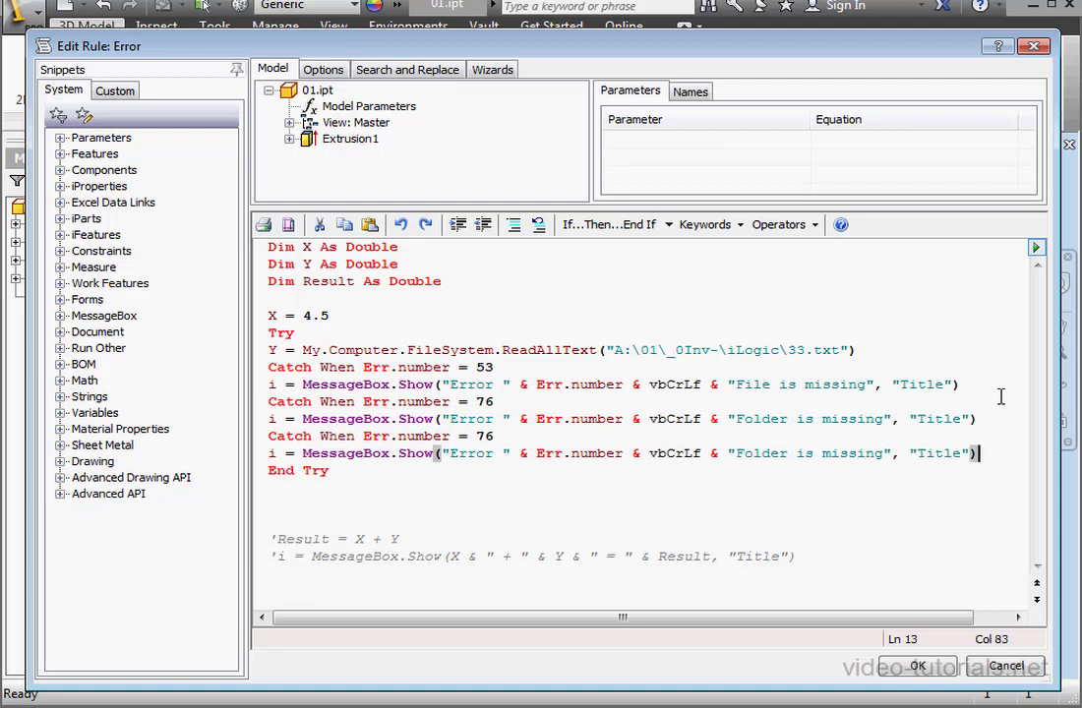
{"action": "double_click", "coordinate": [482, 437]}
{"action": "type", "text": "5"}
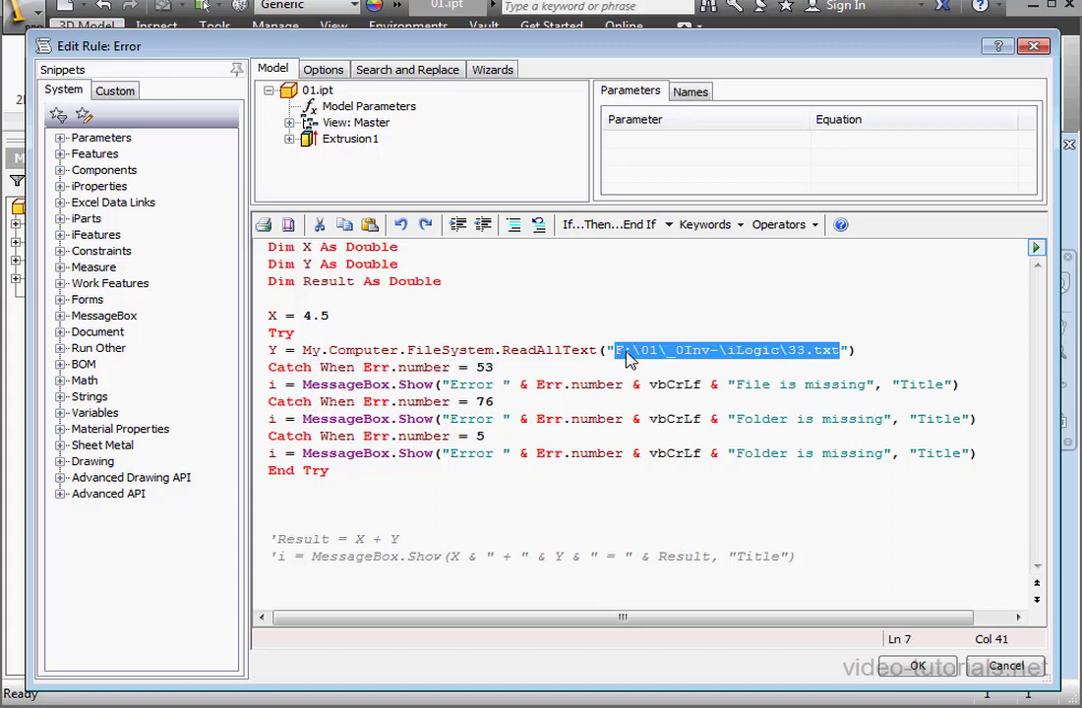
{"action": "key", "text": "Delete"}
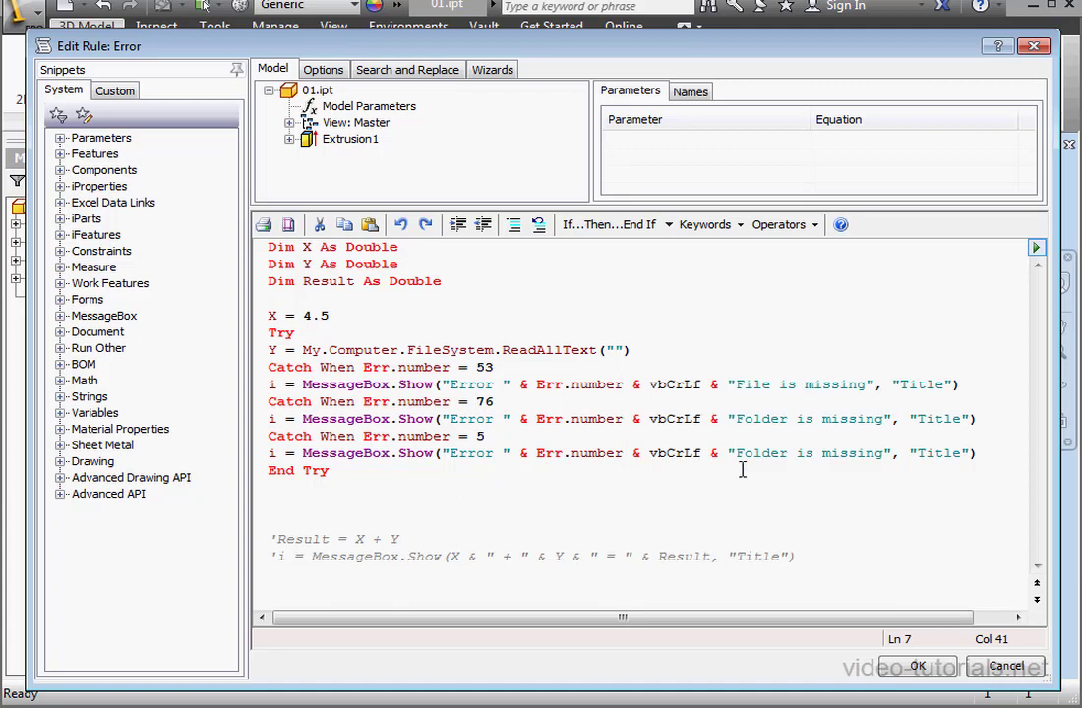
{"action": "left_click", "coordinate": [917, 665]}
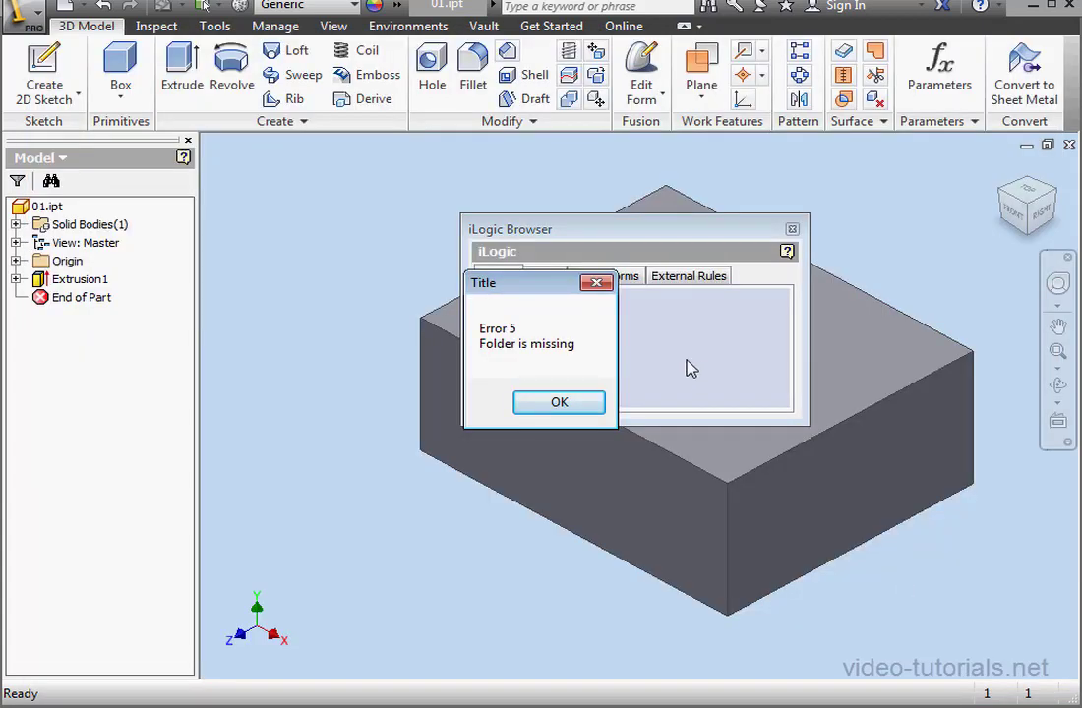
{"action": "left_click", "coordinate": [559, 402]}
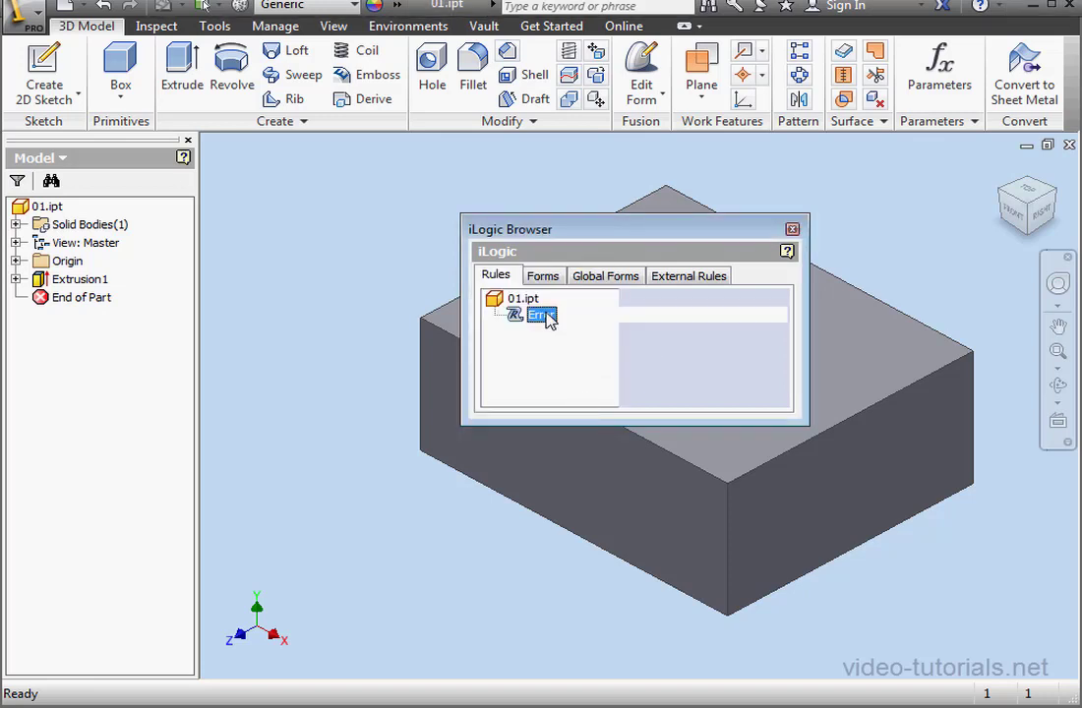
Restore the path F:\01\_0Inv-\iLogic\33.txt and set the last handler to Err.number = 13.
{"action": "double_click", "coordinate": [543, 315]}
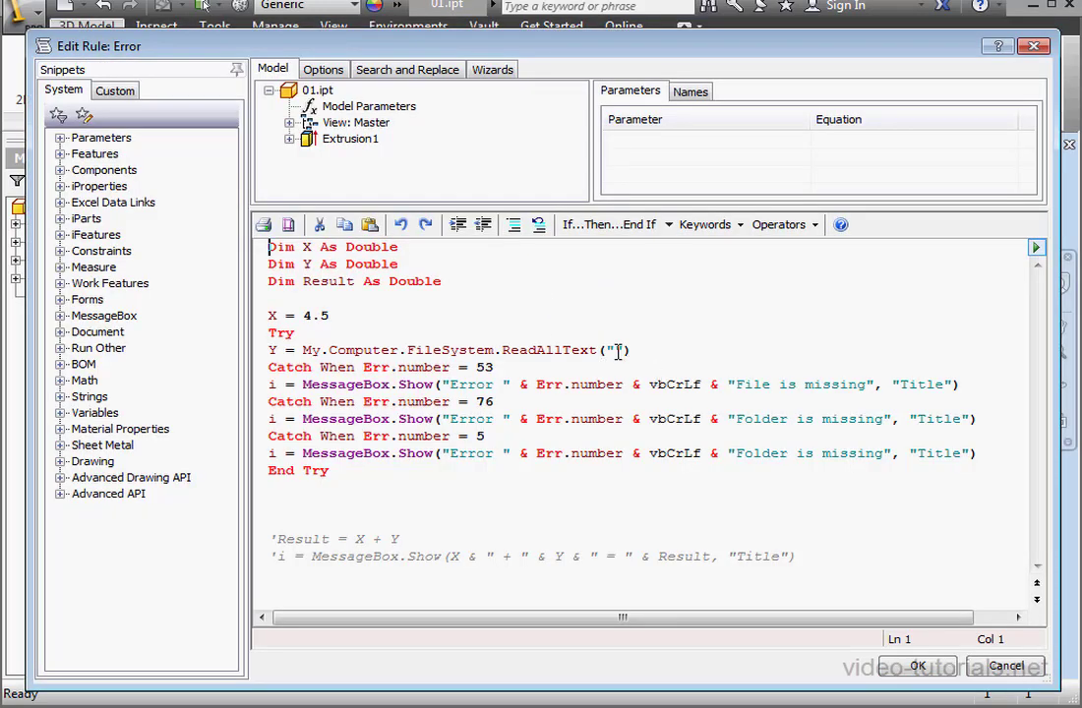
{"action": "type", "text": "F:\\01\\_0Inv-\\iLogic\\33.txt"}
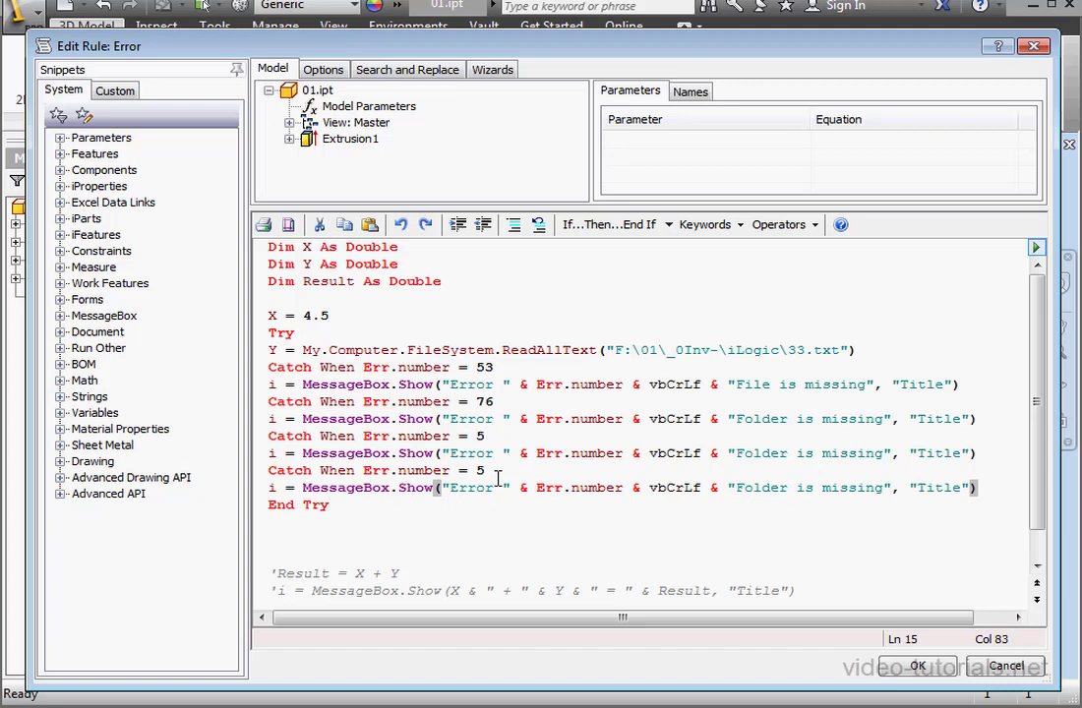
{"action": "left_click", "coordinate": [481, 468]}
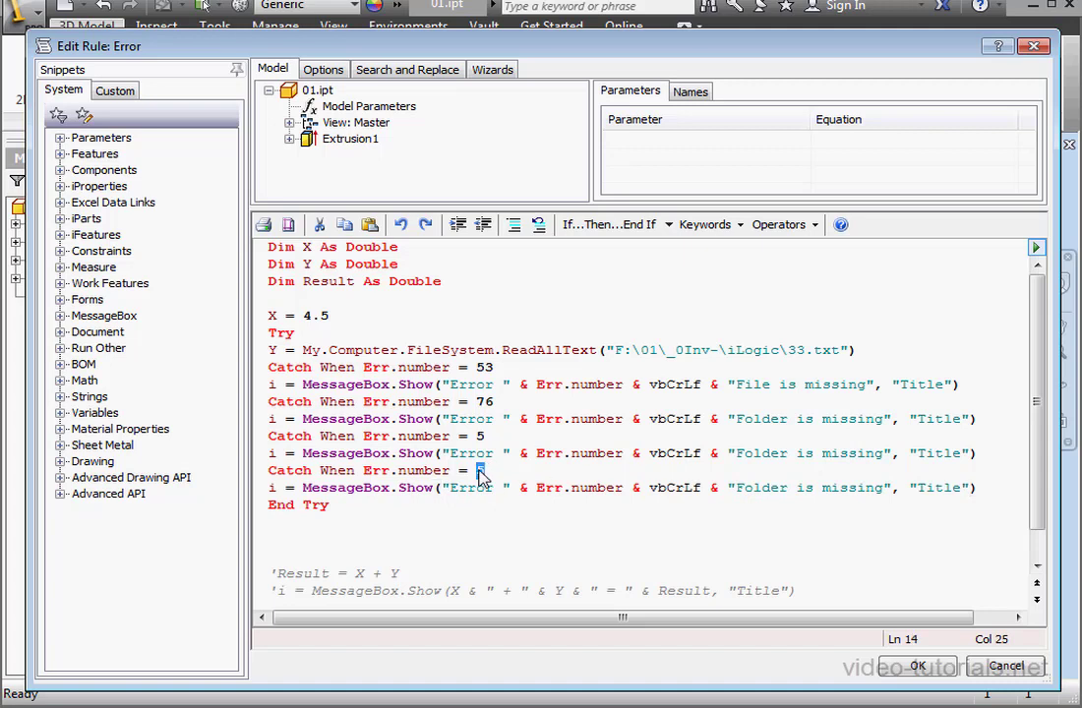
{"action": "type", "text": "3"}
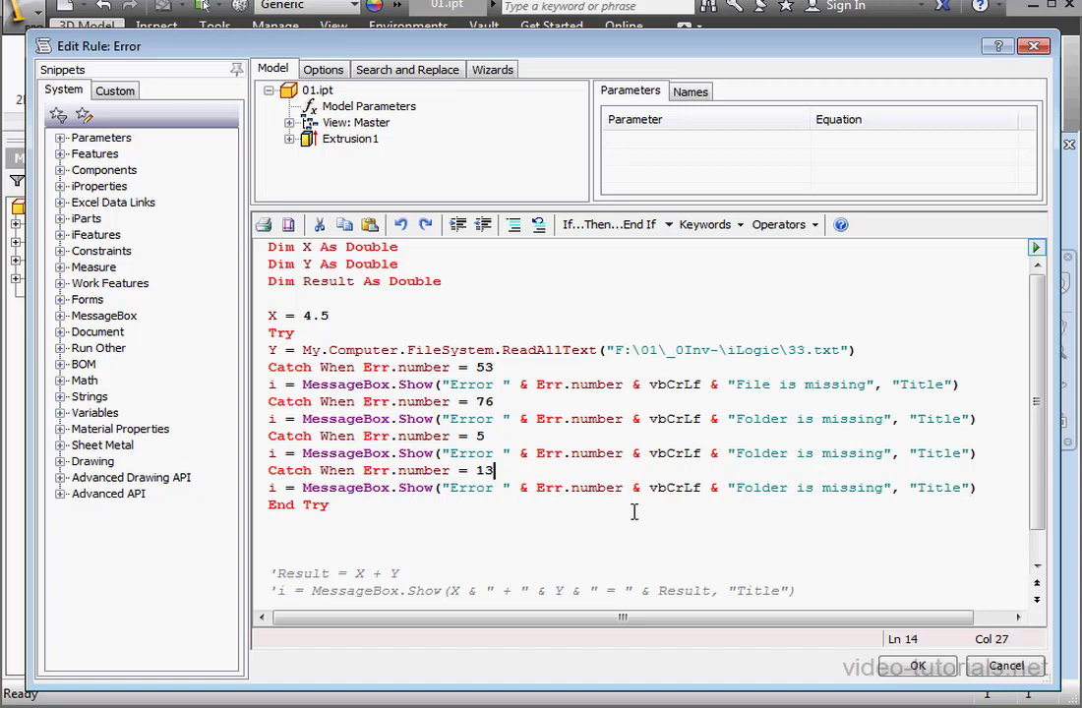
Change the error 13 message to "Enter a Valid Number" and run the rule.
{"action": "double_click", "coordinate": [854, 488]}
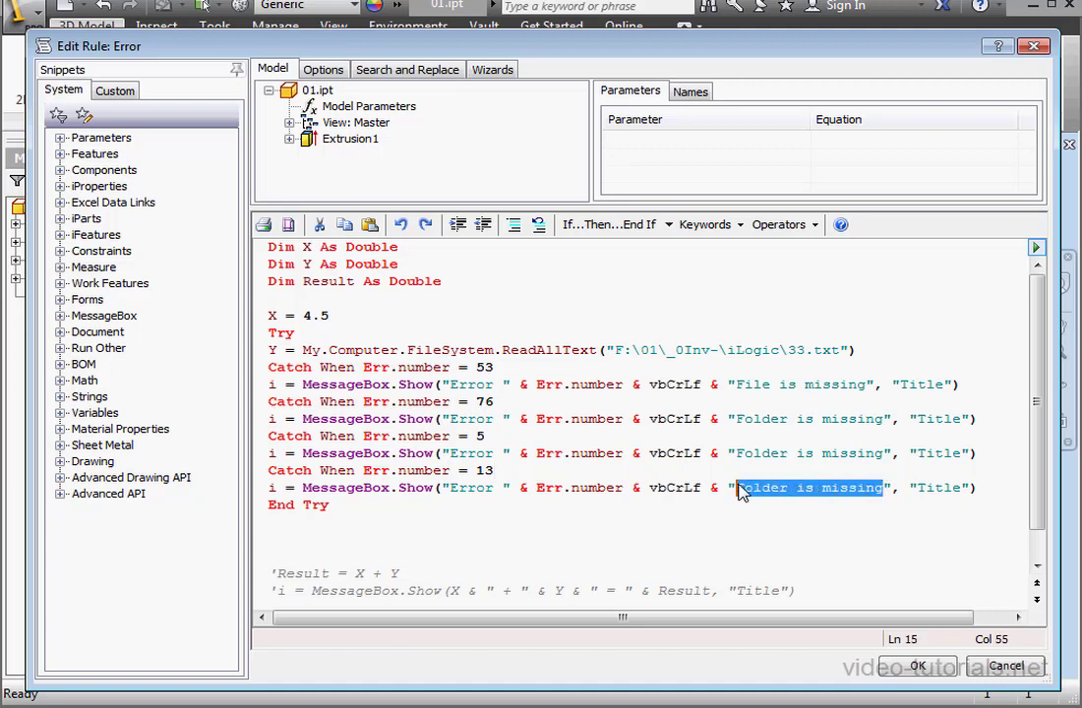
{"action": "type", "text": "Enter"}
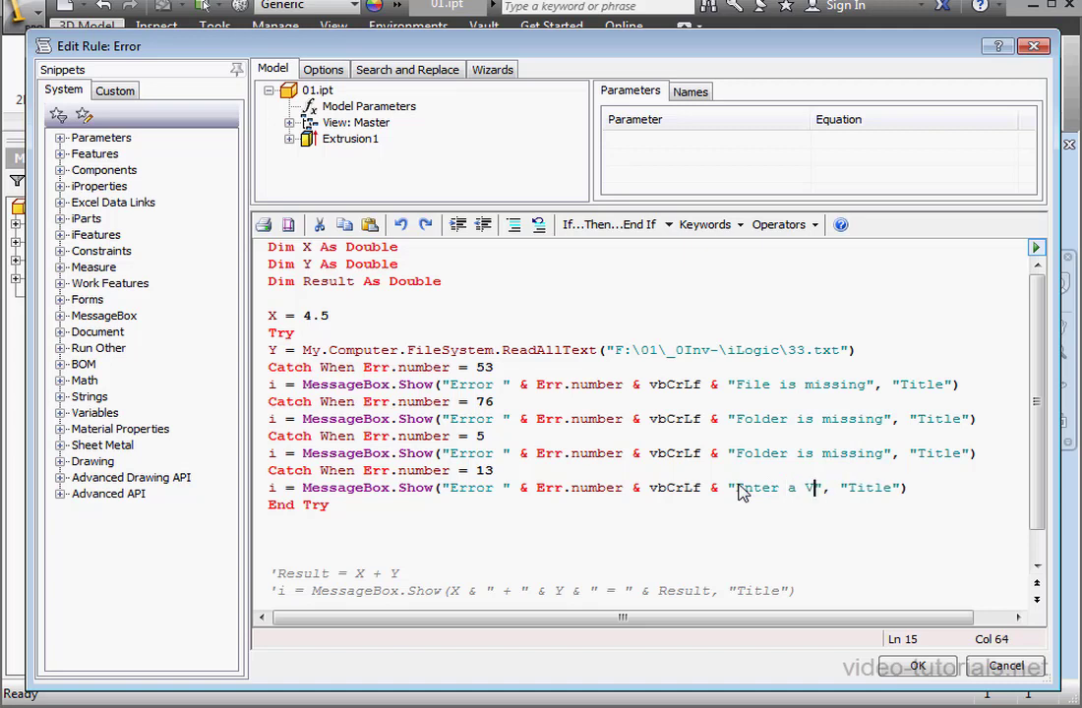
{"action": "type", "text": "alid Num"}
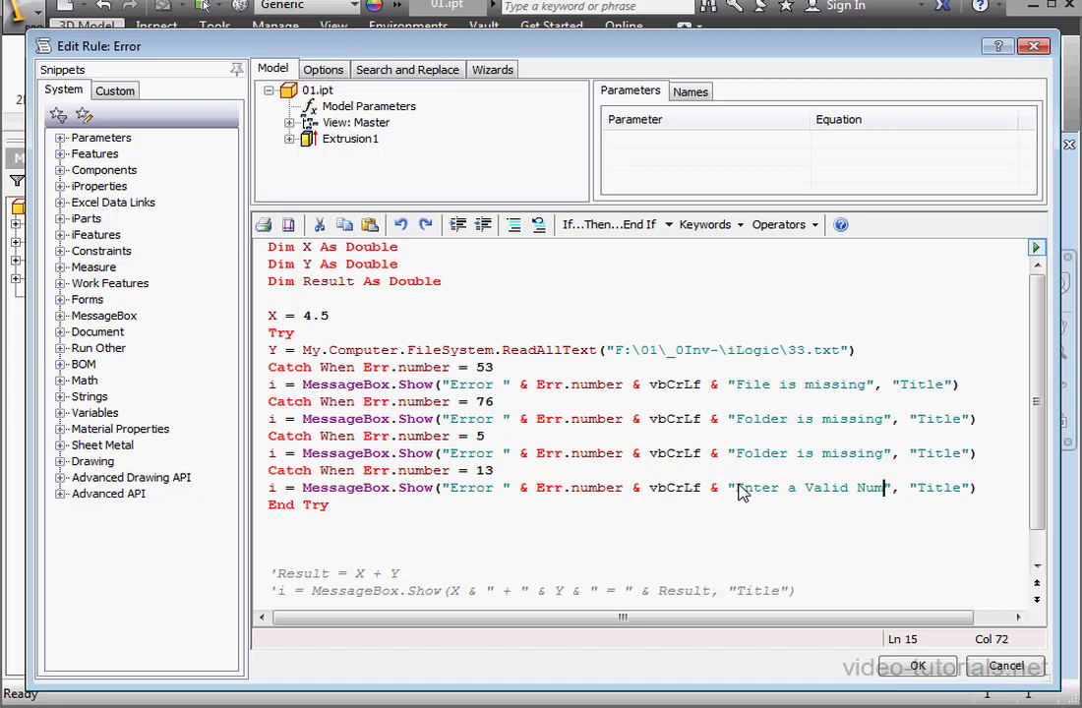
{"action": "type", "text": "ber"}
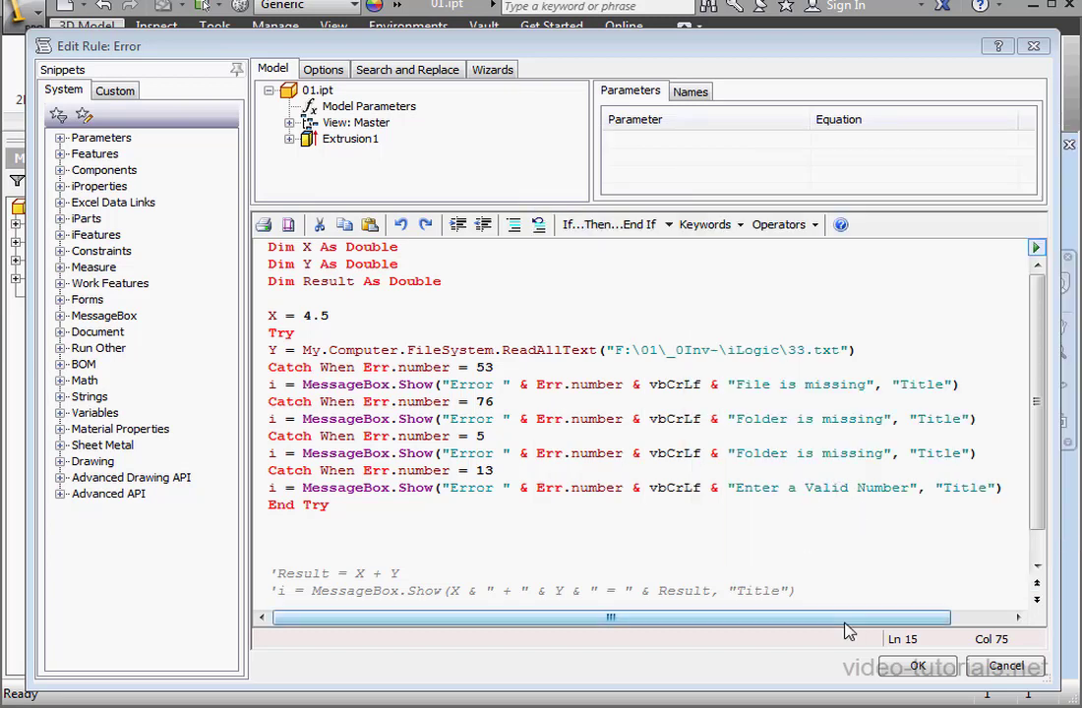
{"action": "left_click", "coordinate": [917, 665]}
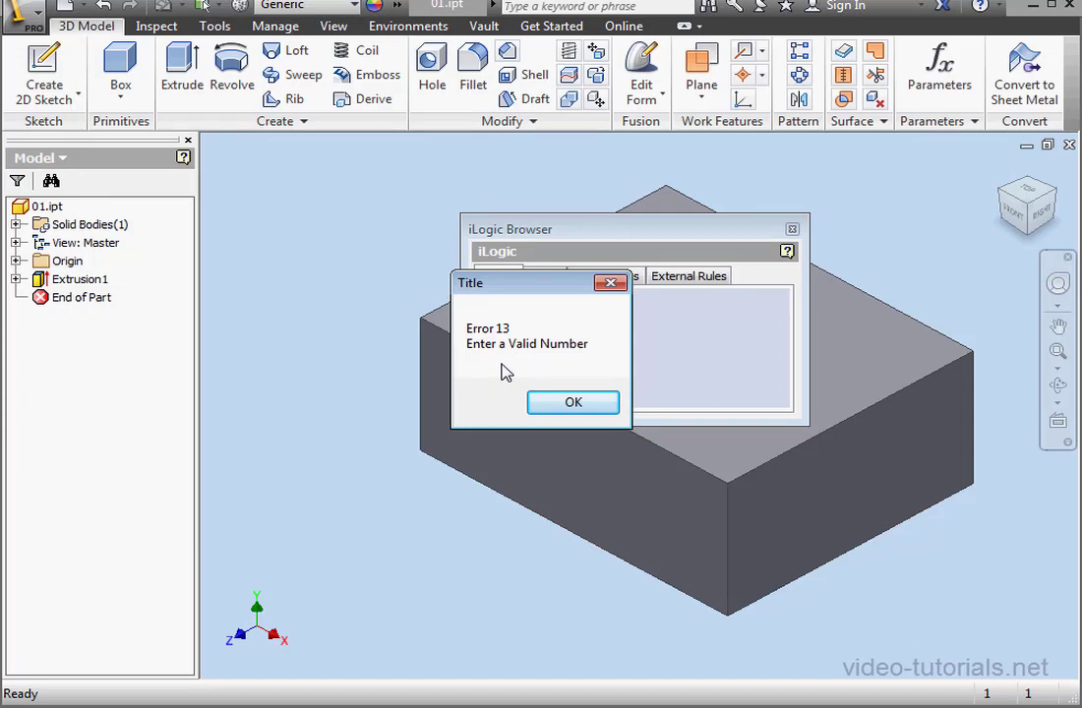
{"action": "mouse_move", "coordinate": [482, 377]}
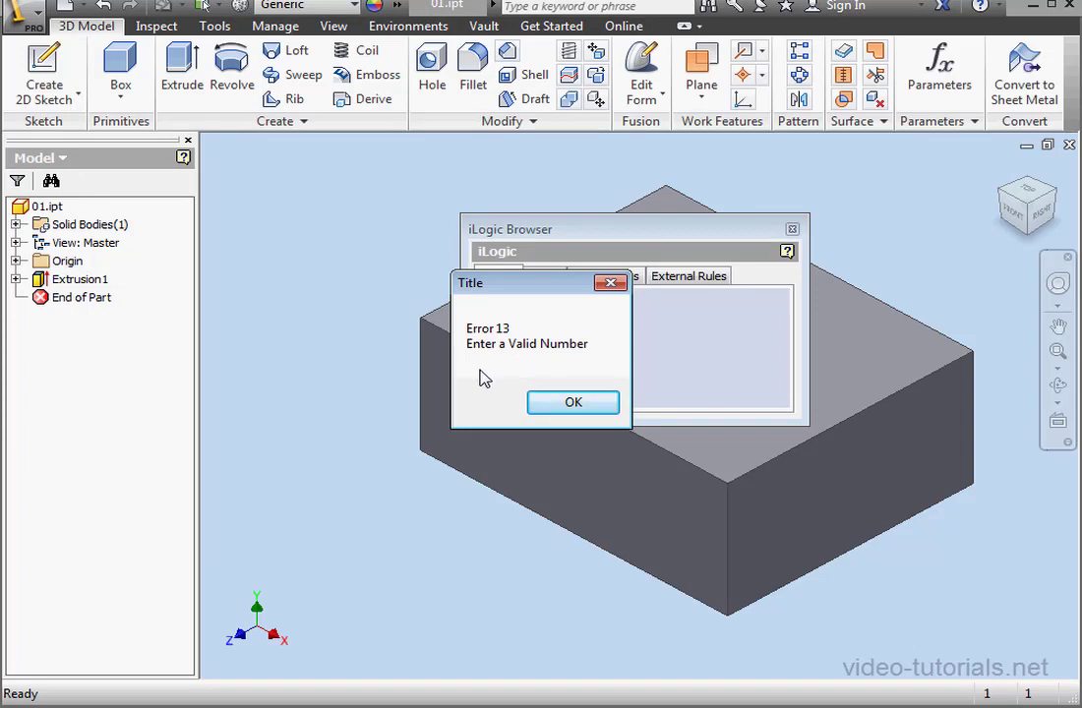
Reopen the rule and duplicate the 13 handler as a bare generic Catch.
{"action": "left_click", "coordinate": [574, 401]}
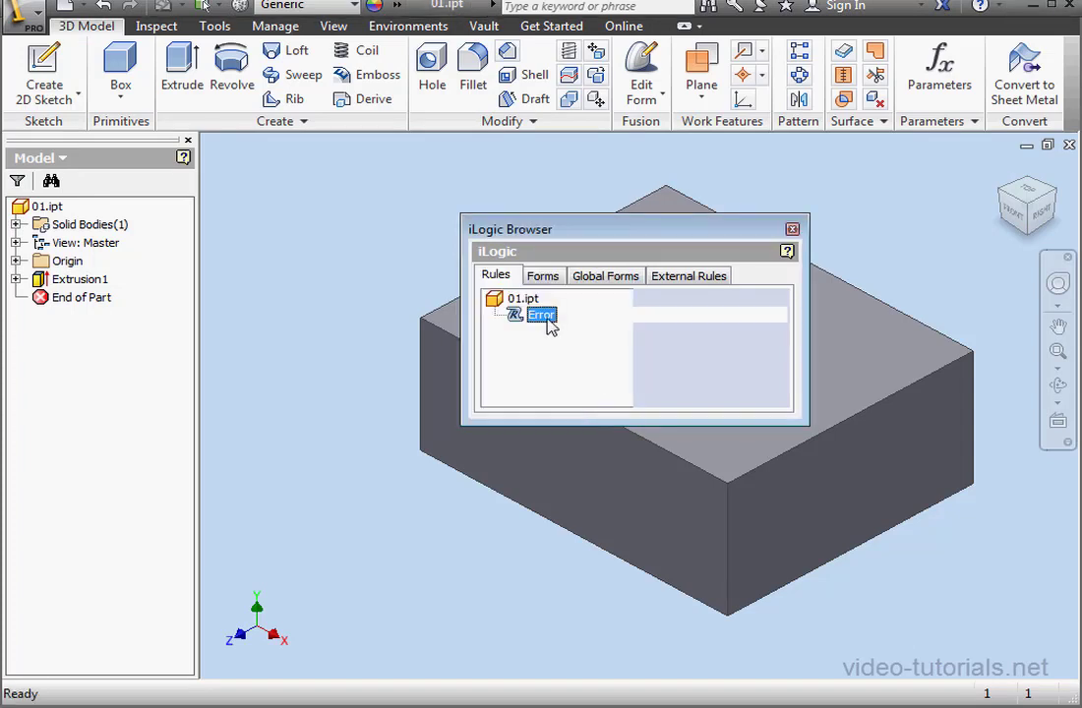
{"action": "double_click", "coordinate": [541, 315]}
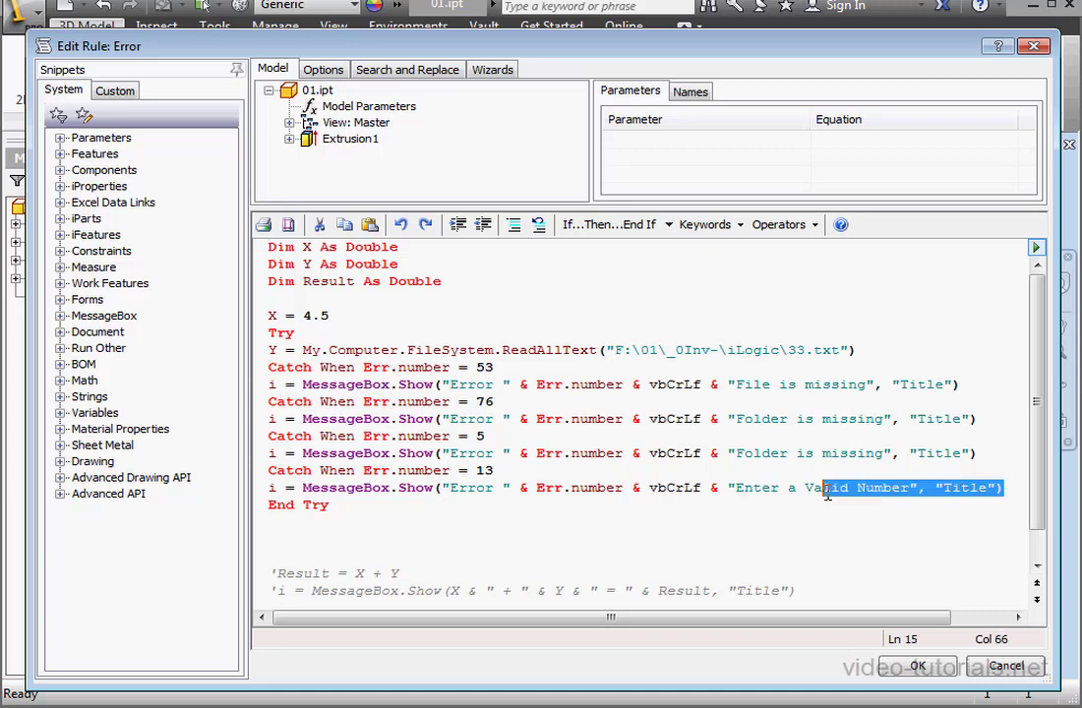
{"action": "right_click", "coordinate": [393, 482]}
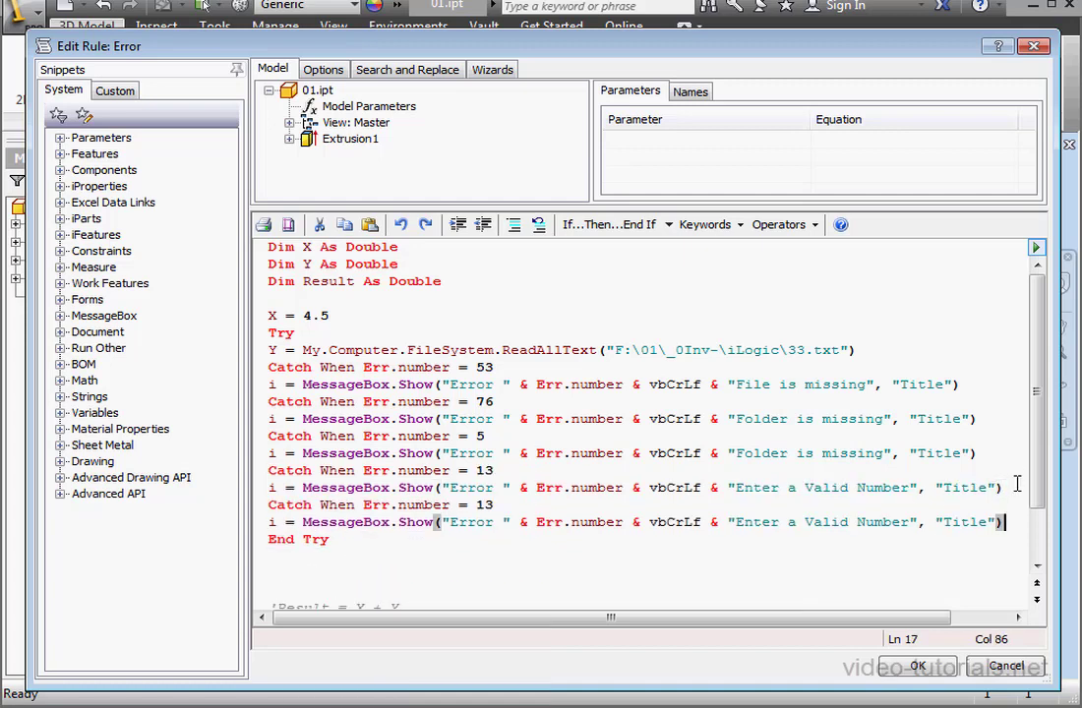
{"action": "double_click", "coordinate": [432, 503]}
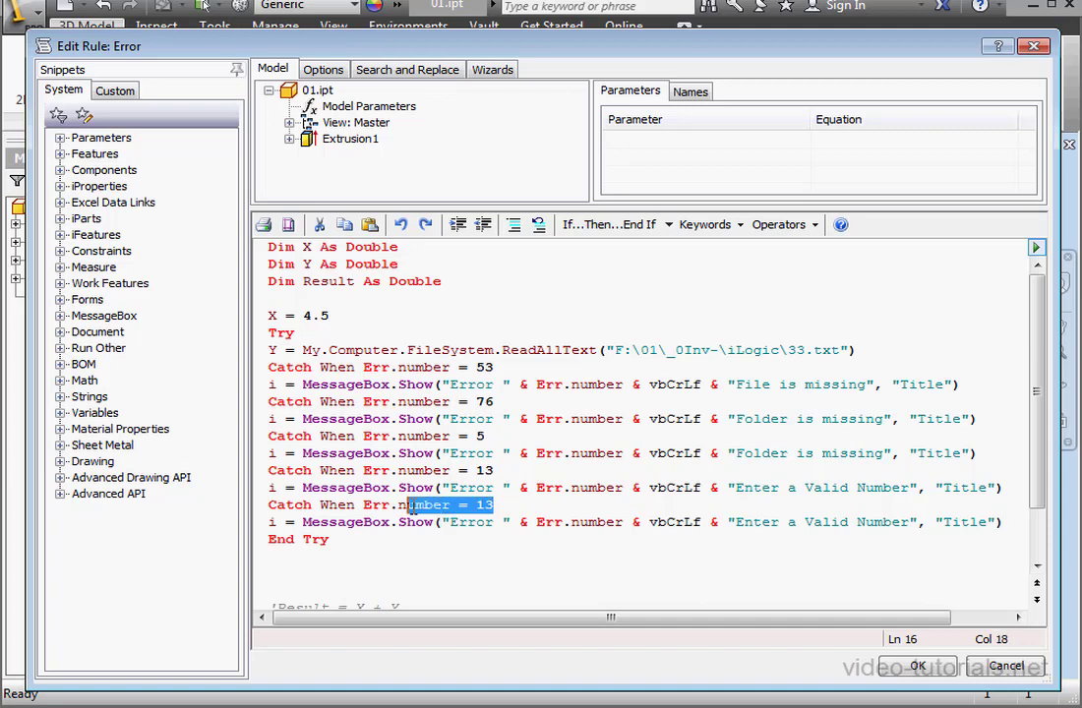
{"action": "key", "text": "Delete"}
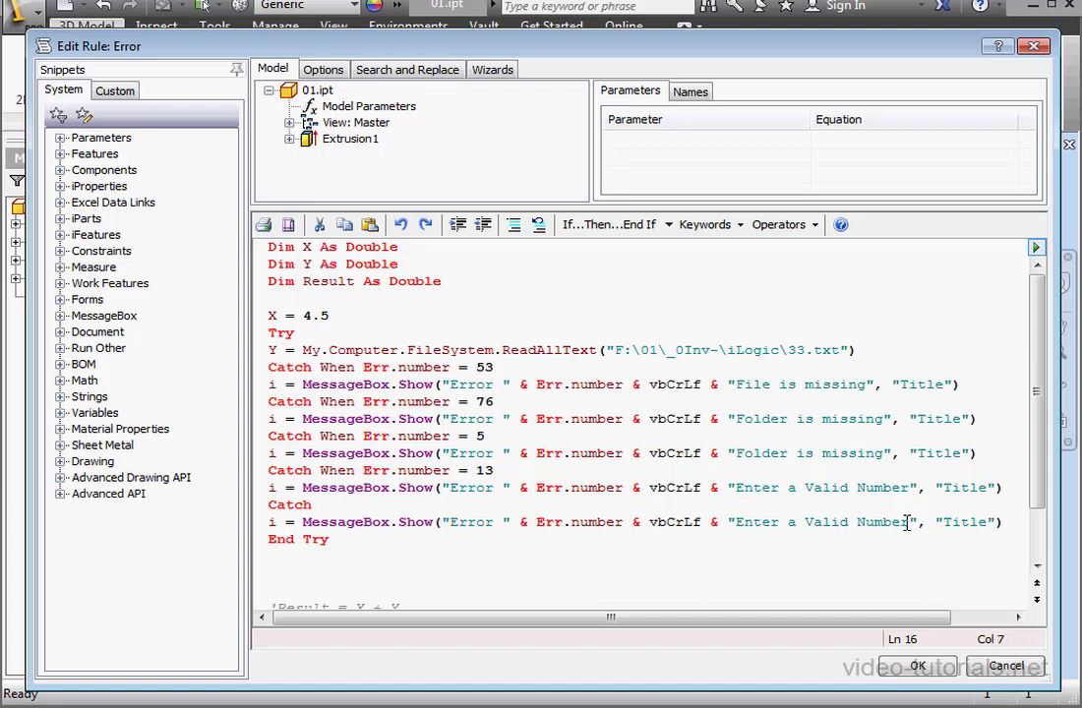
Set the generic message to "Message", comment out the 13 handler, run, and dismiss "Error 13 Message".
{"action": "double_click", "coordinate": [816, 523]}
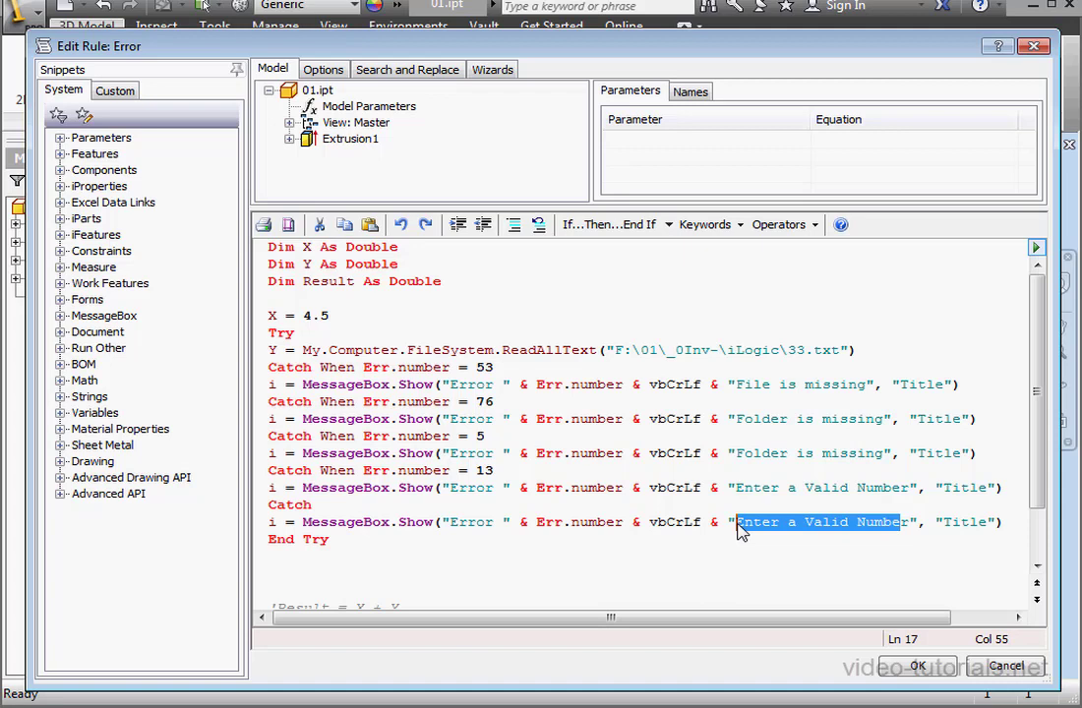
{"action": "type", "text": "Messag"}
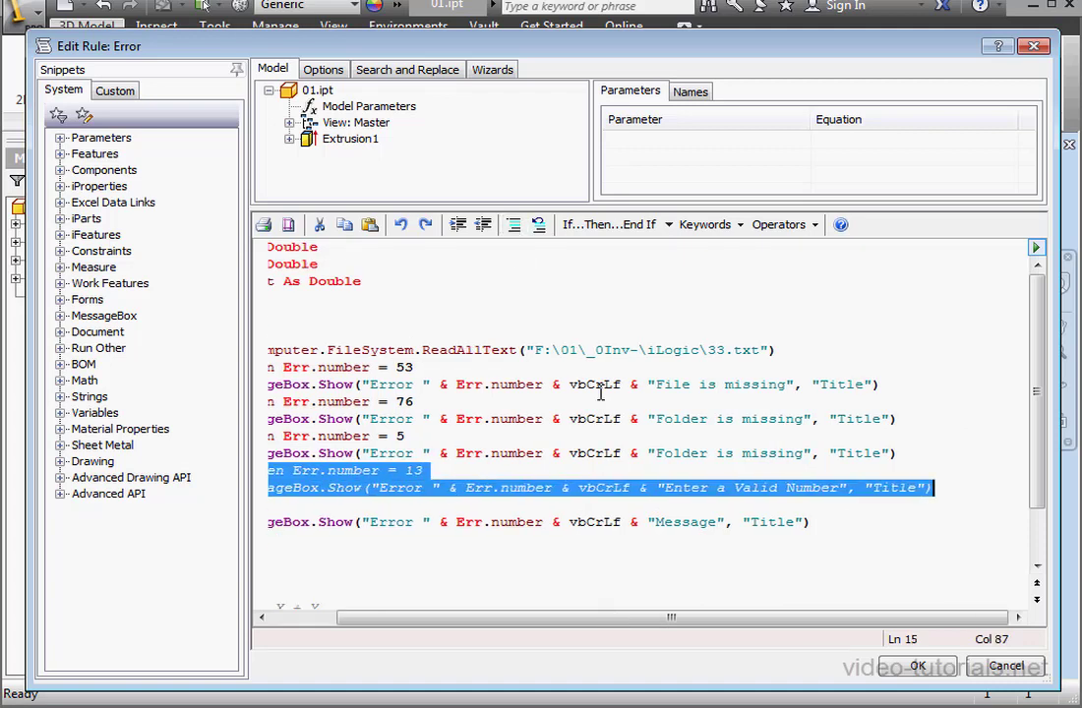
{"action": "scroll", "scroll_direction": "left", "scroll_amount": 3}
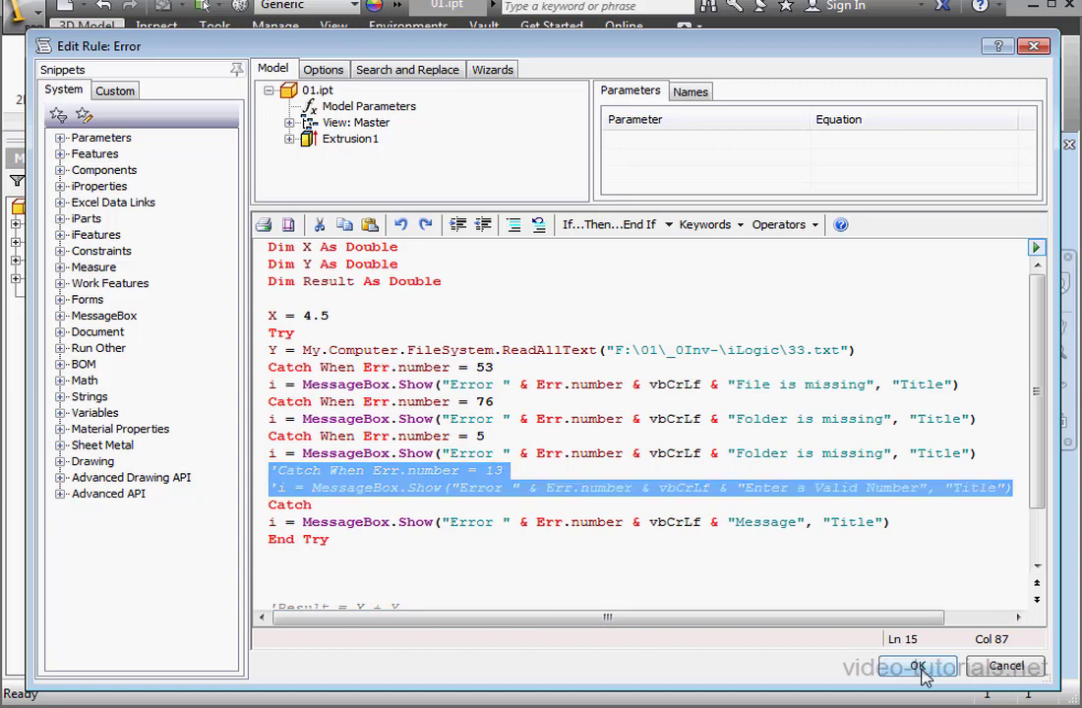
{"action": "left_click", "coordinate": [916, 665]}
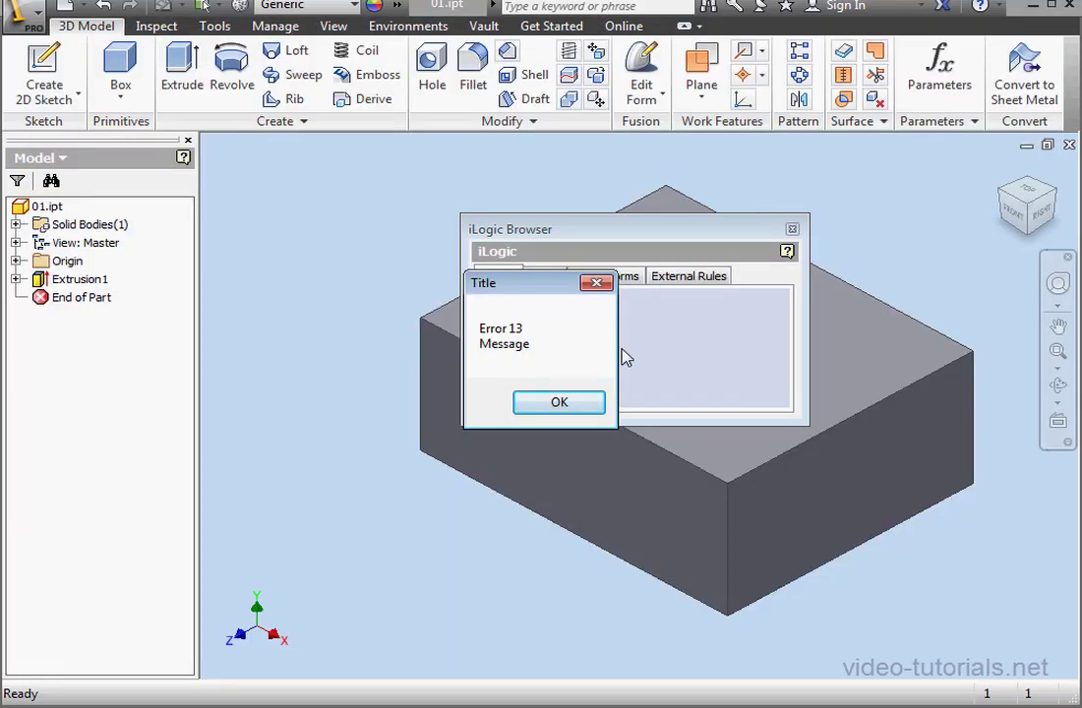
{"action": "mouse_move", "coordinate": [558, 405]}
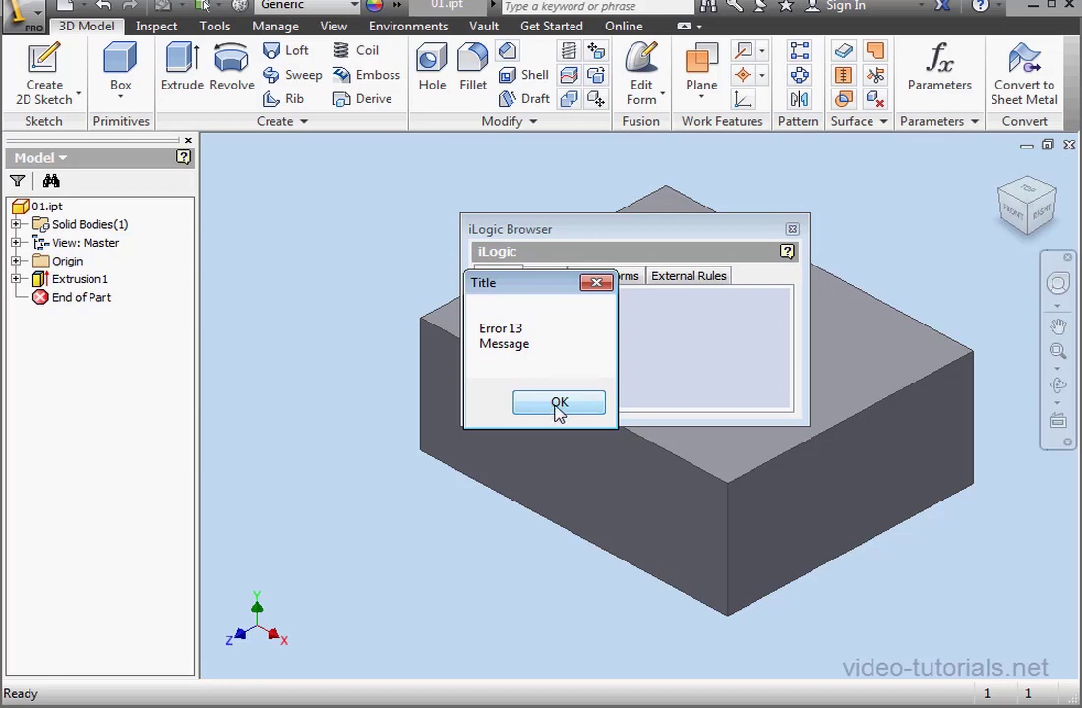
{"action": "left_click", "coordinate": [559, 403]}
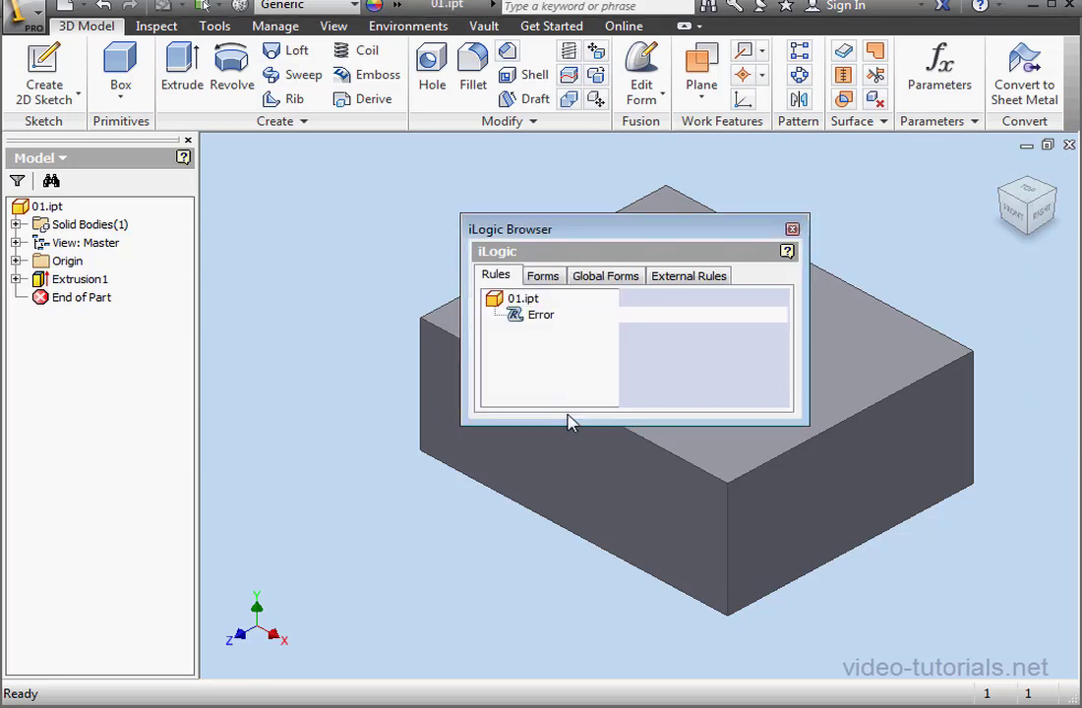